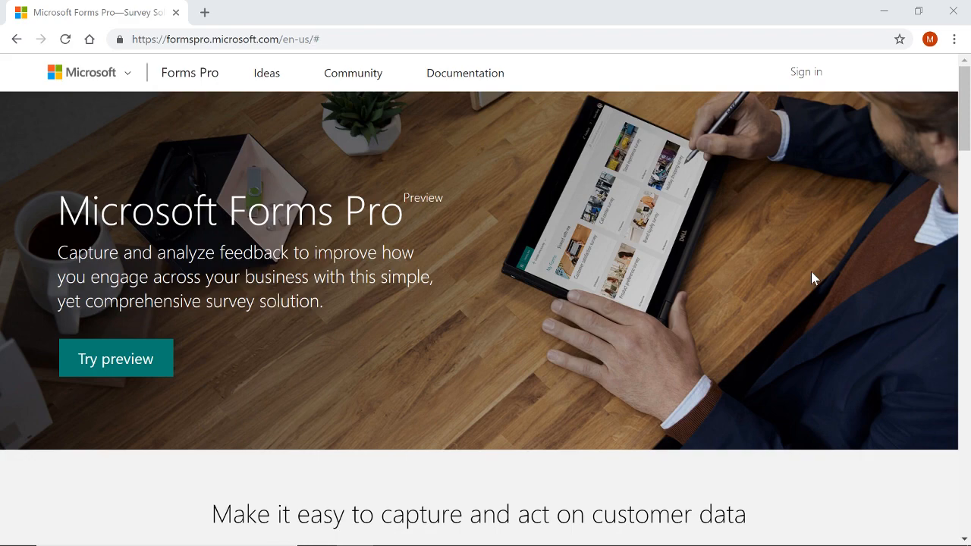
scroll("down", 3)
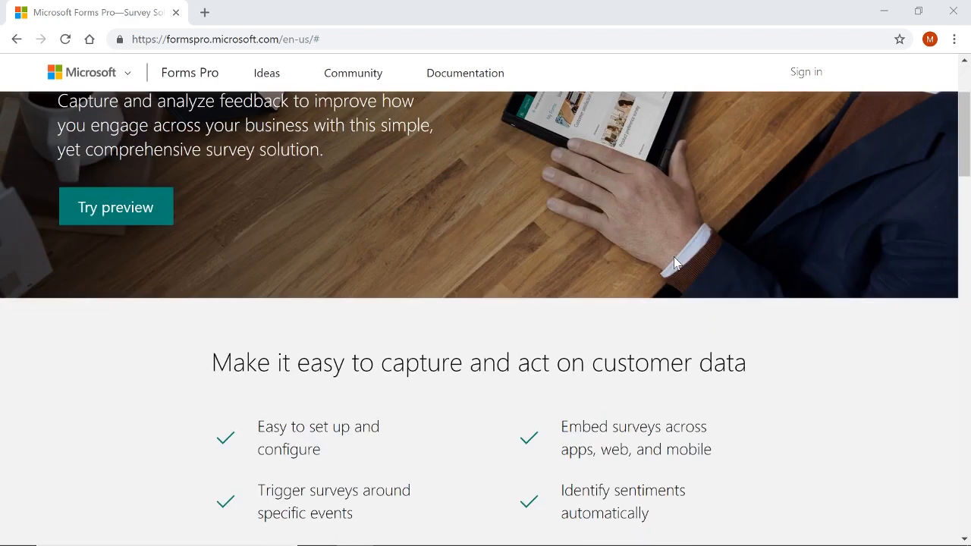
scroll("down", 3)
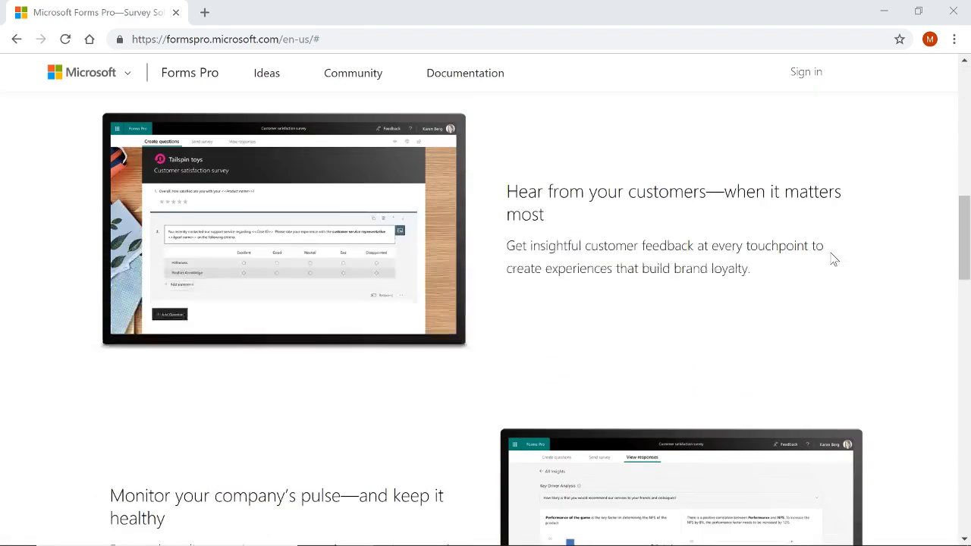
scroll("down", 3)
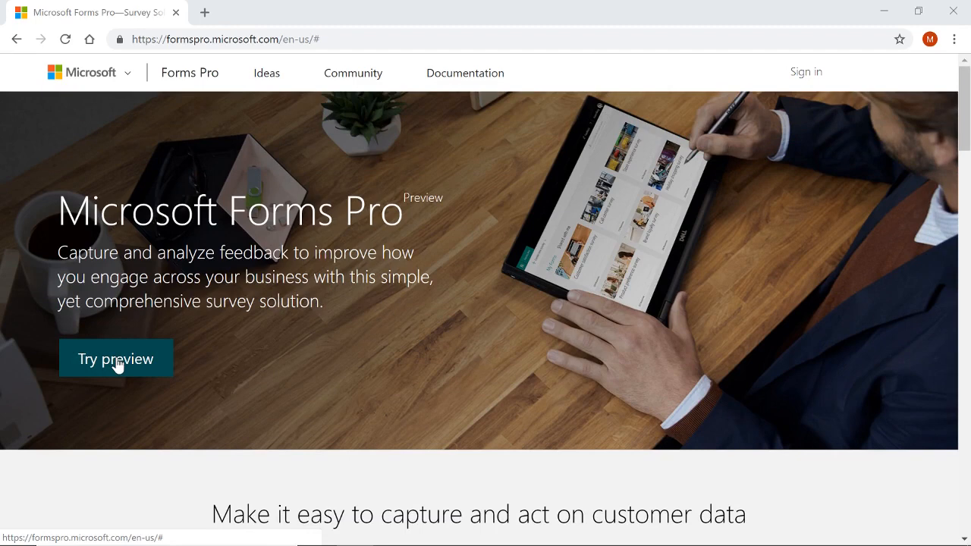
left_click(116, 358)
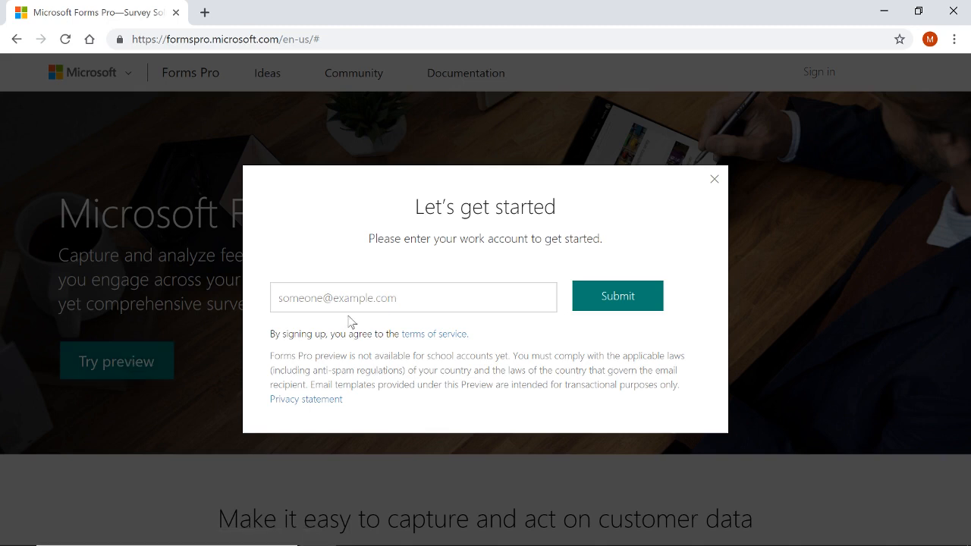
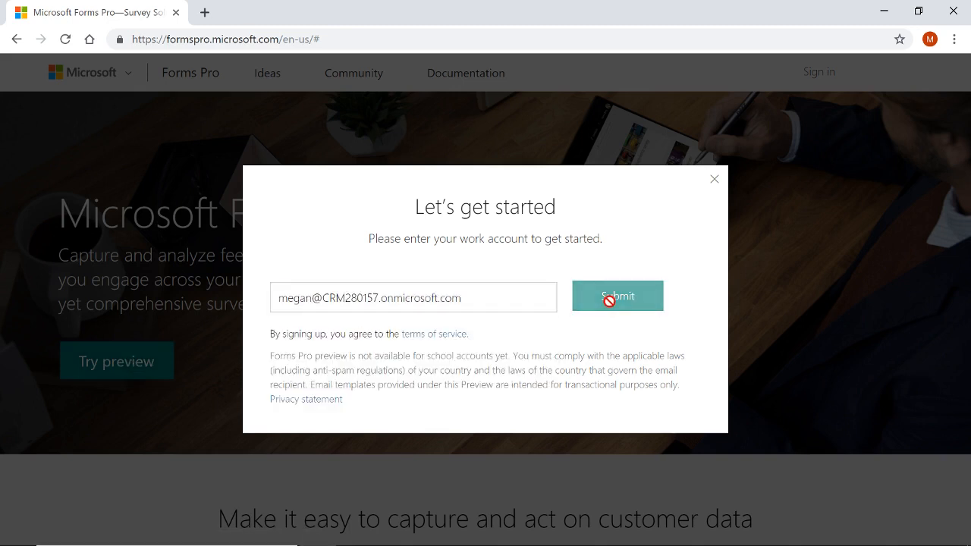
left_click(618, 296)
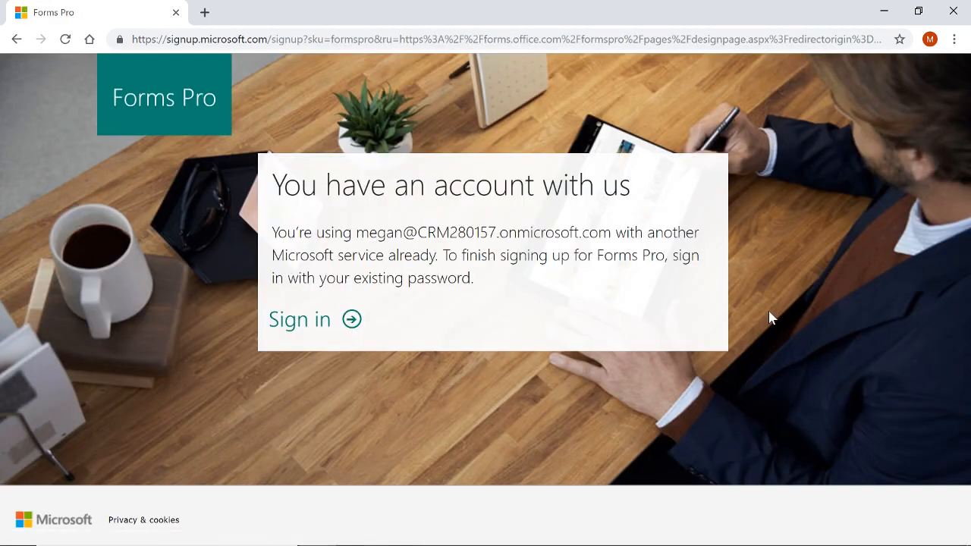
mouse_move(353, 321)
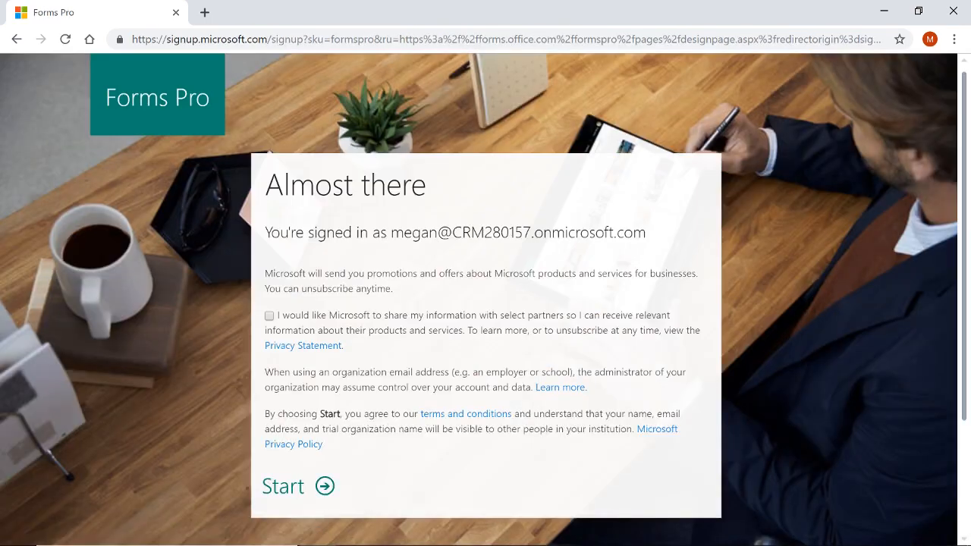
mouse_move(260, 349)
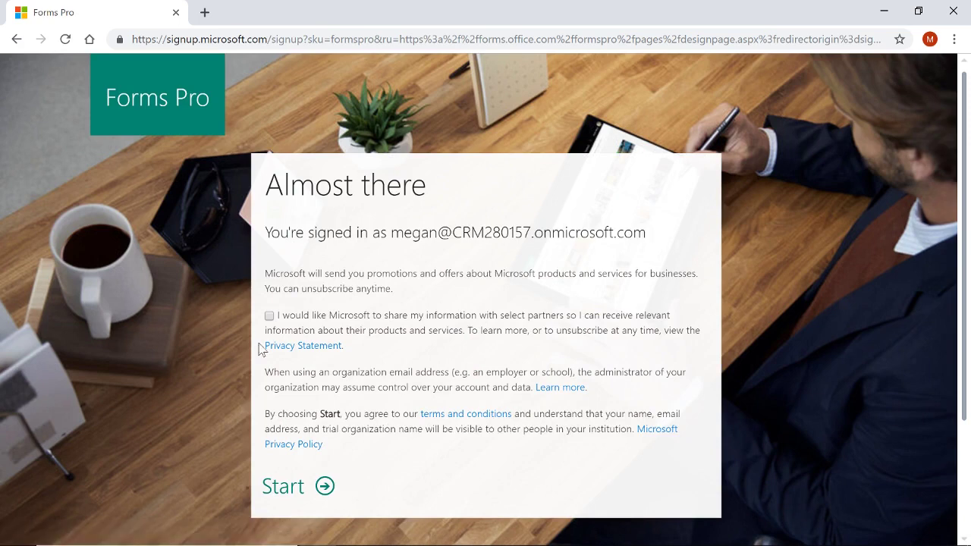
left_click(283, 486)
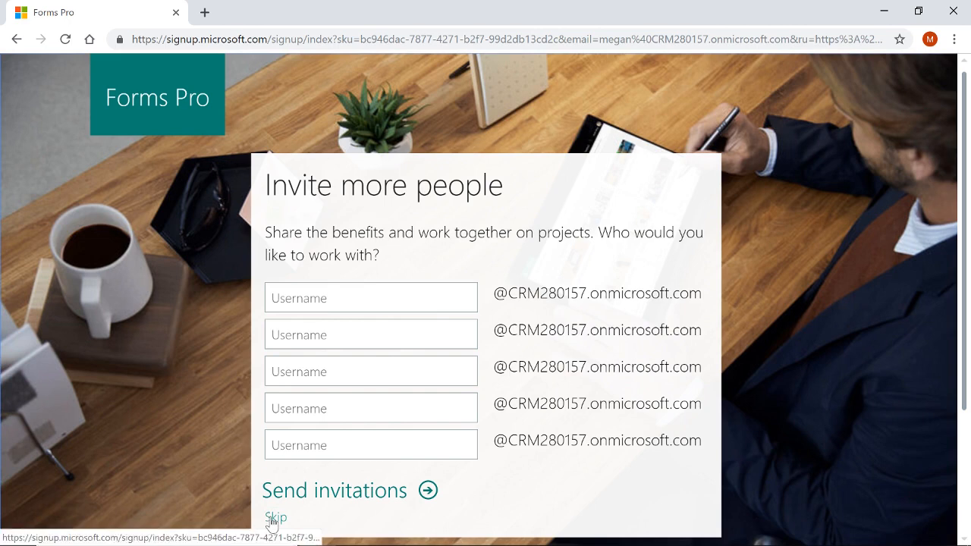
left_click(278, 519)
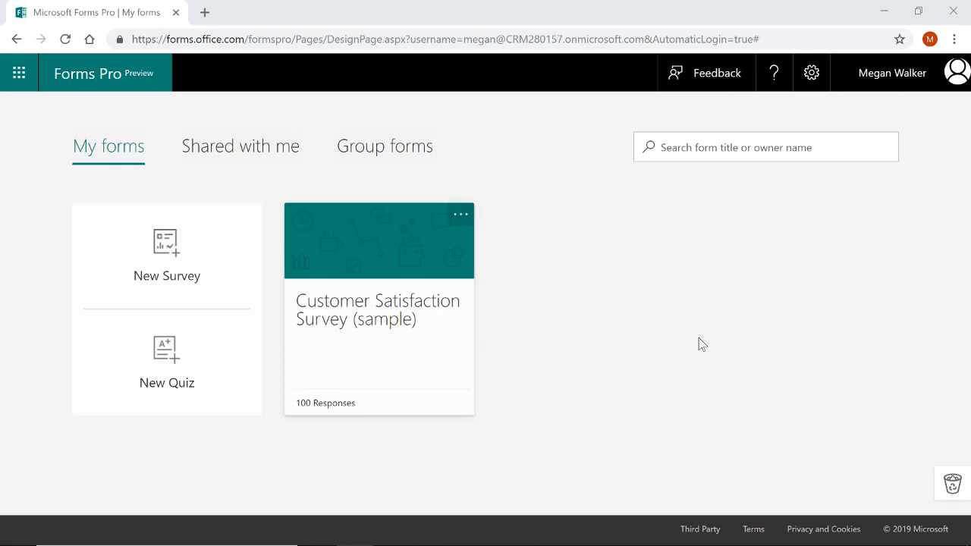
mouse_move(645, 302)
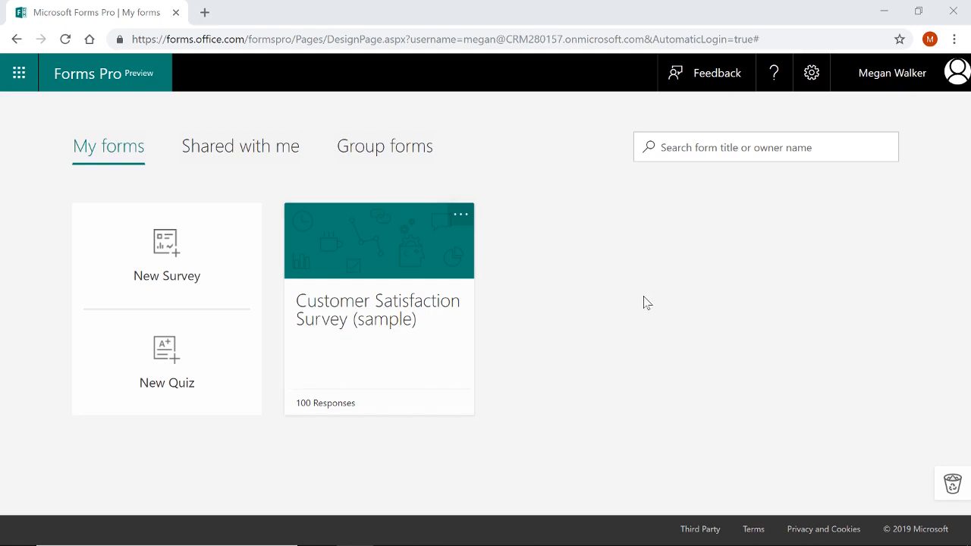
mouse_move(661, 248)
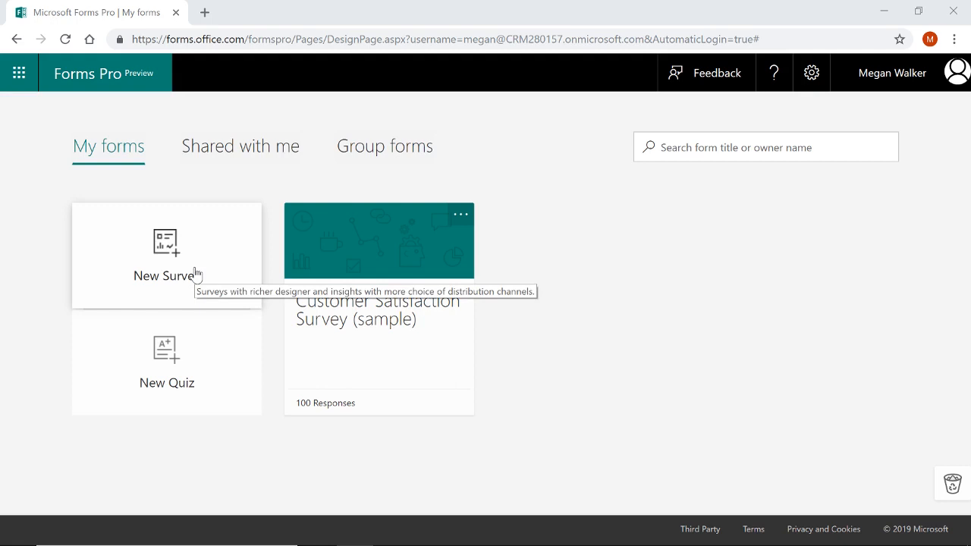
mouse_move(194, 371)
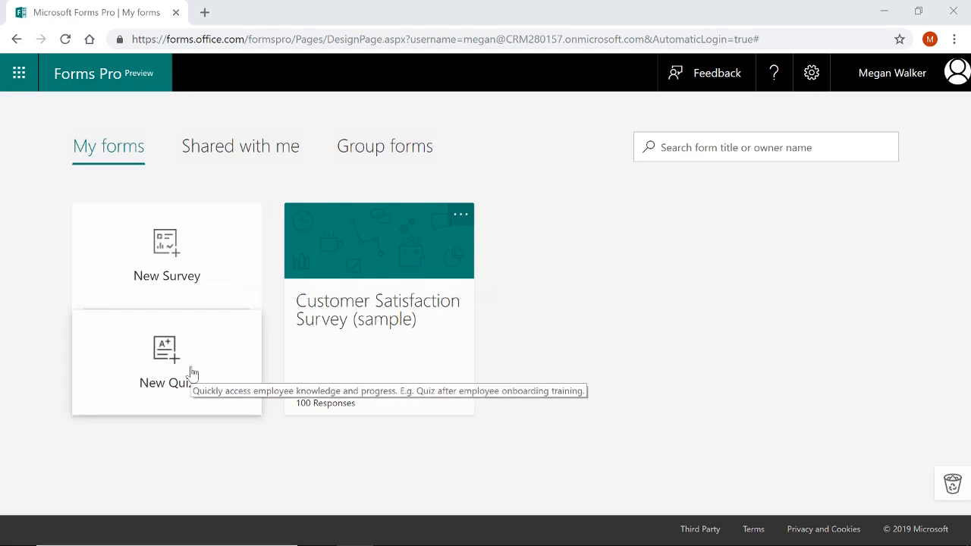
mouse_move(229, 153)
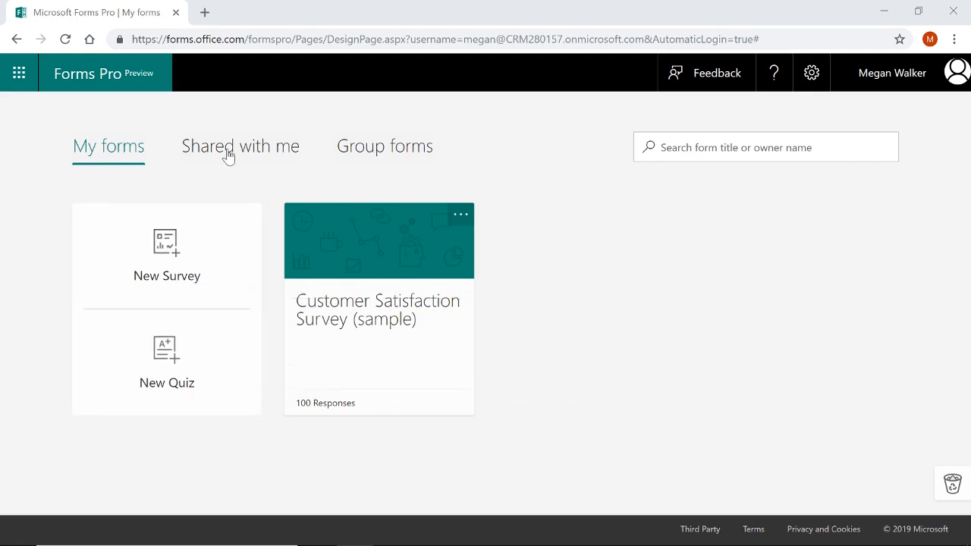
Browse the Shared with me and Group forms lists, then create a new blank survey.
left_click(240, 146)
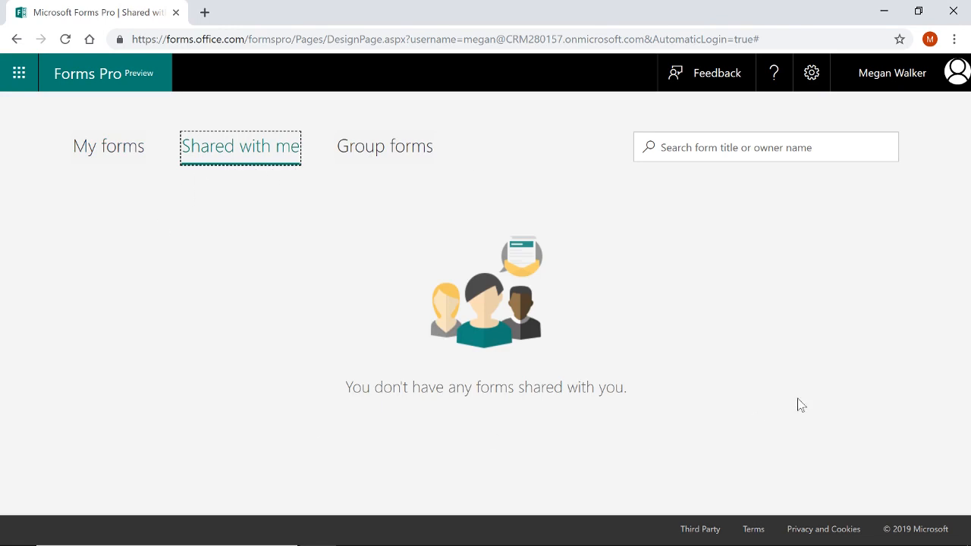
left_click(378, 145)
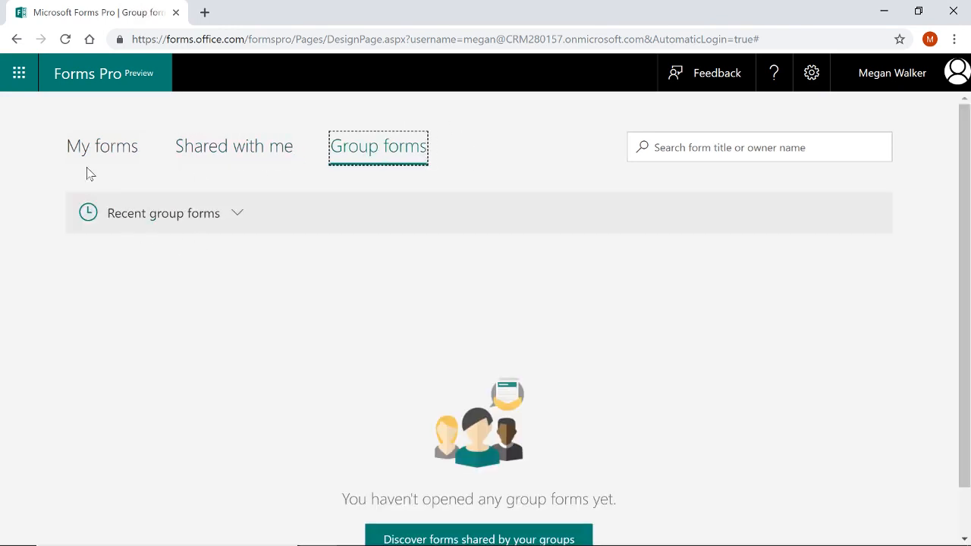
left_click(102, 145)
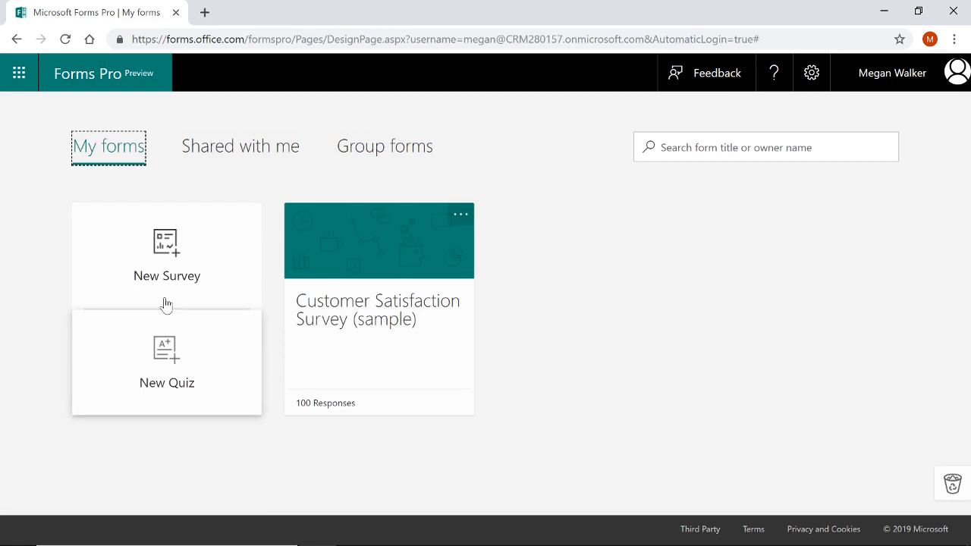
left_click(166, 255)
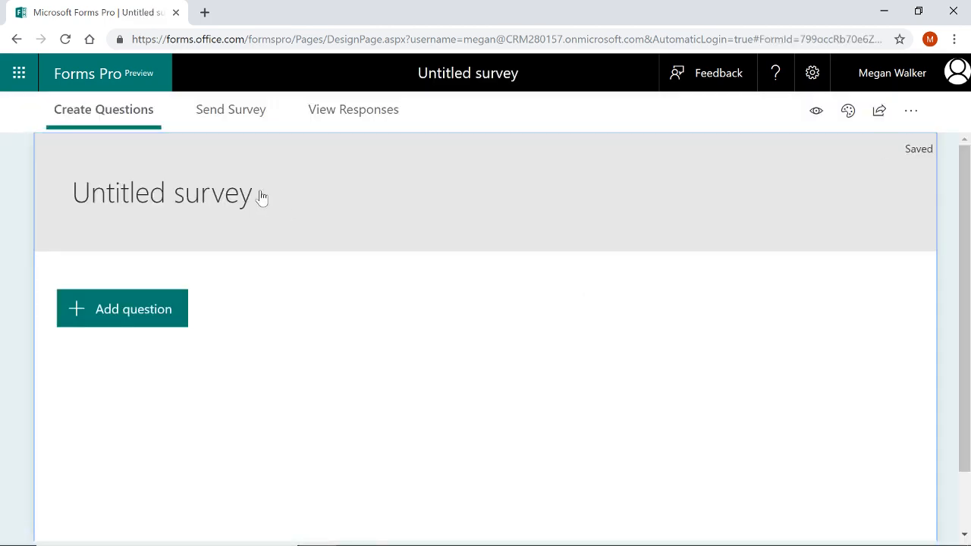
Title the survey 'Customer Support Survey' and set its font to Trebuchet MS.
left_click(171, 193)
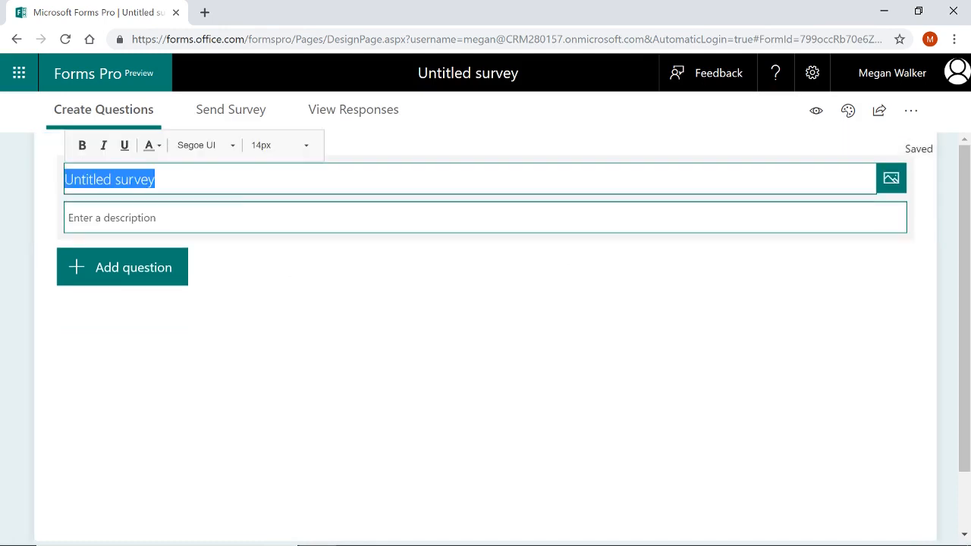
type("Cu")
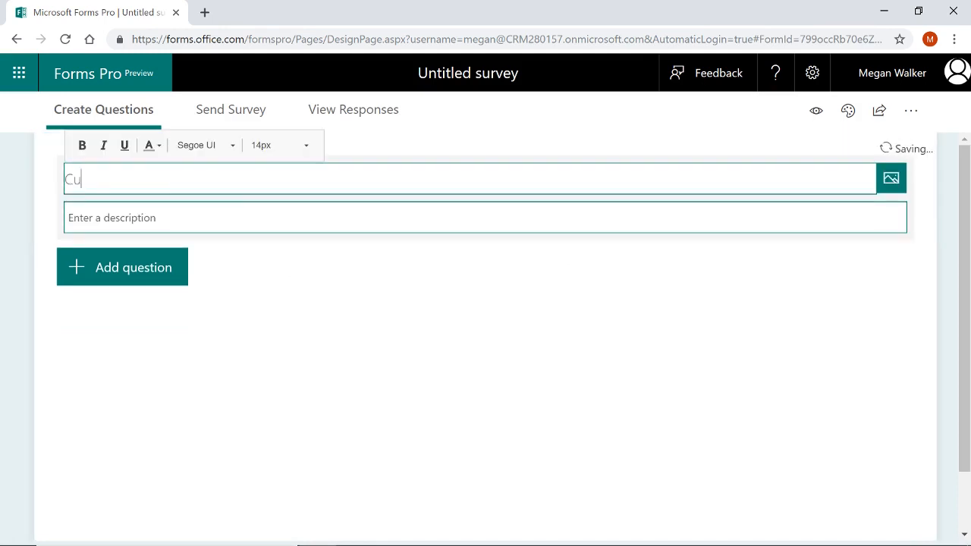
type("stomer Support Survey")
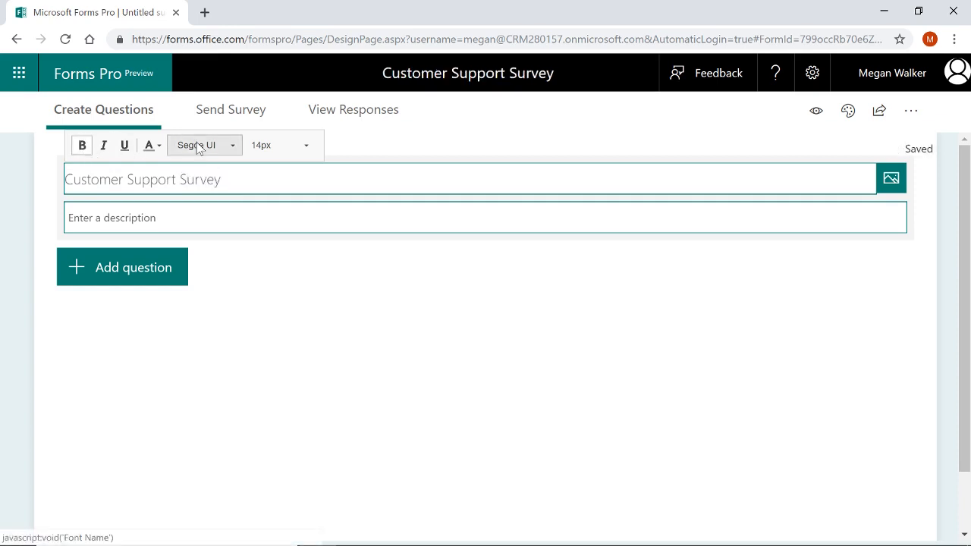
left_click(204, 145)
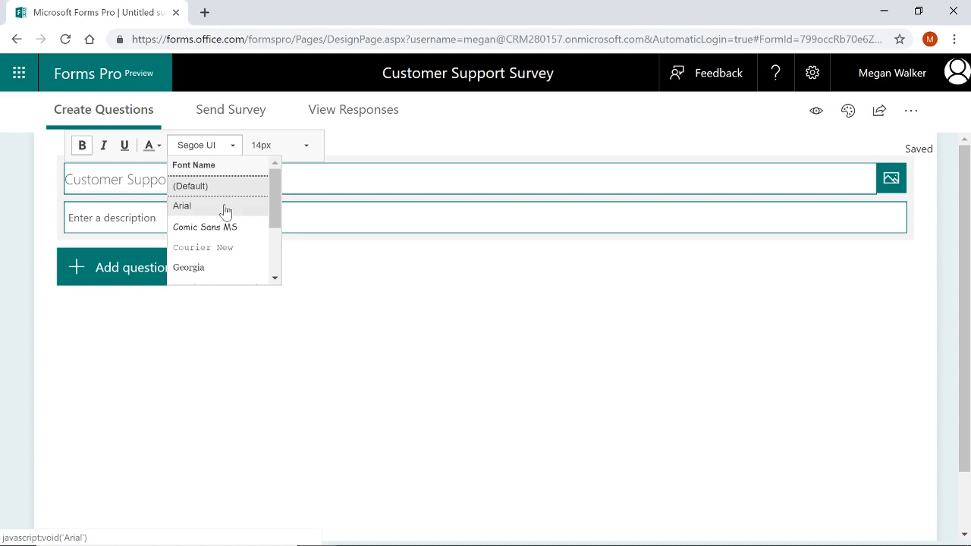
left_click(181, 206)
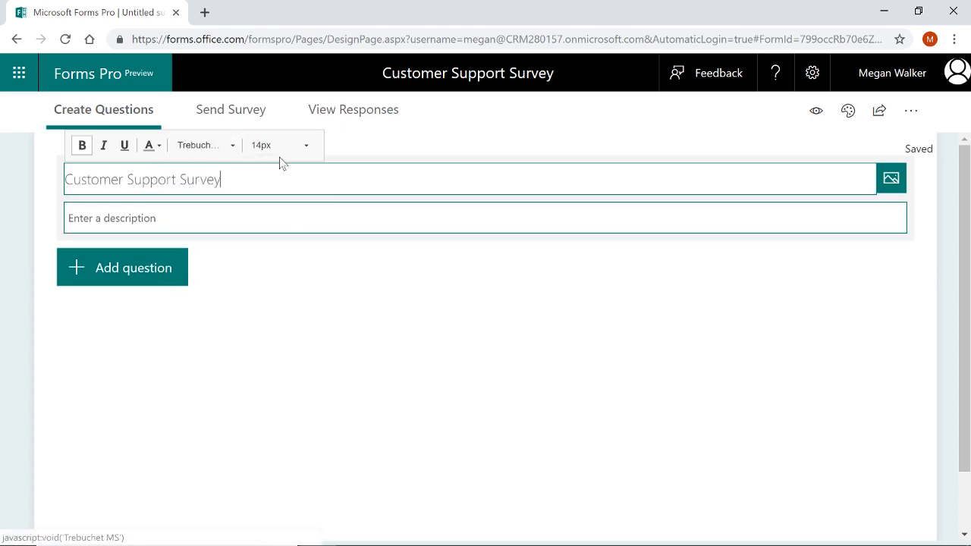
Add a description asking about recent interactions with the support team.
left_click(306, 145)
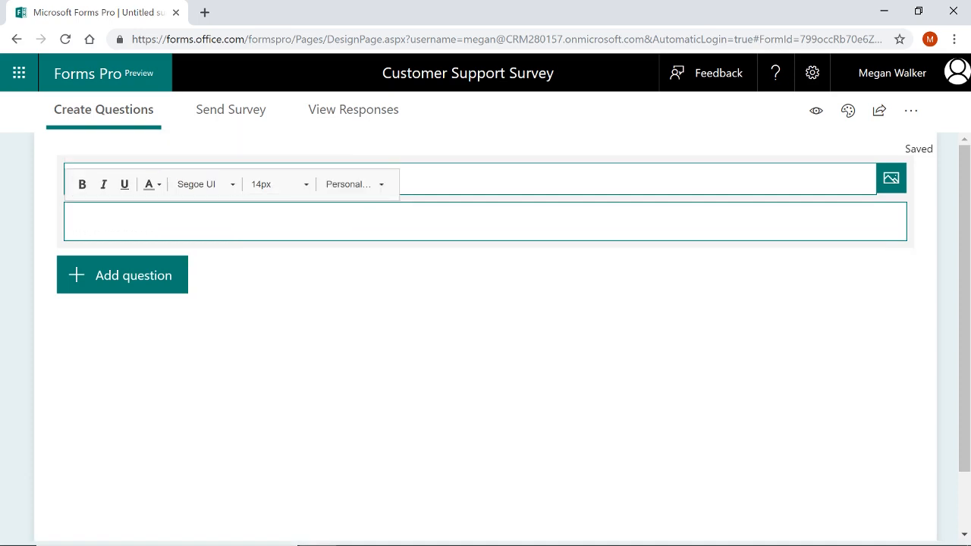
type("Please let us know bou")
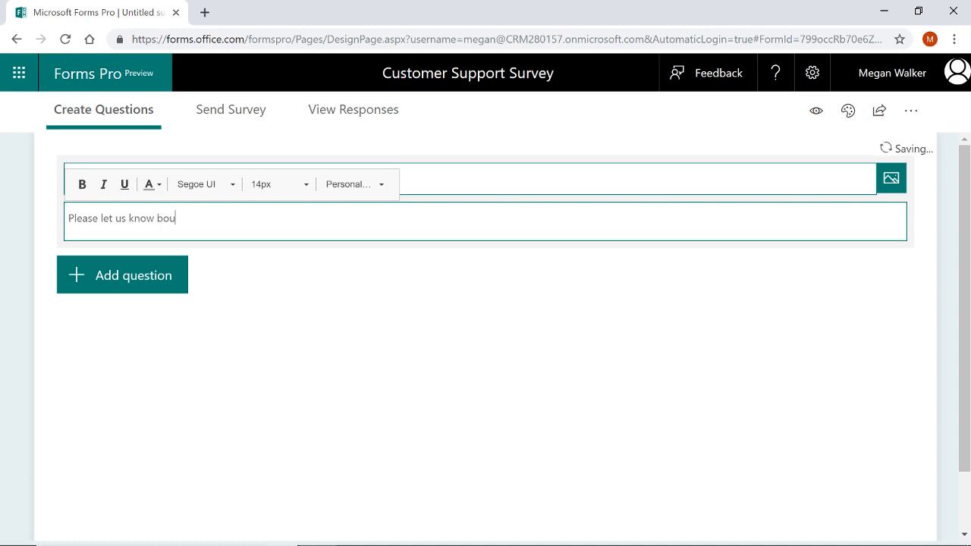
type("about your re")
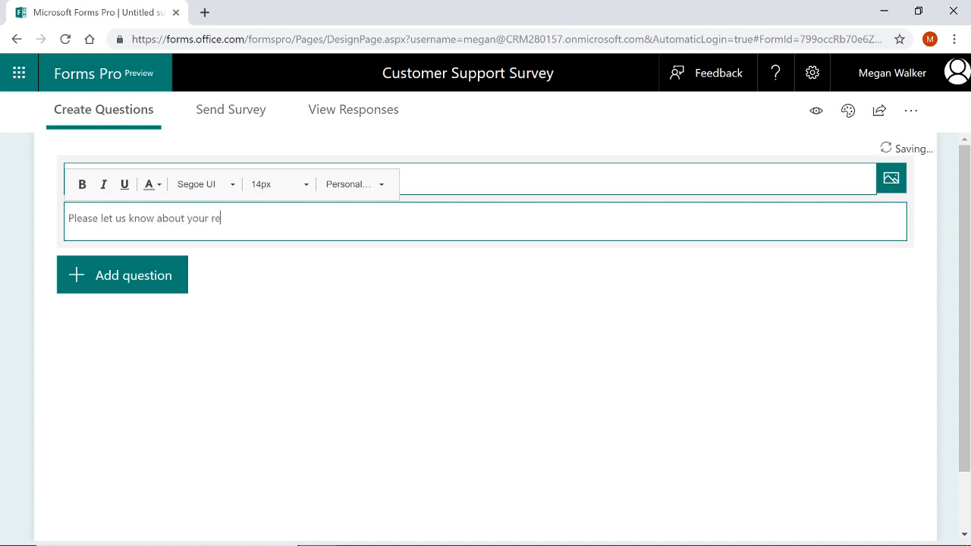
type("cent interact")
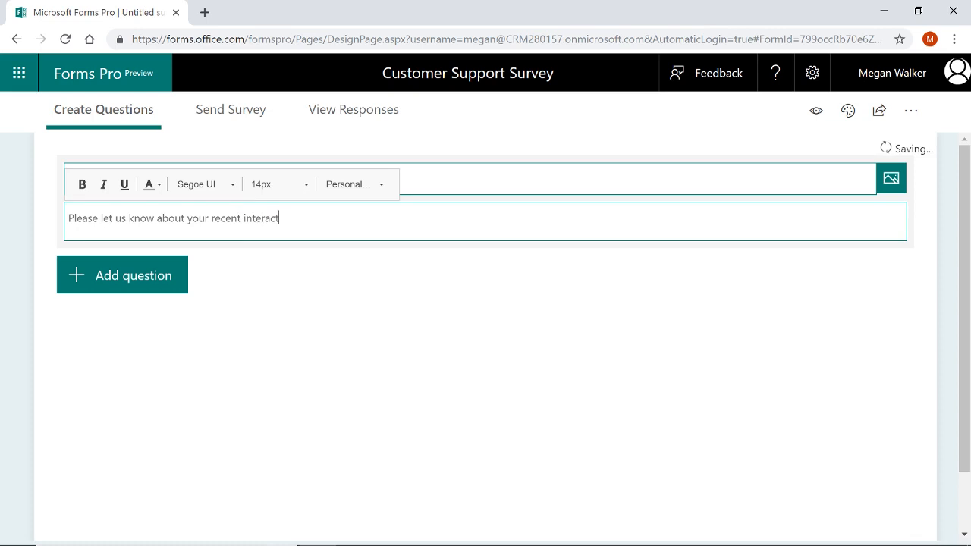
type("ion with our support team")
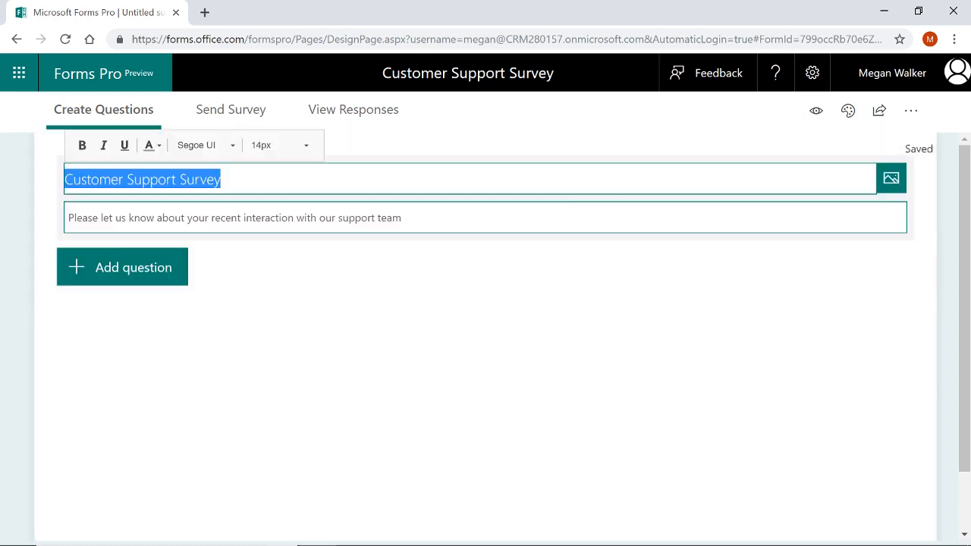
mouse_move(892, 178)
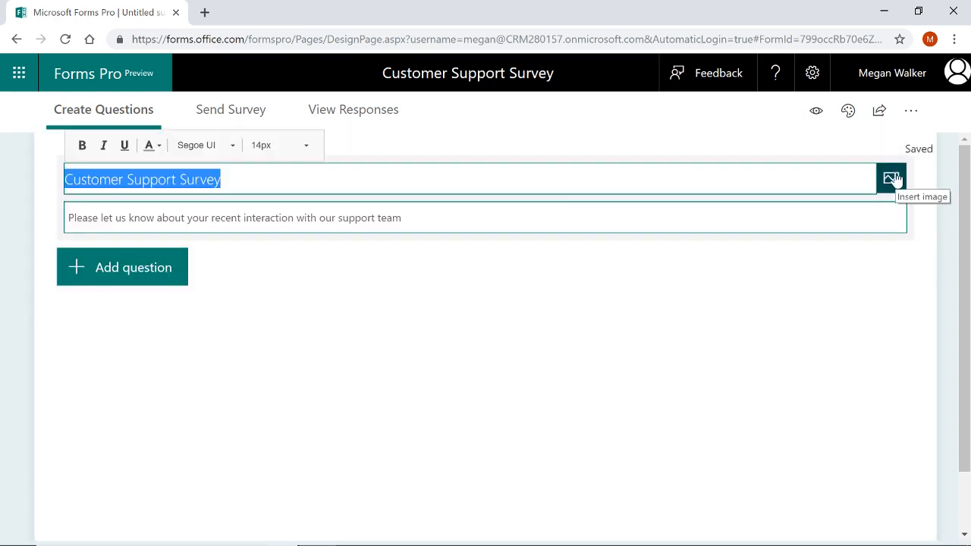
Upload the Emoji picture from Pictures > Emojis into the survey header.
left_click(890, 177)
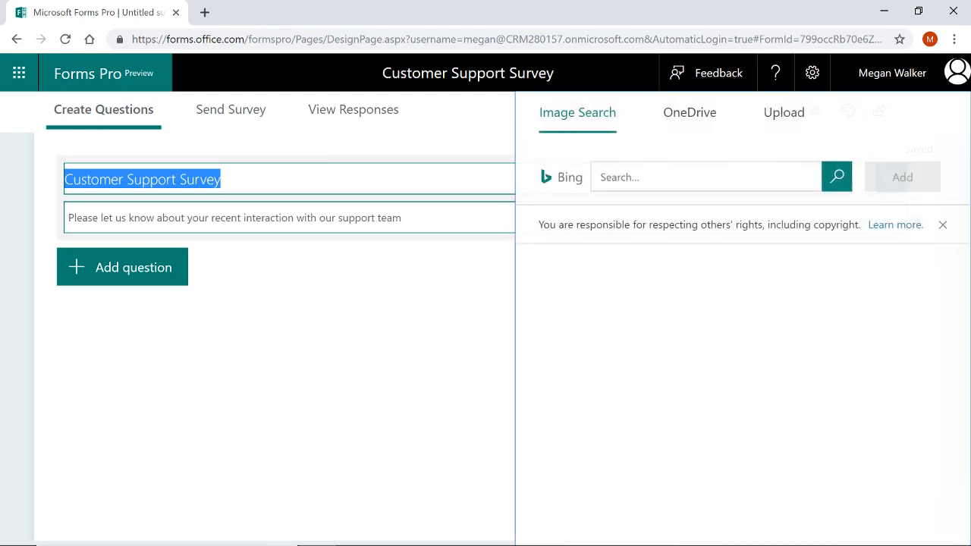
mouse_move(685, 121)
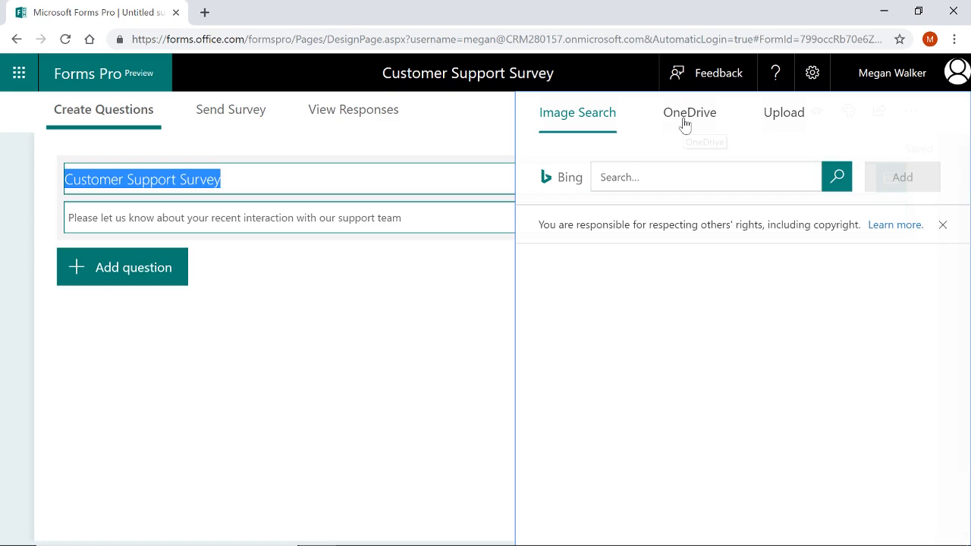
left_click(783, 113)
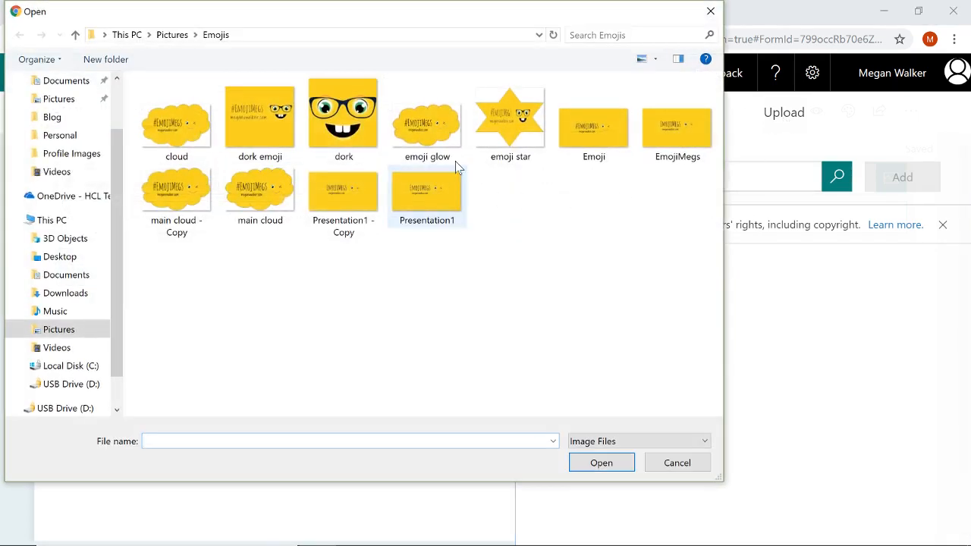
left_click(593, 122)
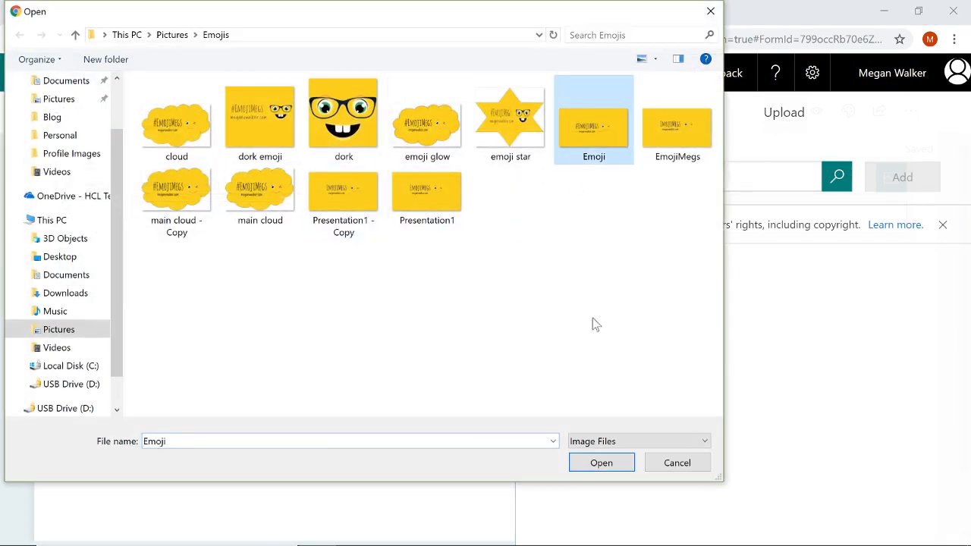
left_click(600, 462)
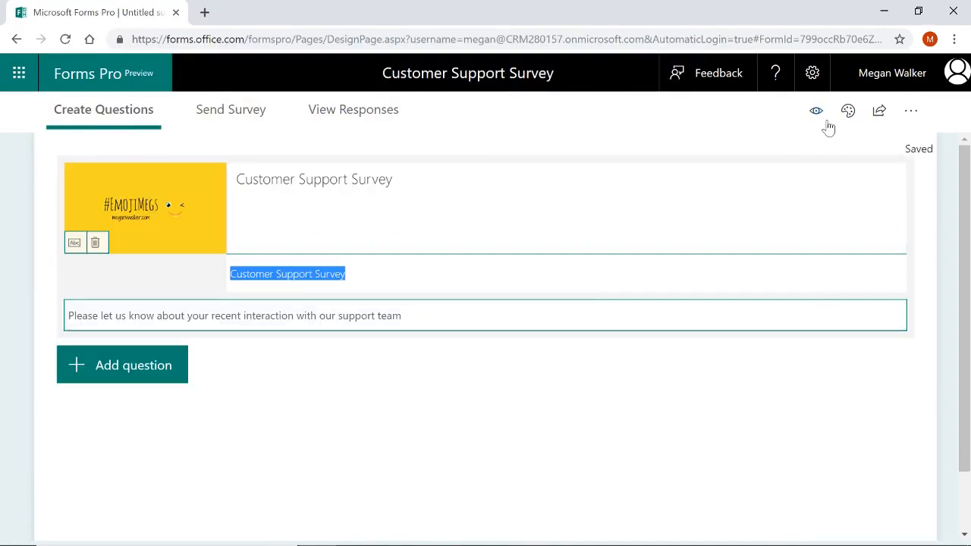
left_click(815, 110)
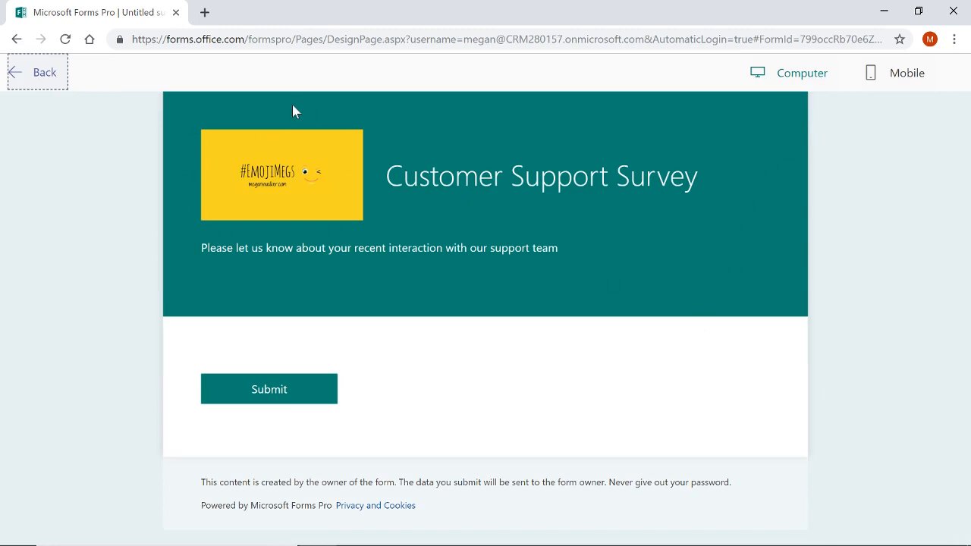
mouse_move(640, 274)
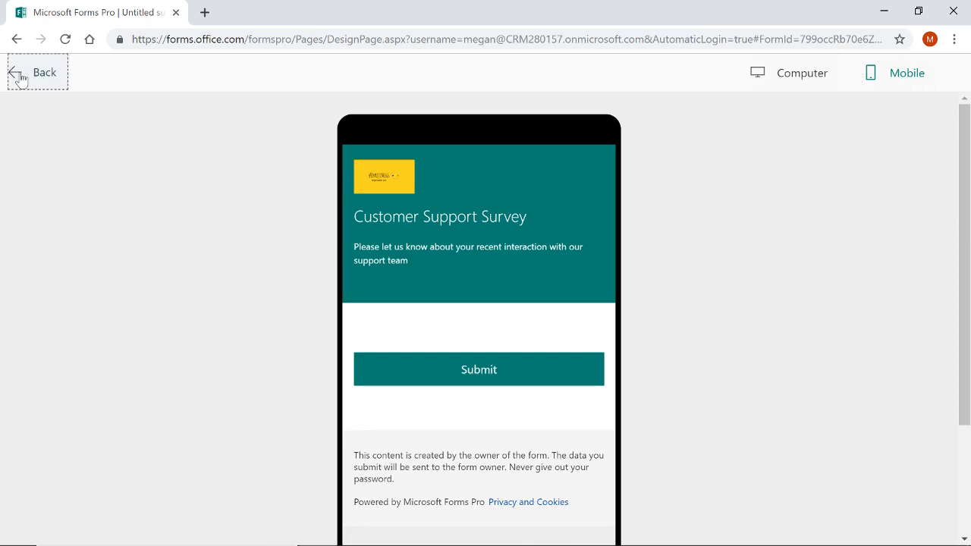
left_click(34, 72)
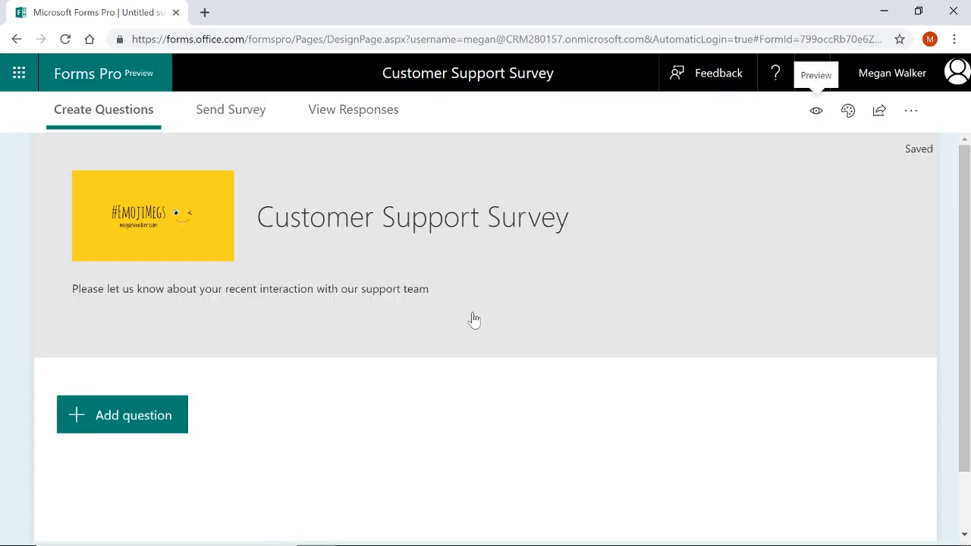
left_click(848, 111)
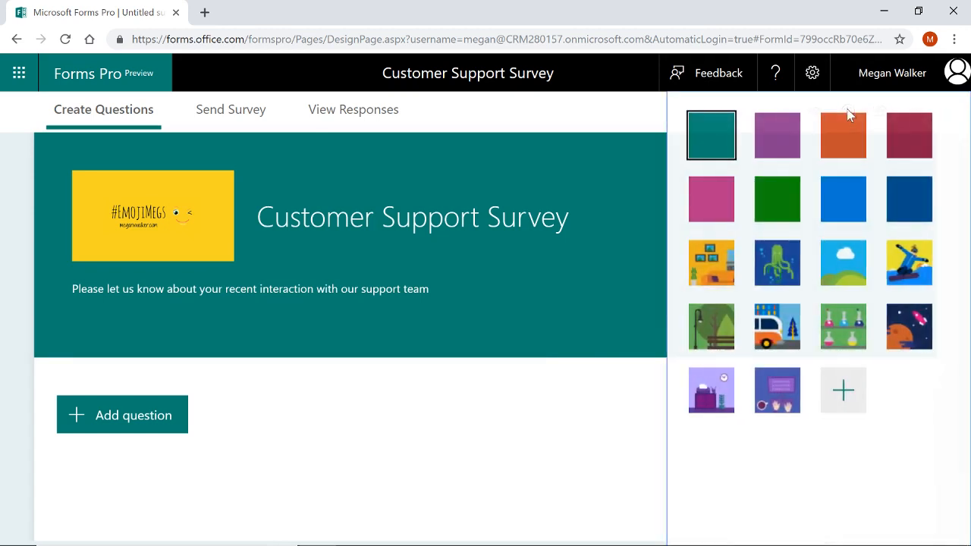
Try dark orange, blue and pink themes, then apply the purple office illustration theme.
left_click(843, 136)
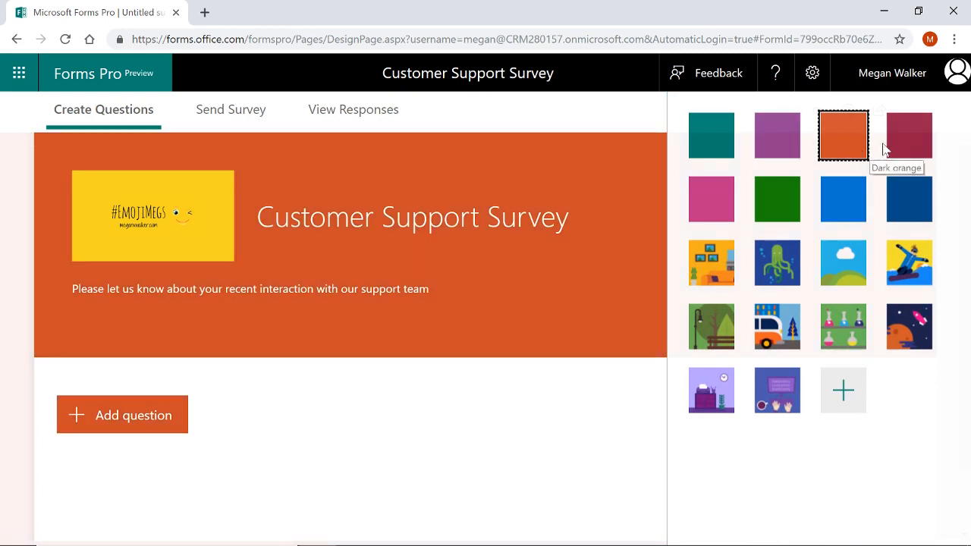
left_click(842, 198)
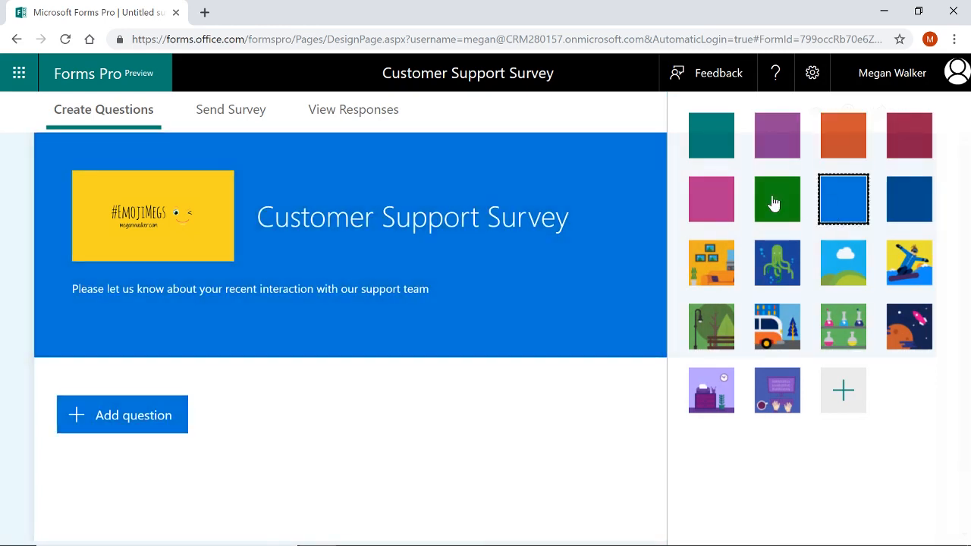
left_click(711, 199)
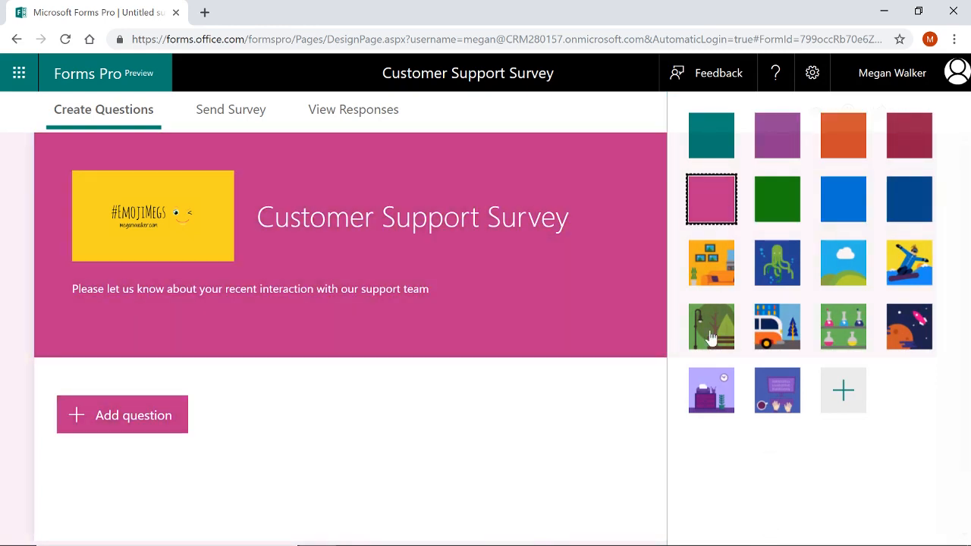
left_click(777, 390)
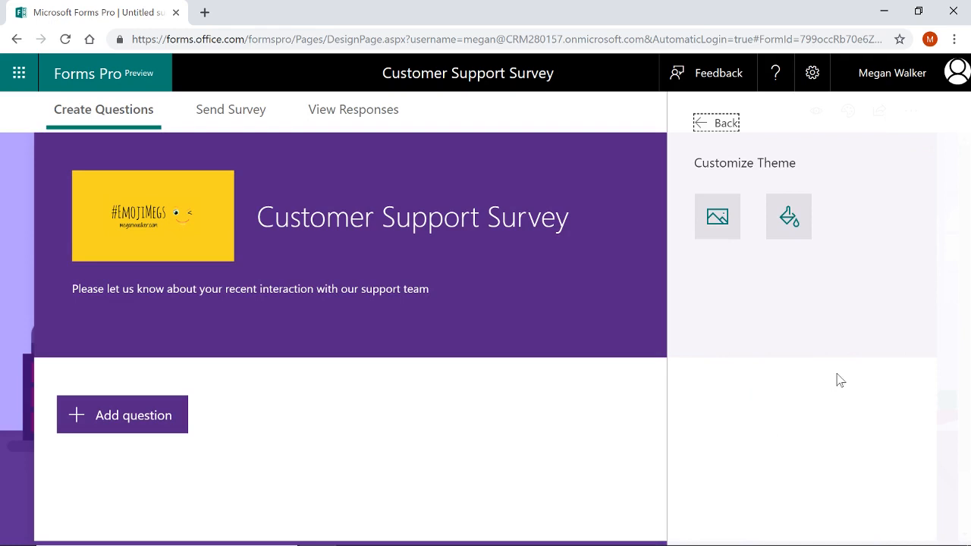
mouse_move(800, 216)
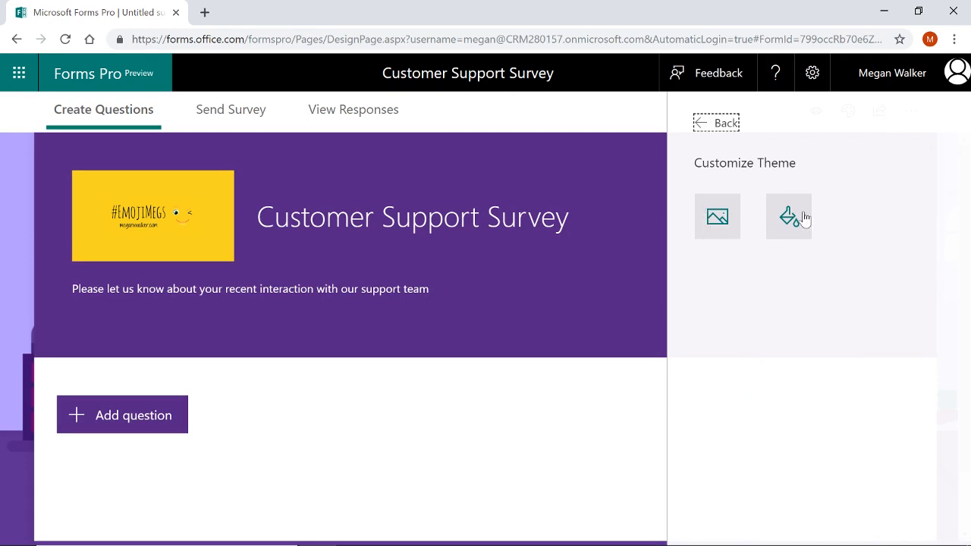
left_click(788, 217)
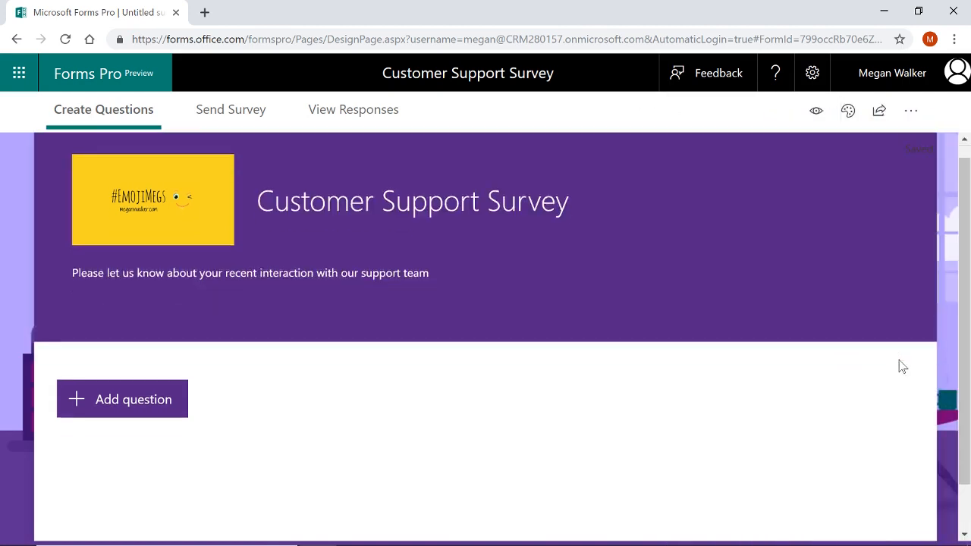
left_click(817, 111)
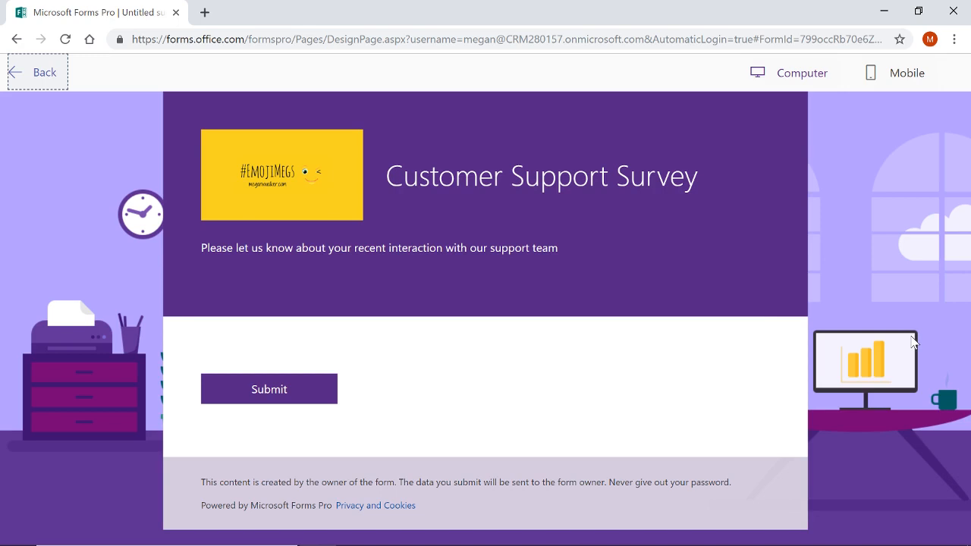
left_click(906, 73)
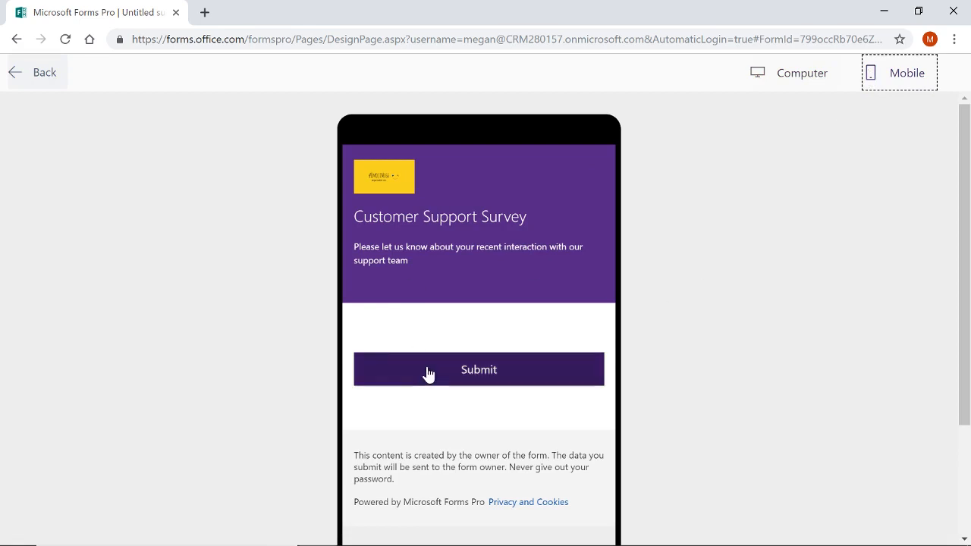
left_click(802, 72)
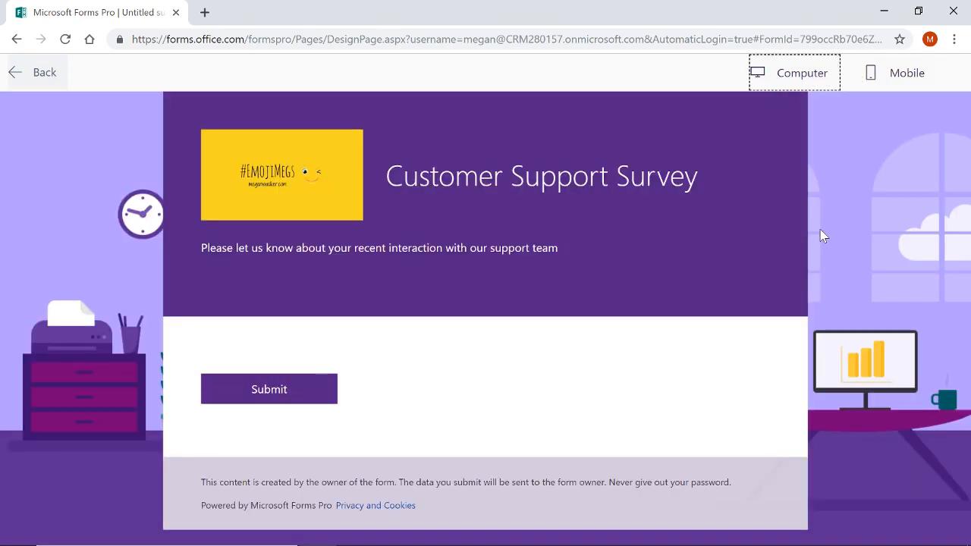
mouse_move(15, 72)
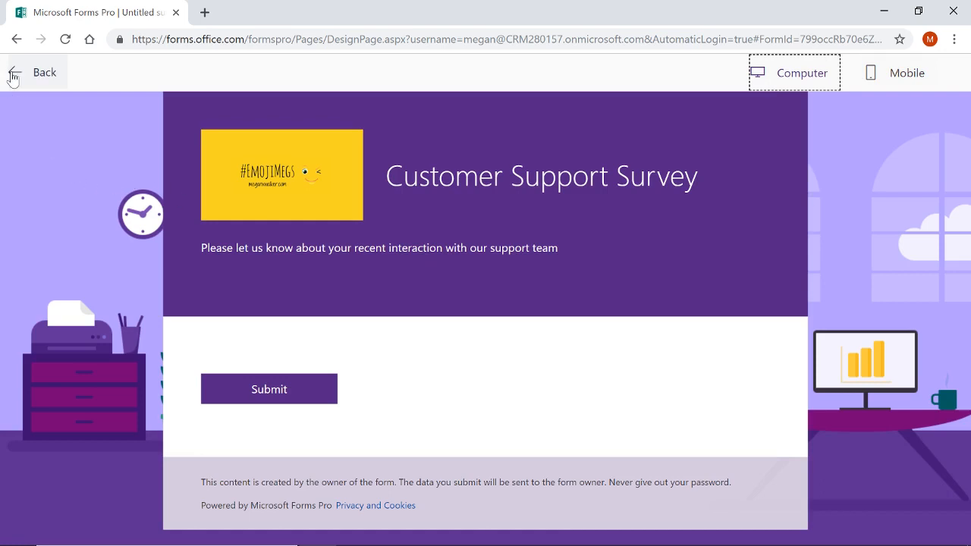
left_click(43, 72)
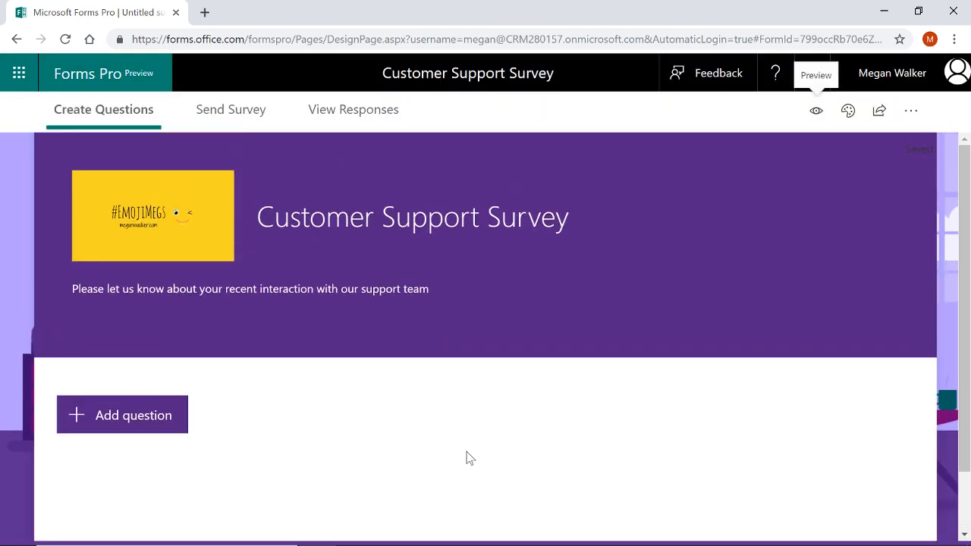
Add a Choice question on satisfaction with the resolved support case, with Yes/No options.
left_click(121, 414)
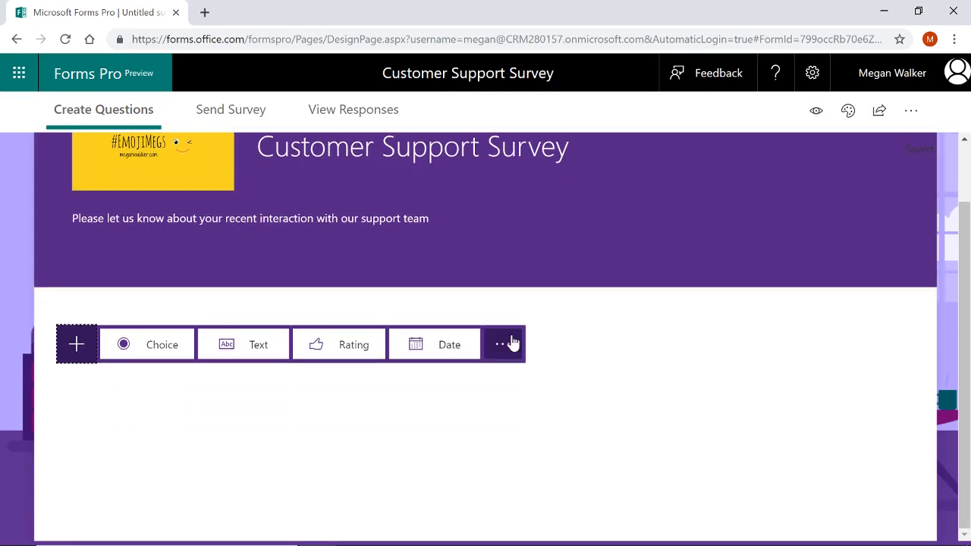
left_click(505, 343)
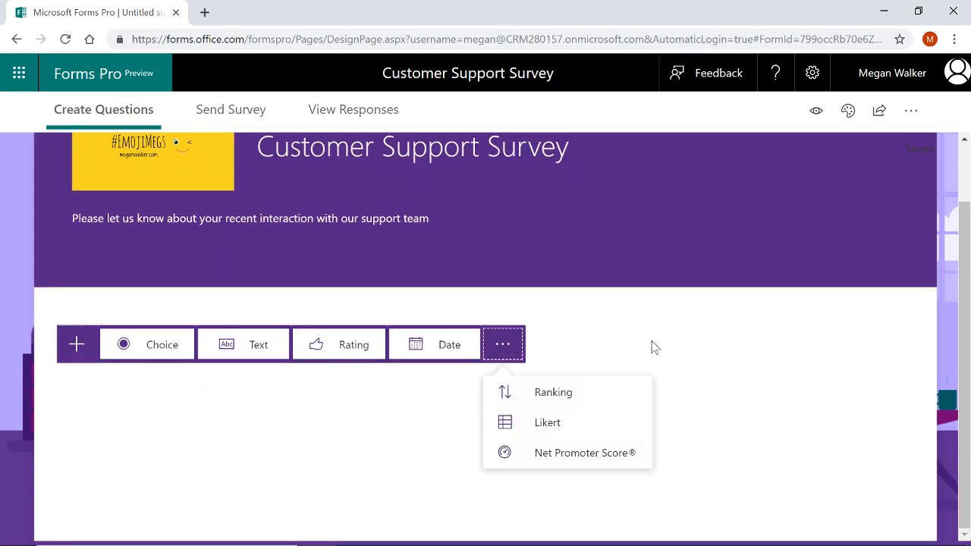
mouse_move(191, 454)
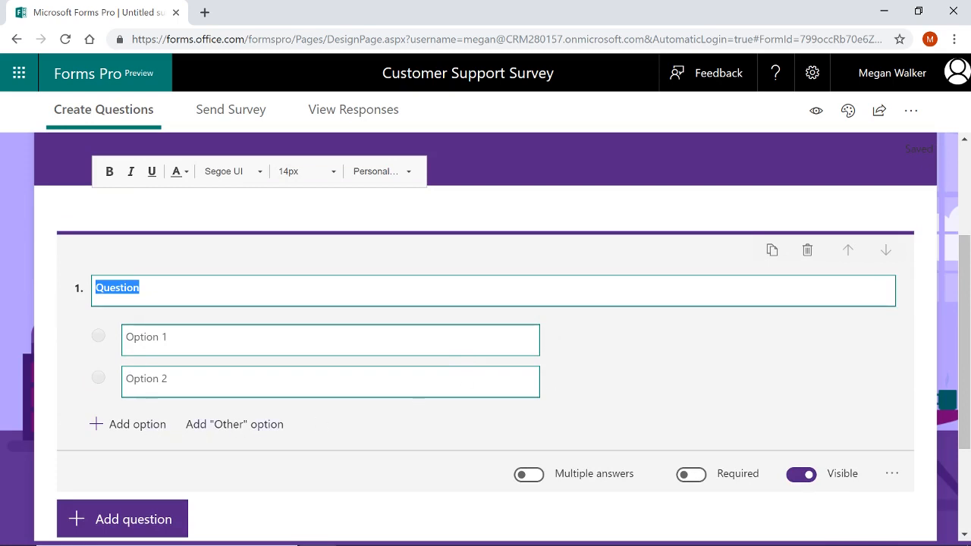
mouse_move(135, 429)
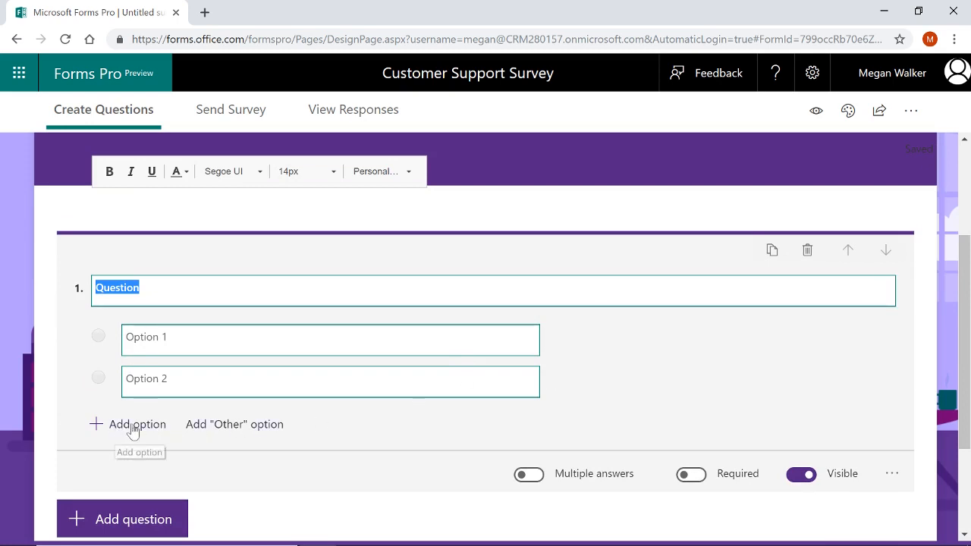
left_click(137, 424)
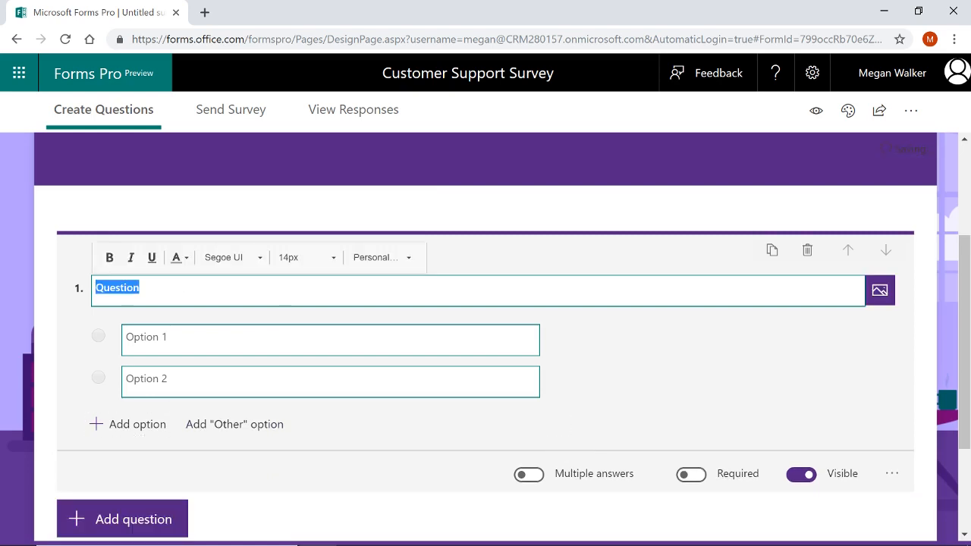
type("You recently had a su")
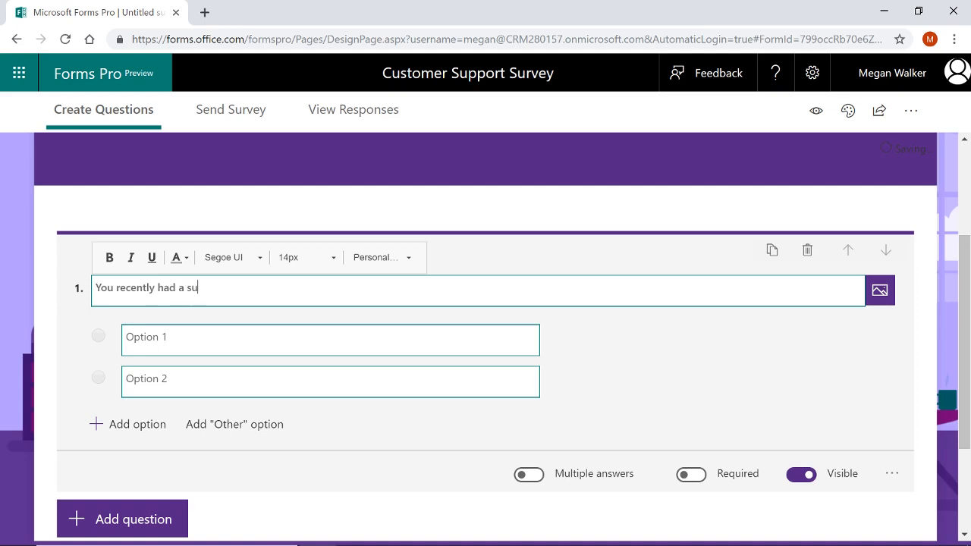
type("pport case that was resolved. Are")
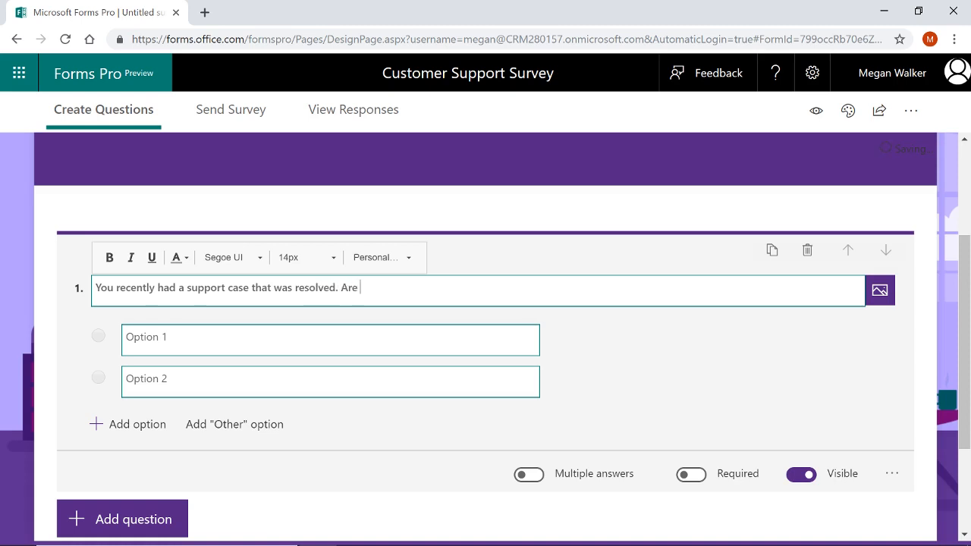
type("you ha")
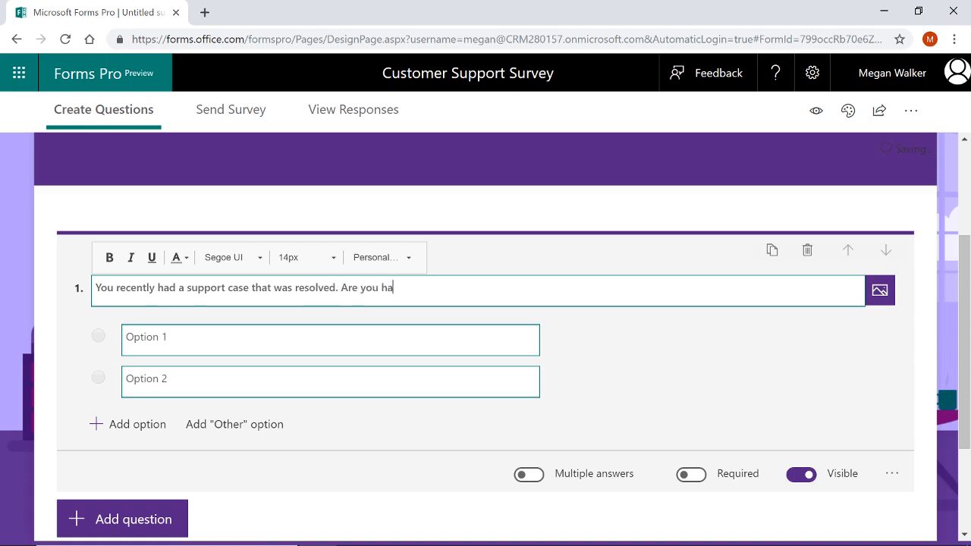
type("ppy with the resolution?")
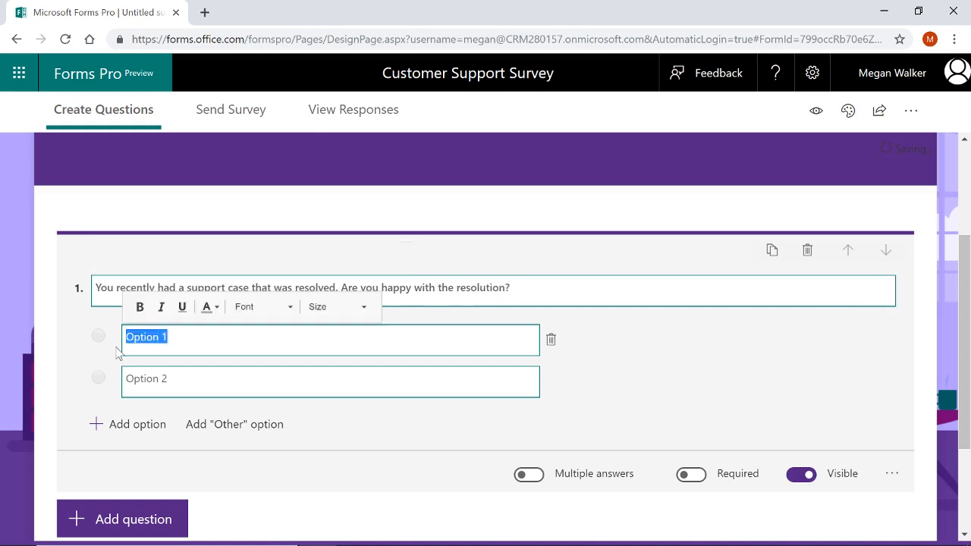
type("Yes")
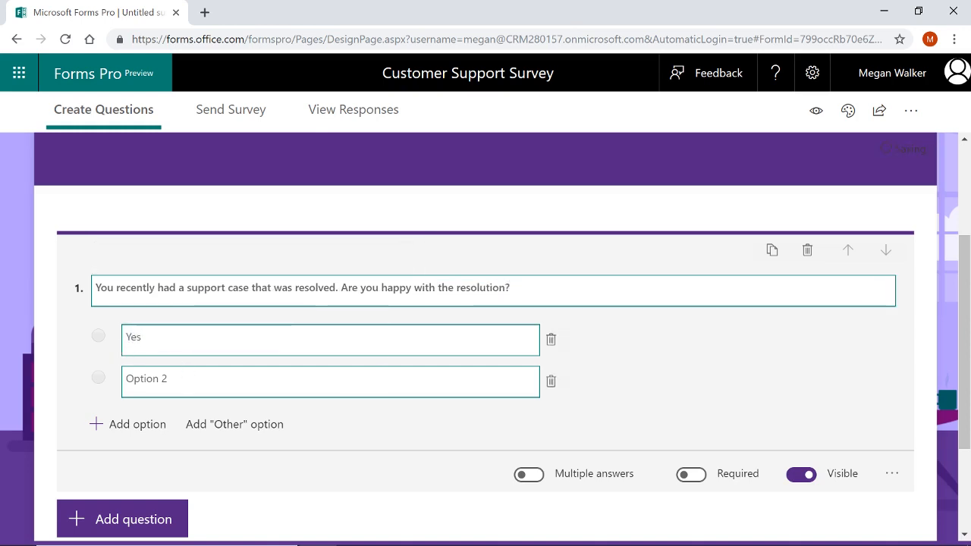
type("No")
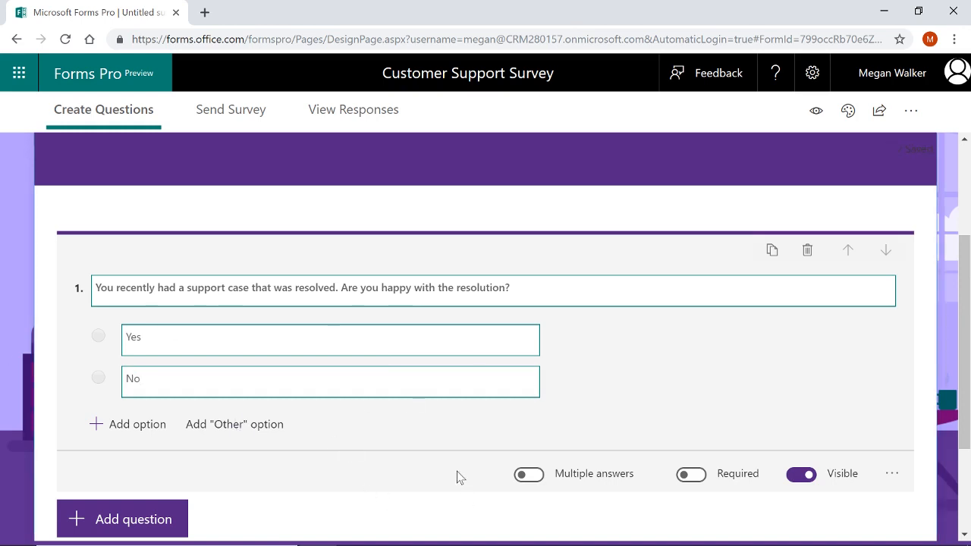
left_click(529, 474)
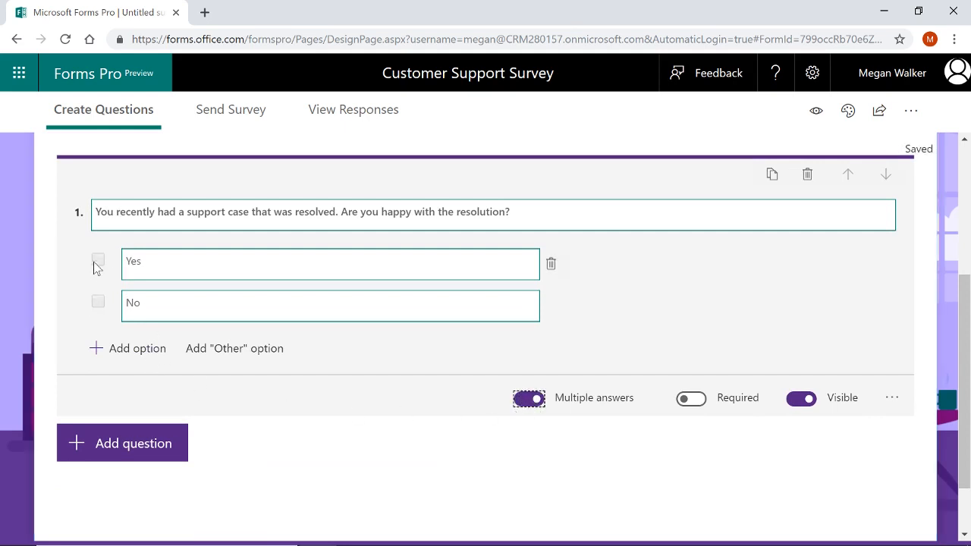
Make the Yes/No question single-answer and required, and review its extra settings.
left_click(528, 398)
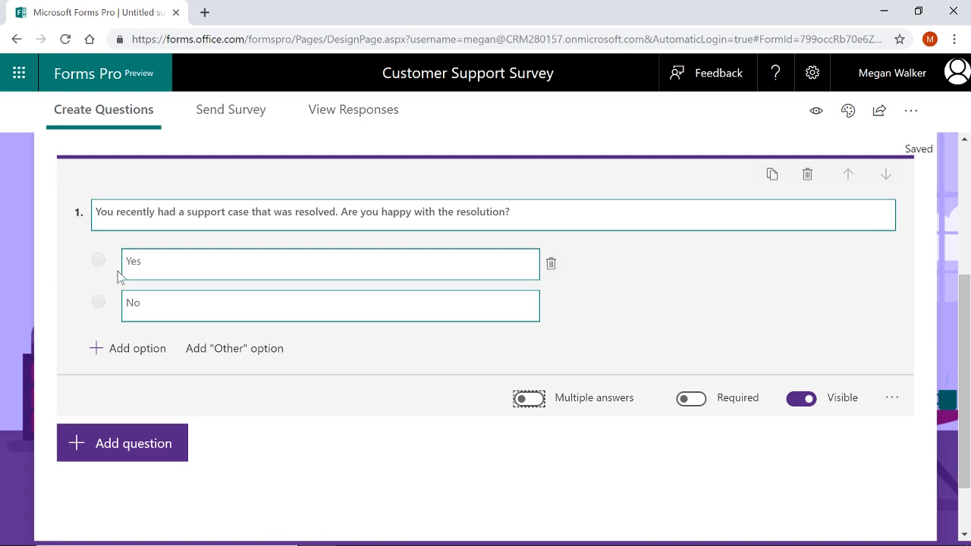
mouse_move(124, 349)
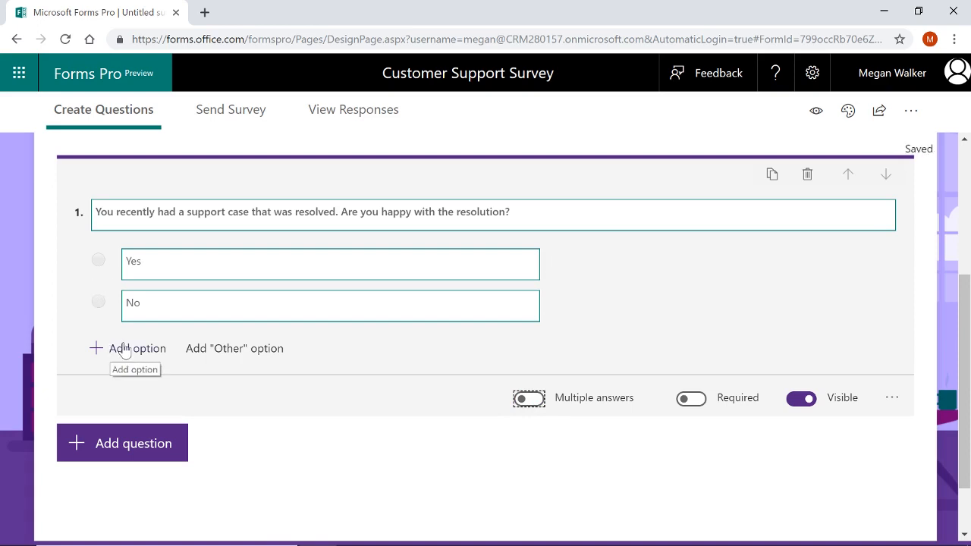
left_click(691, 398)
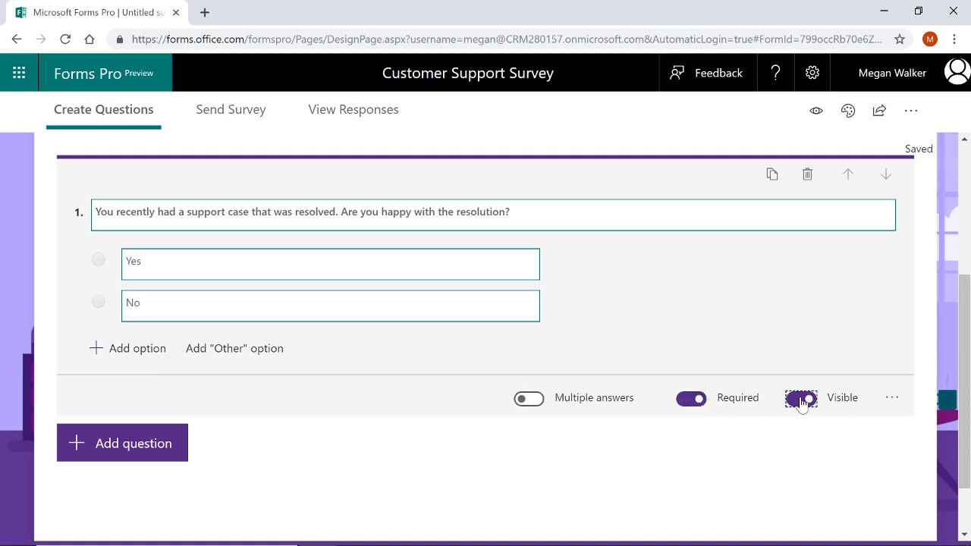
left_click(802, 398)
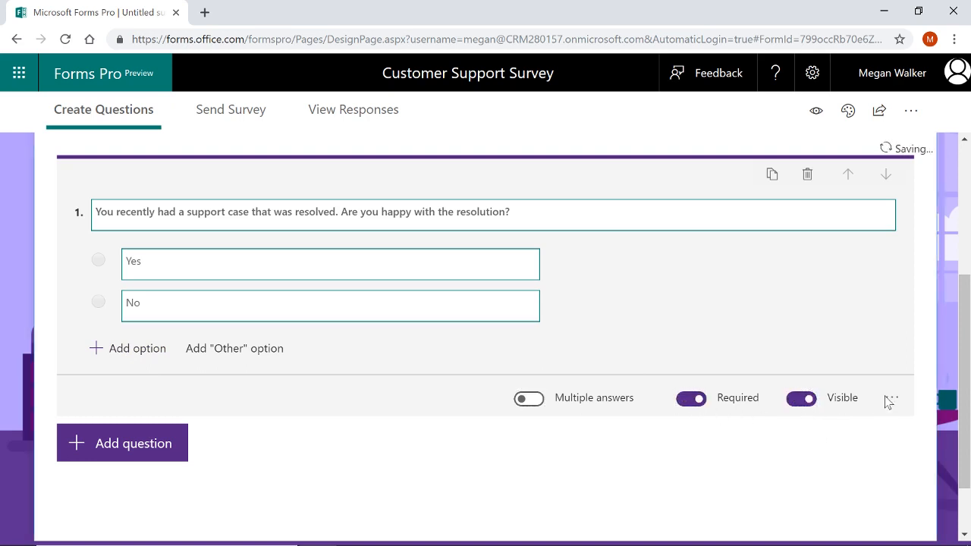
left_click(892, 398)
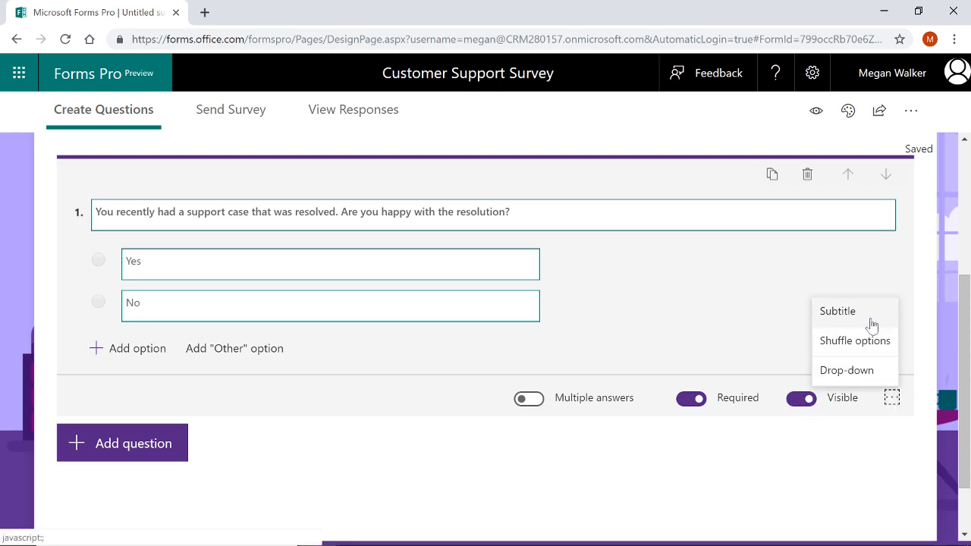
mouse_move(872, 375)
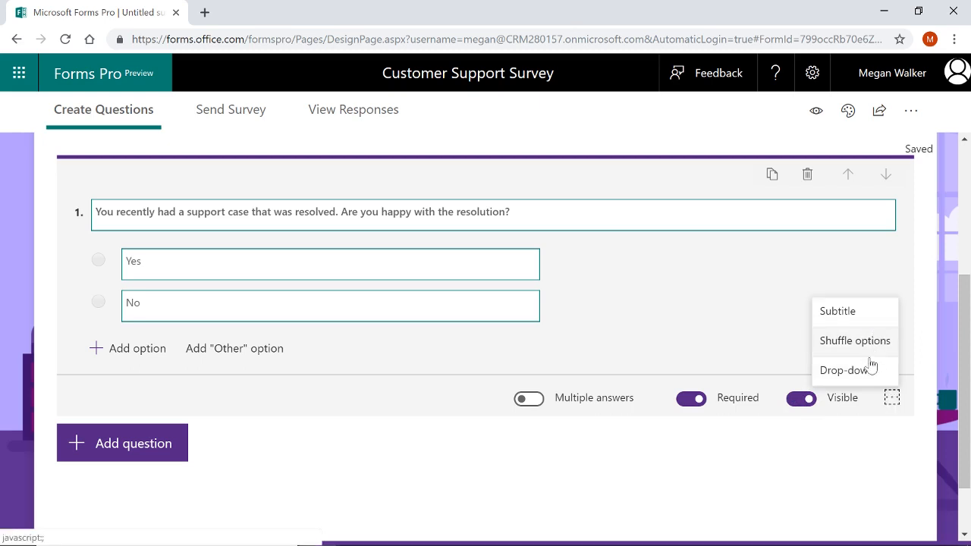
mouse_move(864, 372)
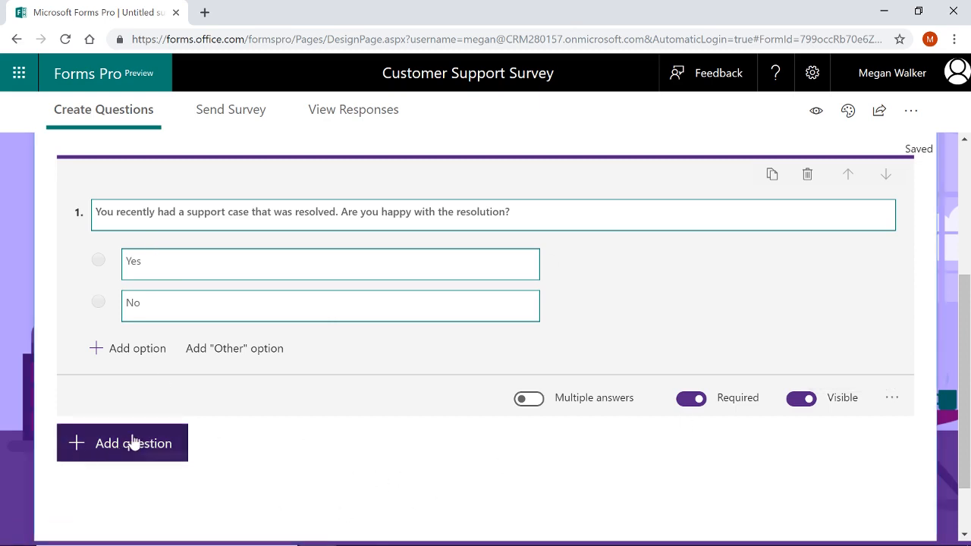
left_click(122, 443)
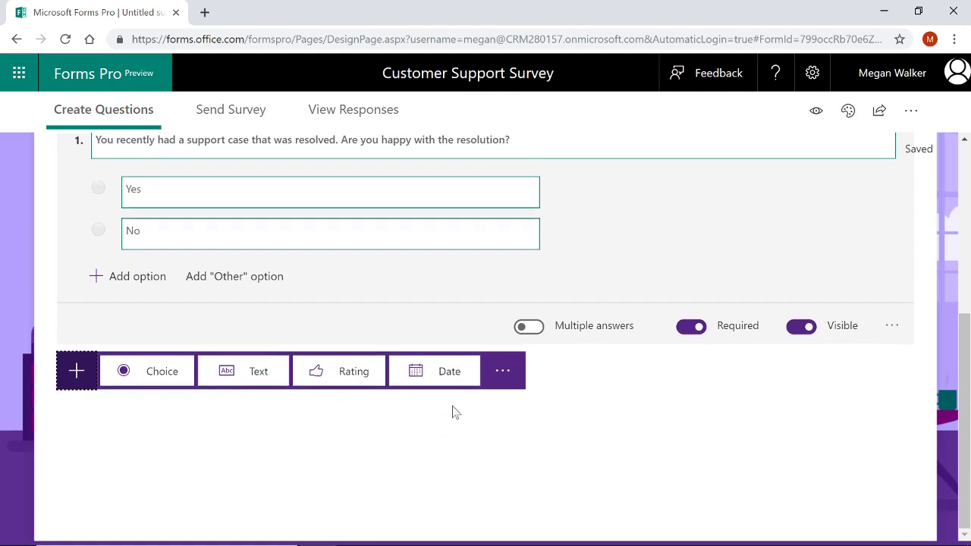
Add a rating question asking to rate the support rep, on a 10-level scale.
left_click(338, 370)
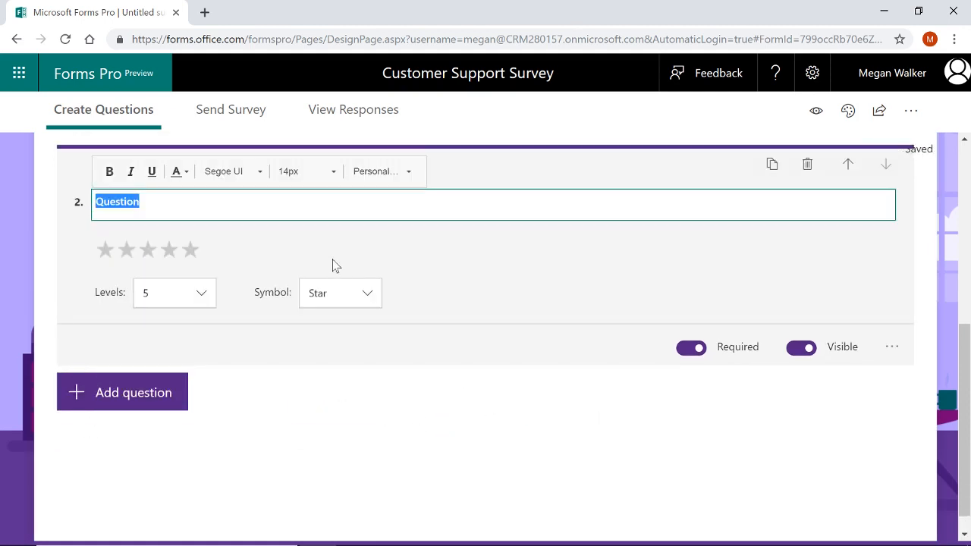
type("Please rate ty")
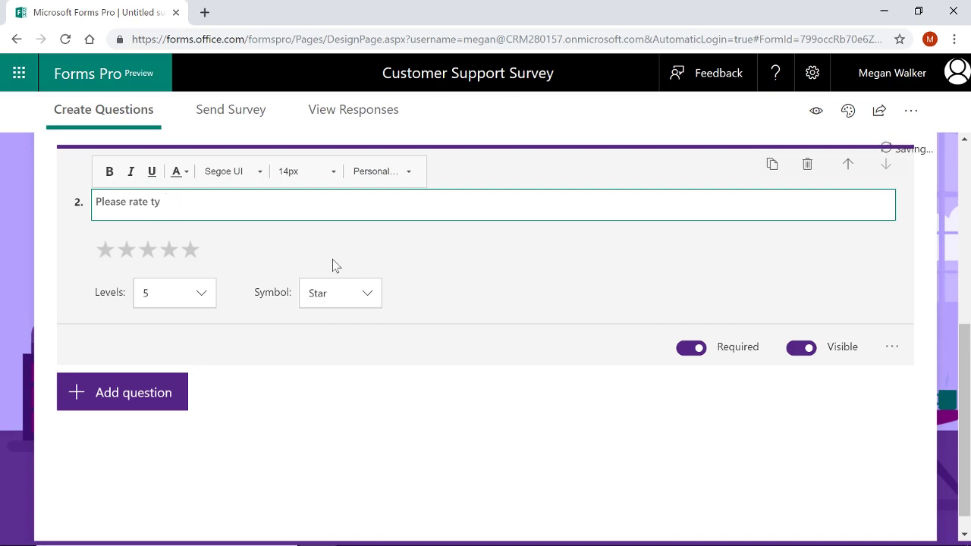
type("he support rep")
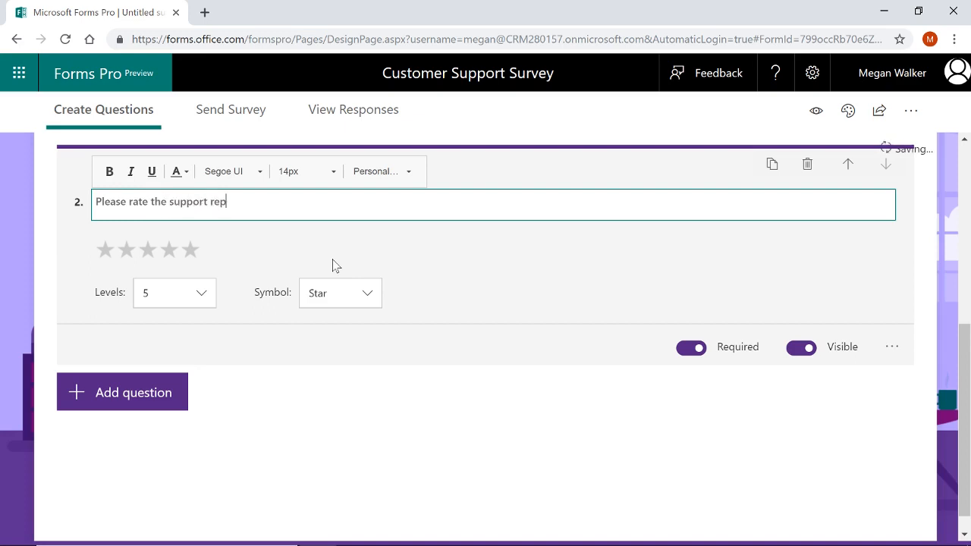
type("who assisted you")
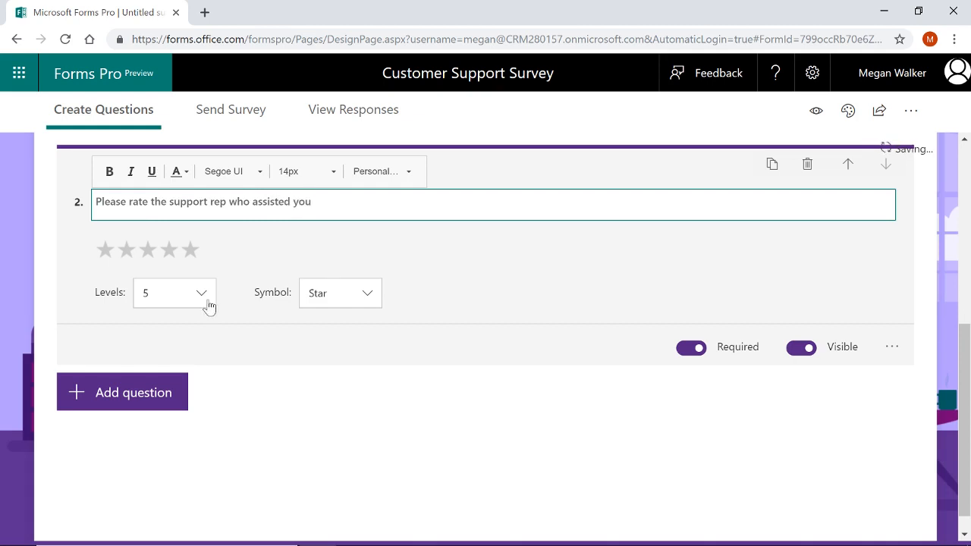
left_click(173, 293)
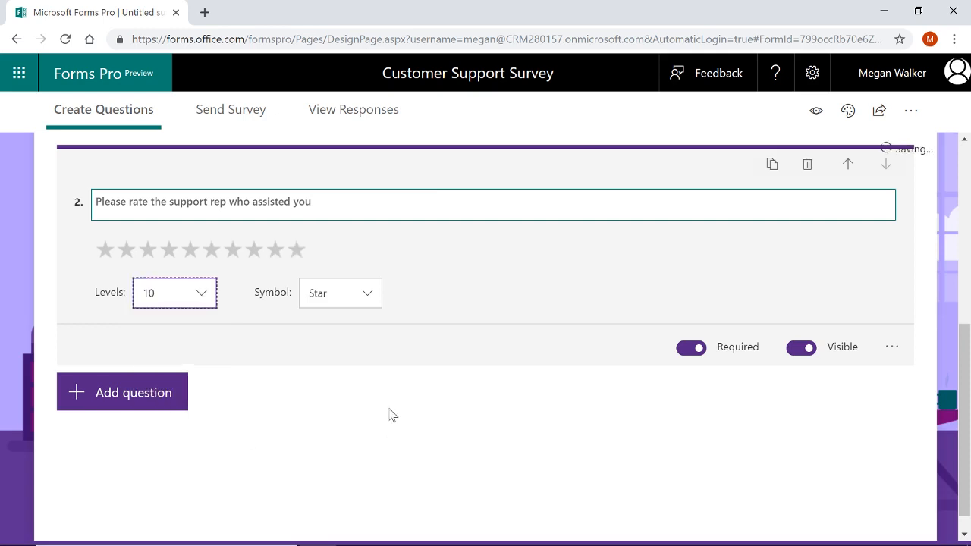
left_click(340, 293)
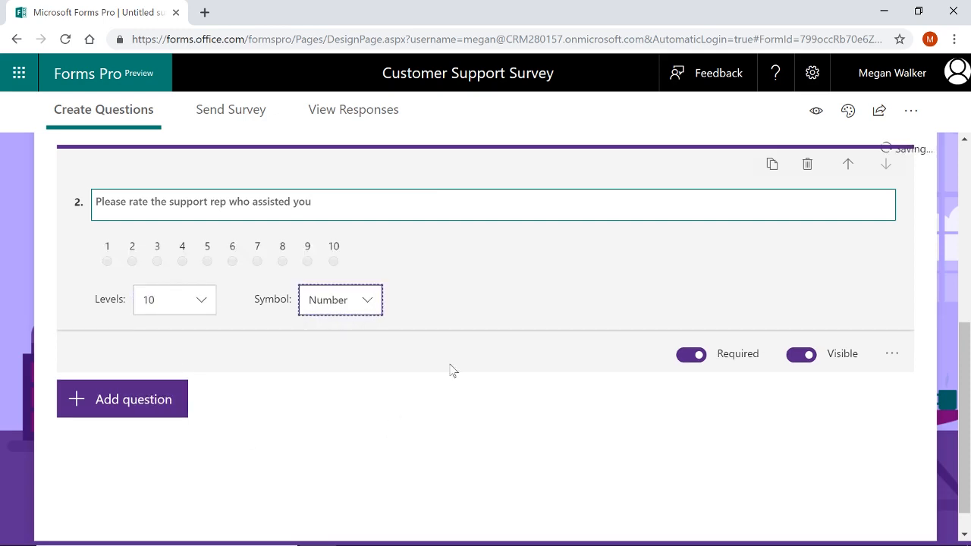
Enable rating labels and name the scale ends Very Poor and Exceptional.
left_click(340, 300)
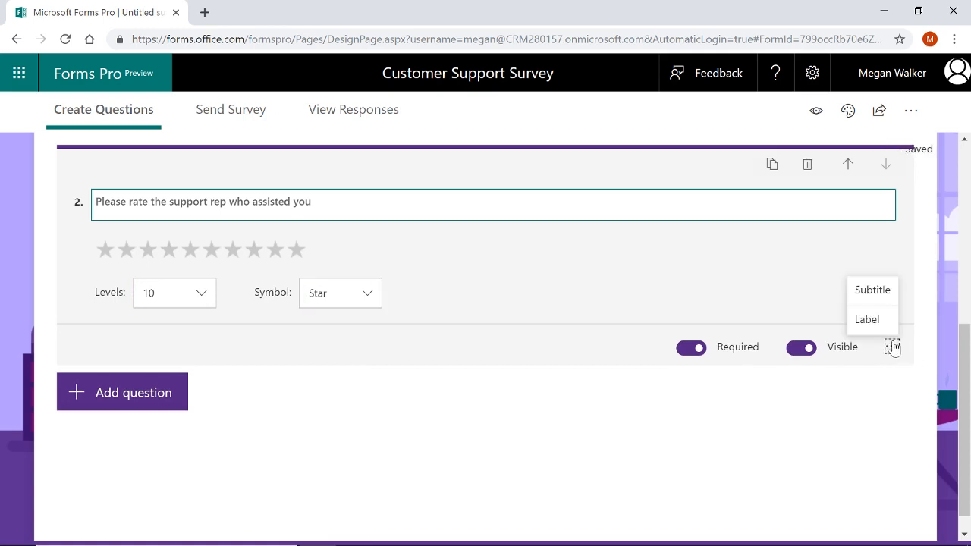
left_click(867, 319)
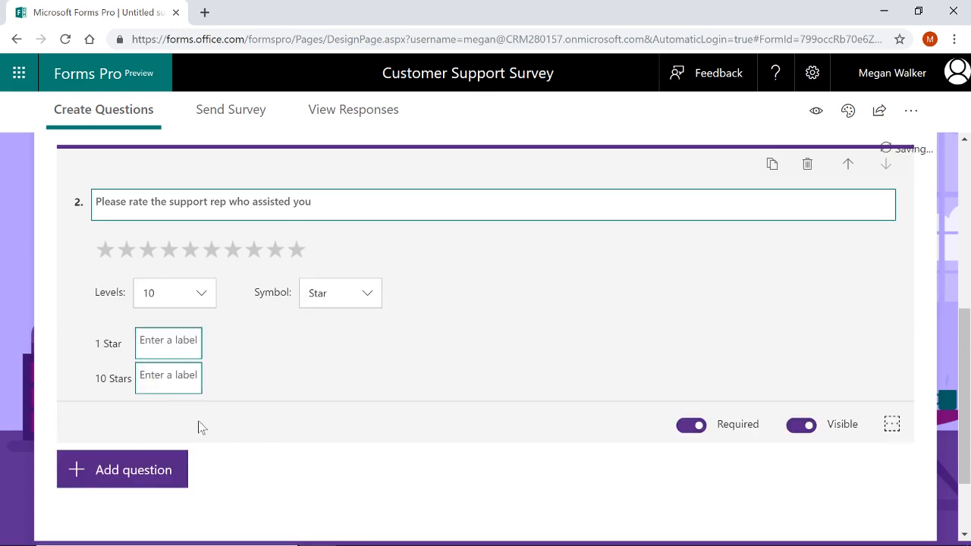
left_click(168, 342)
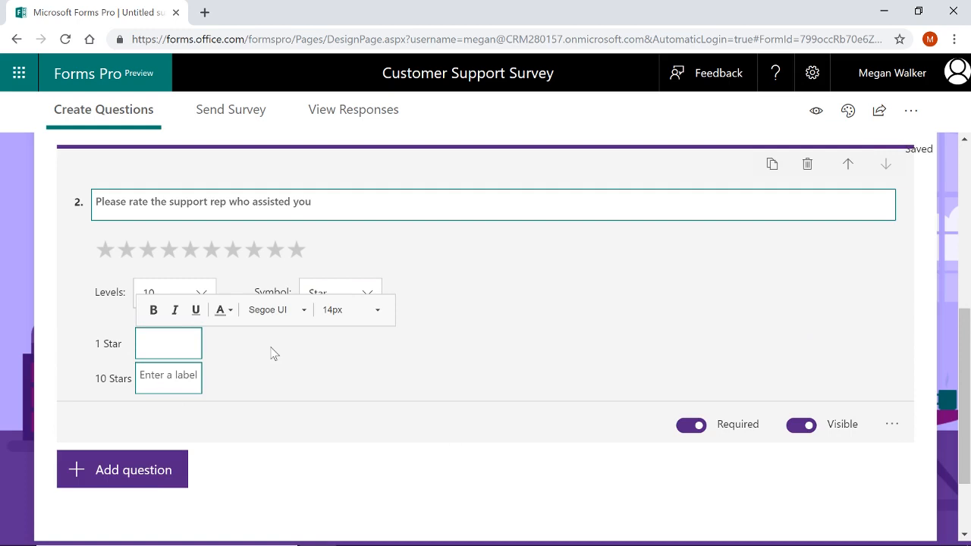
left_click(167, 343)
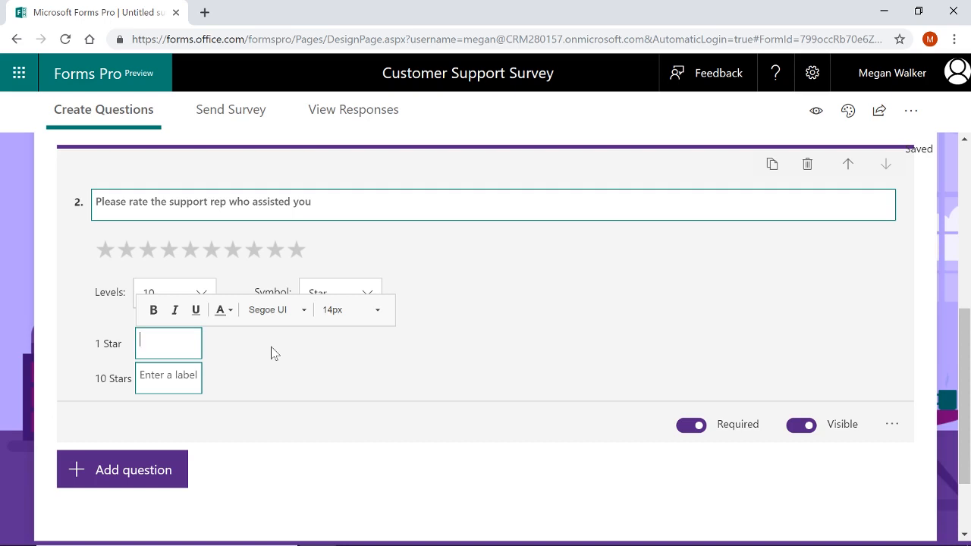
type("Very")
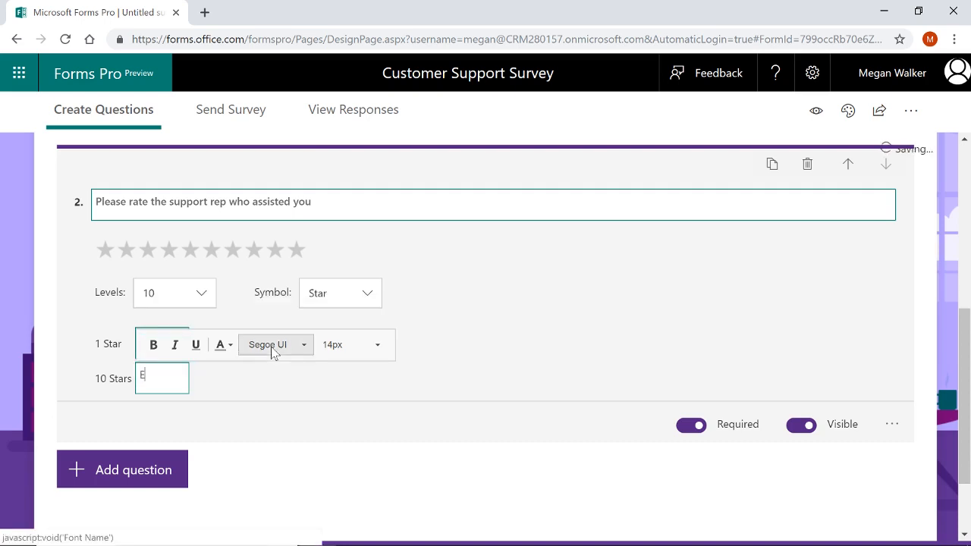
type("Exceptional")
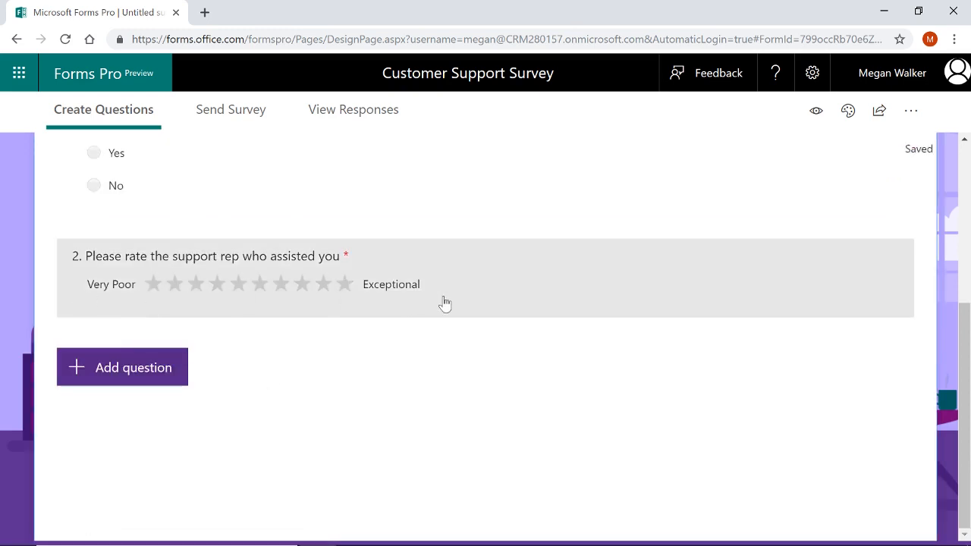
left_click(122, 367)
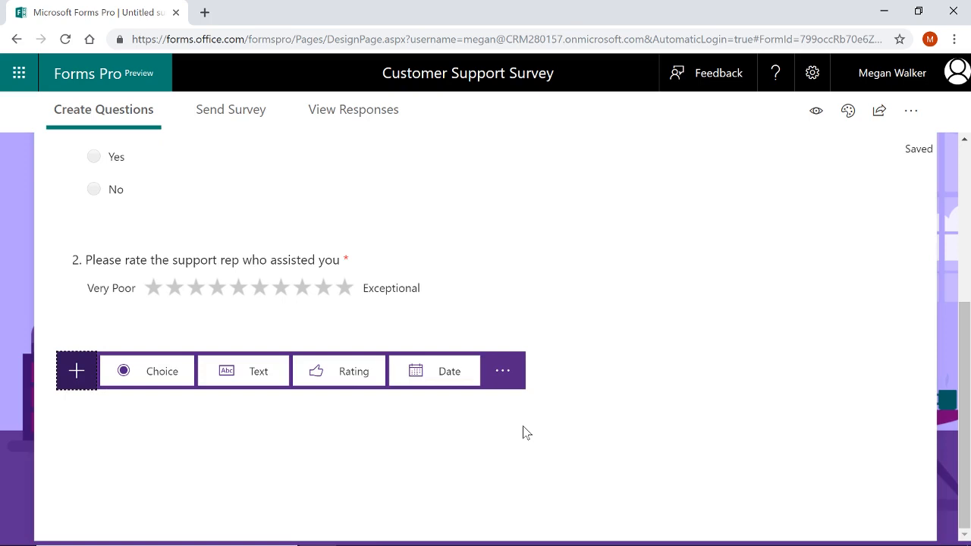
Add a Likert question asking to rate statements about the support case.
left_click(503, 370)
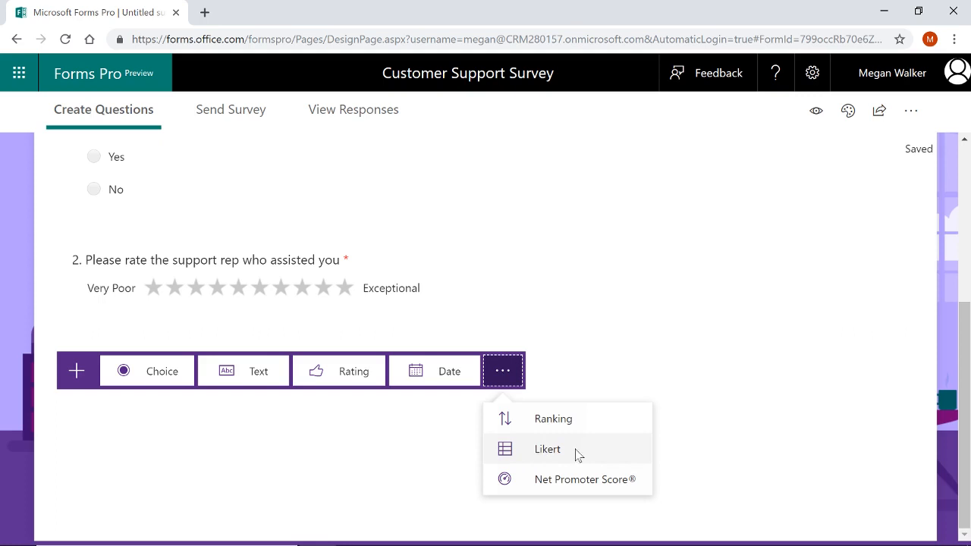
left_click(547, 449)
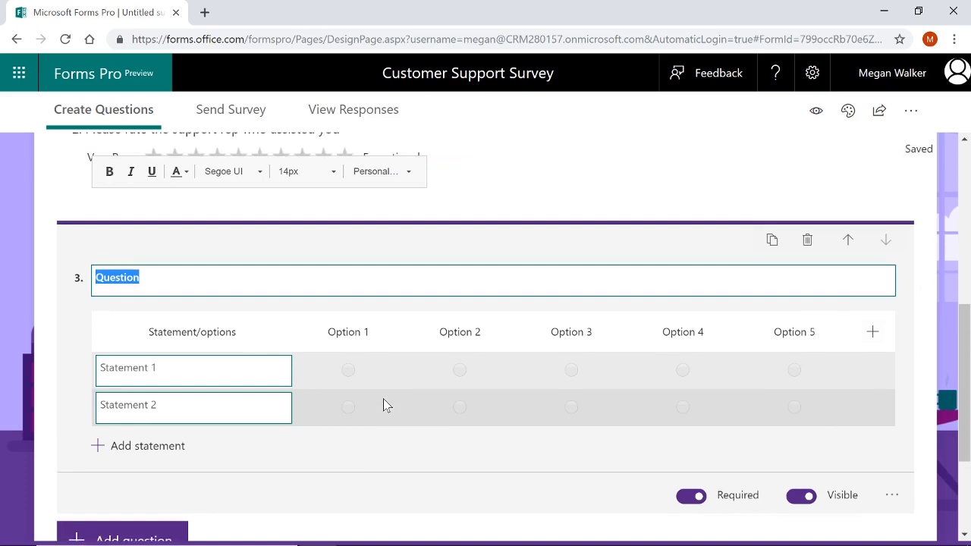
type("Please rate each a")
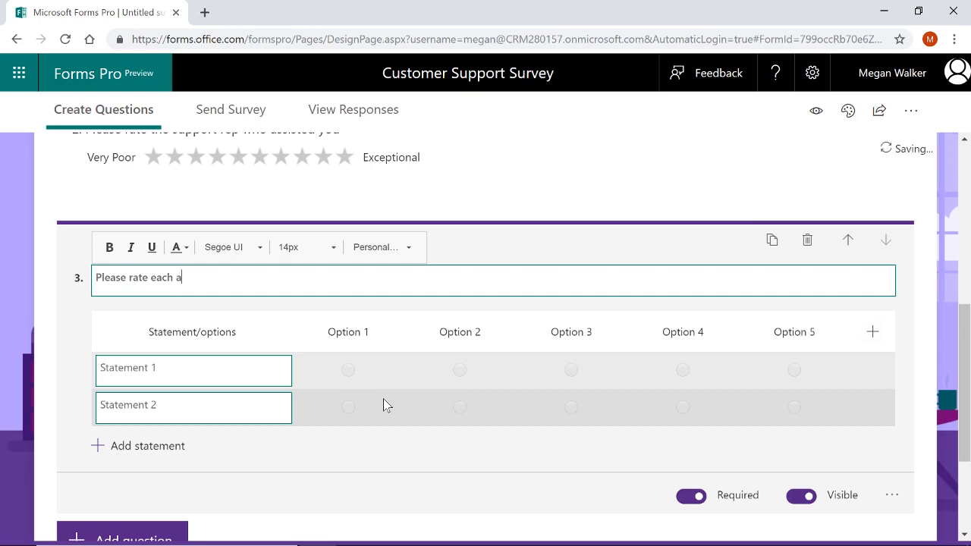
type("rea as it relates to this case")
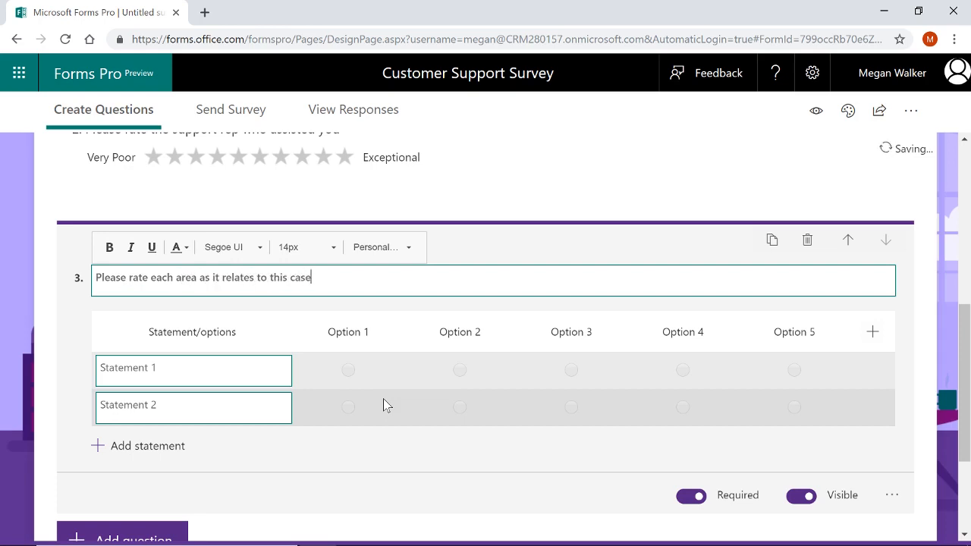
Enter statements: case handled quickly, resolved efficiently, and the rep was professional.
left_click(193, 368)
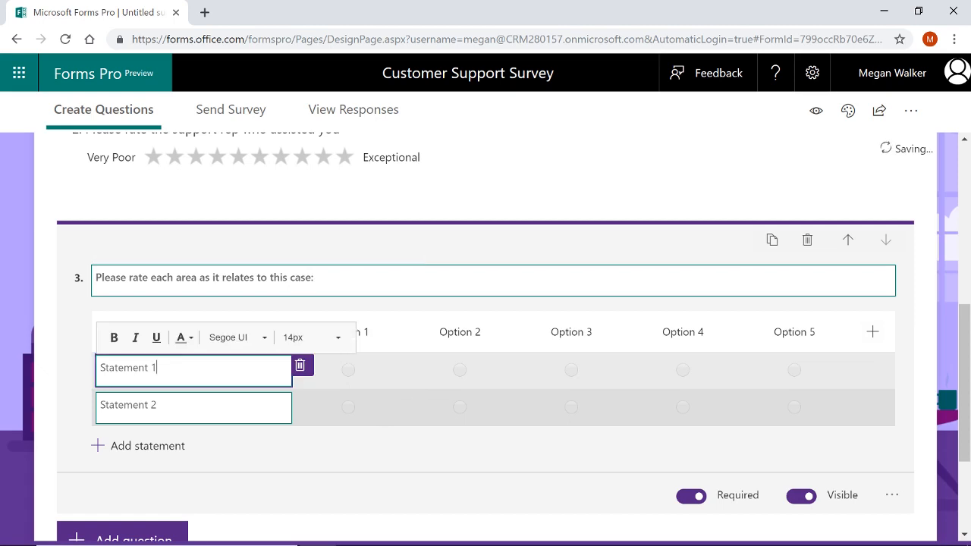
type("The ca")
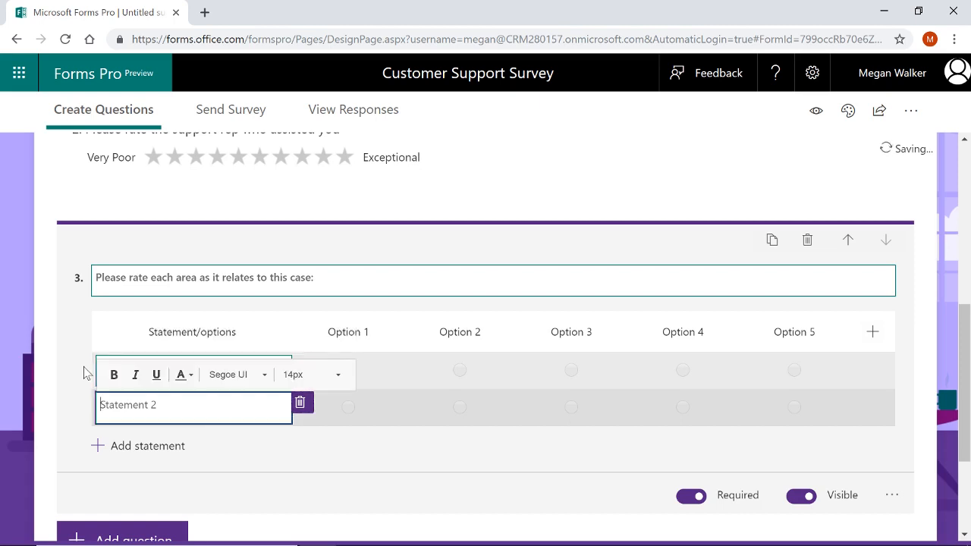
type("The case was resolved efficiently")
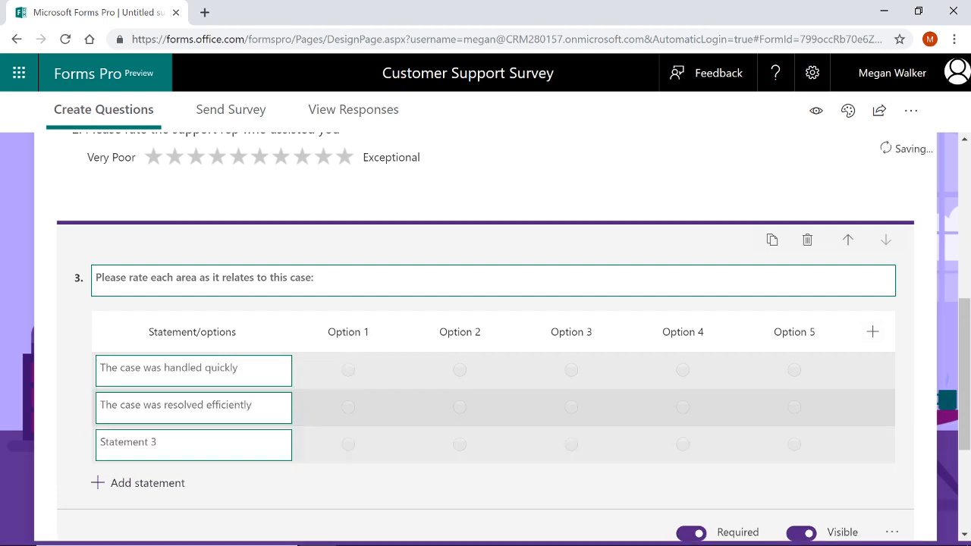
type("The rep was professional")
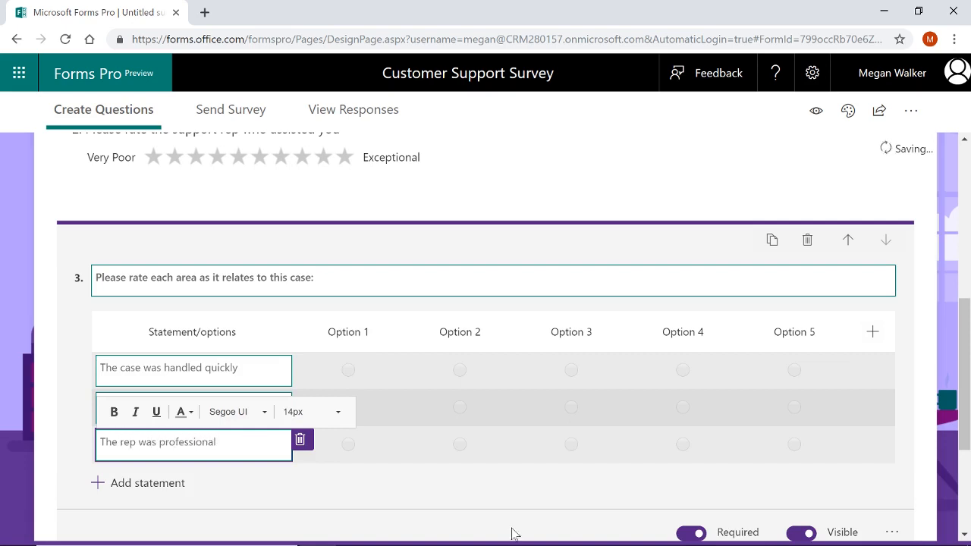
left_click(348, 332)
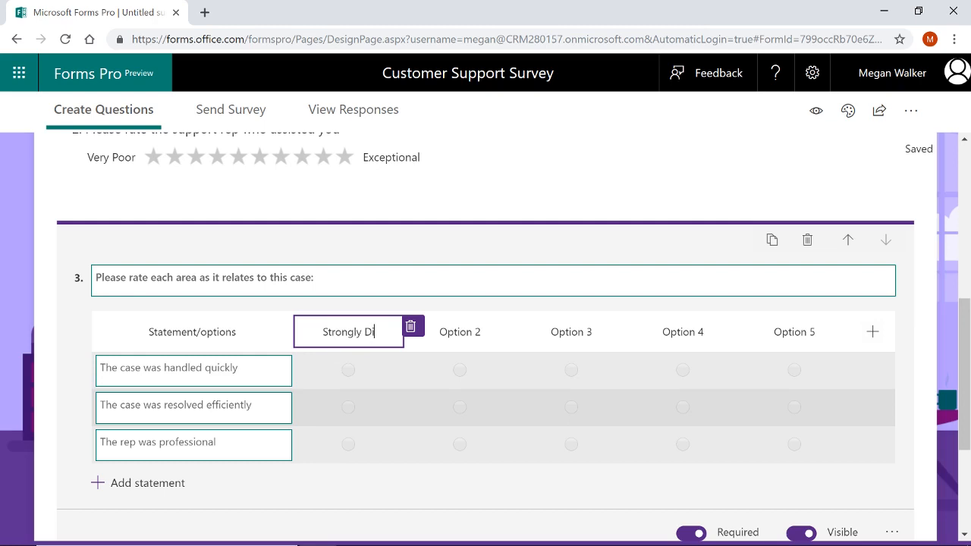
Label the Likert columns Strongly Disagree, Disagree, Neutral and Agree.
left_click(459, 332)
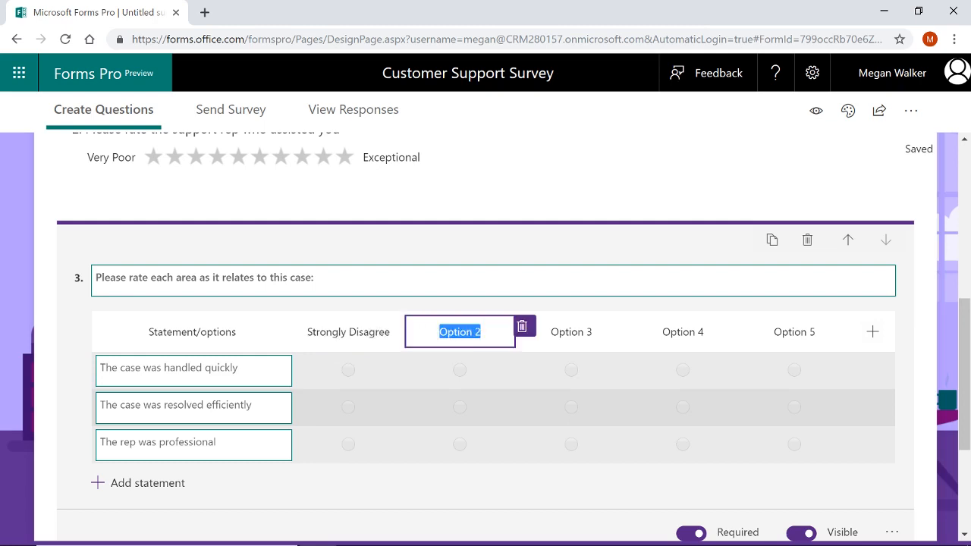
type("Disagree")
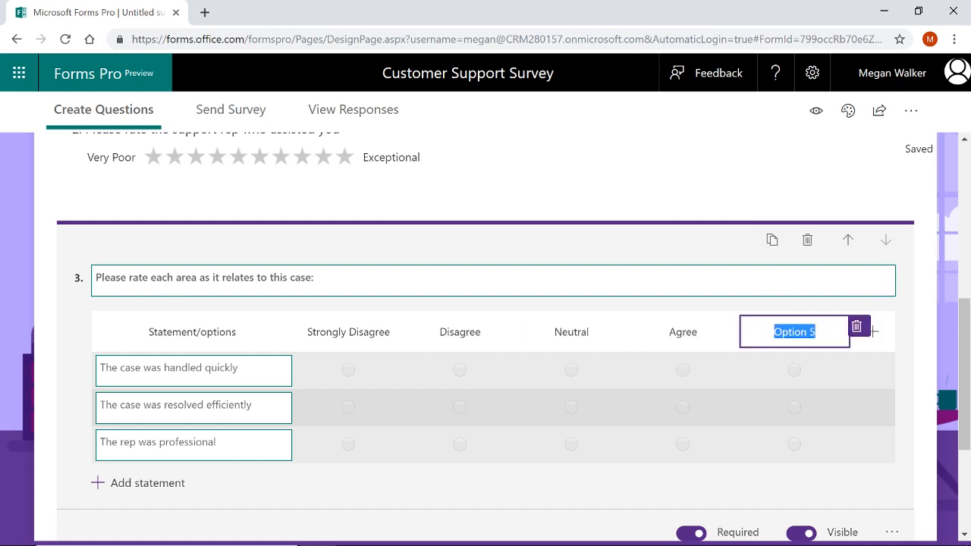
type("Strongl")
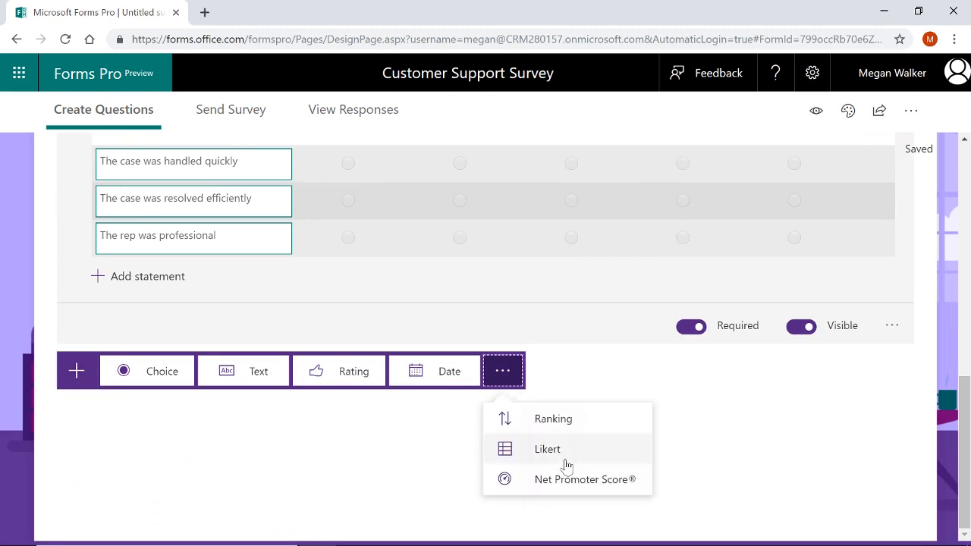
Add a 0–10 Net Promoter Score question asking how likely customers are to recommend us.
left_click(588, 479)
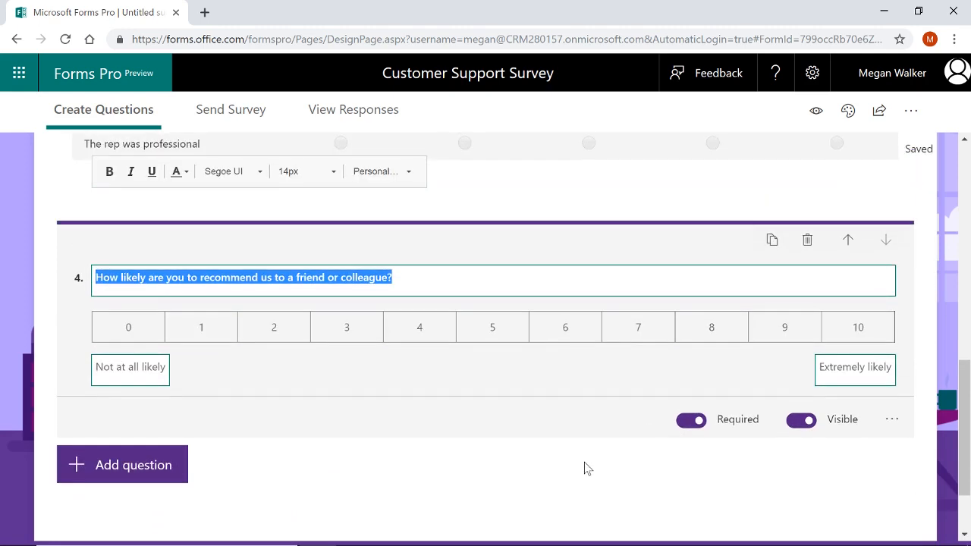
mouse_move(547, 395)
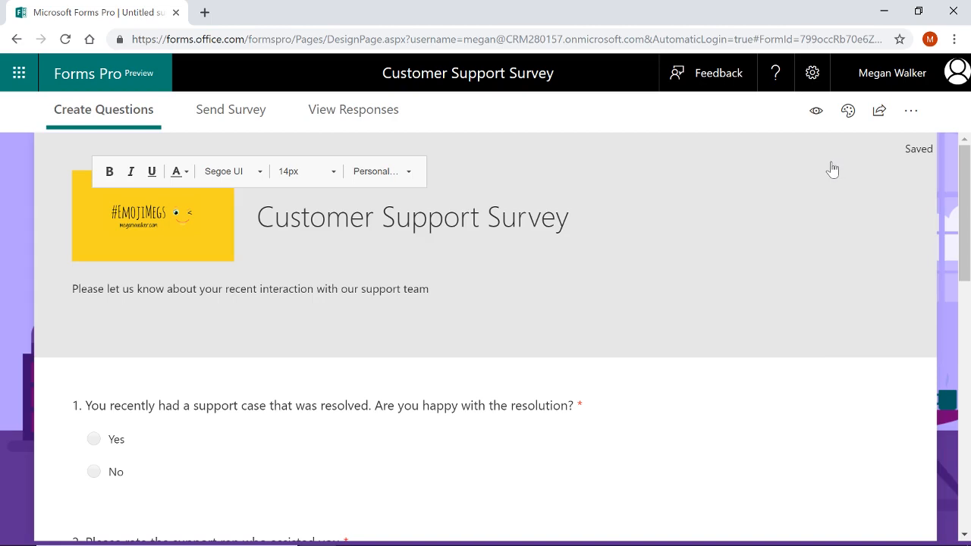
left_click(815, 111)
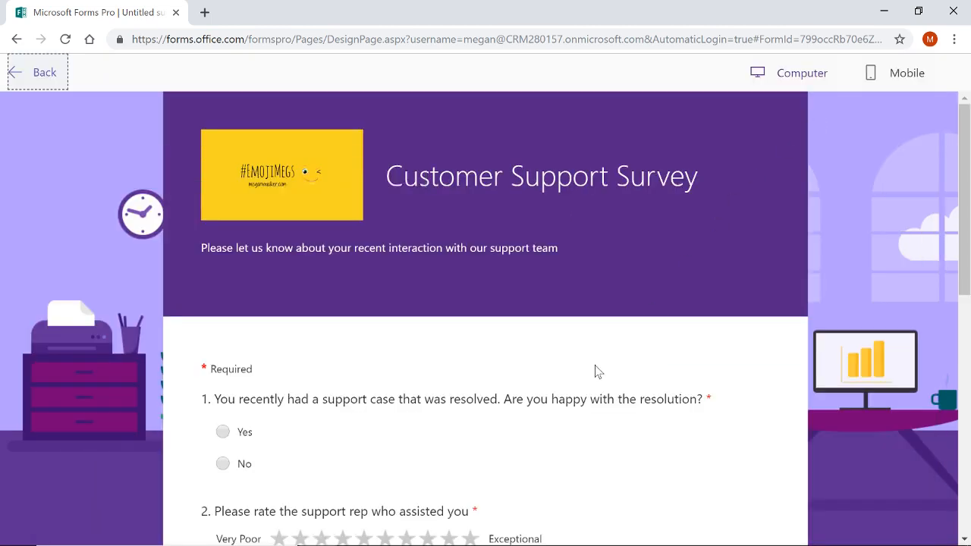
scroll("down", 3)
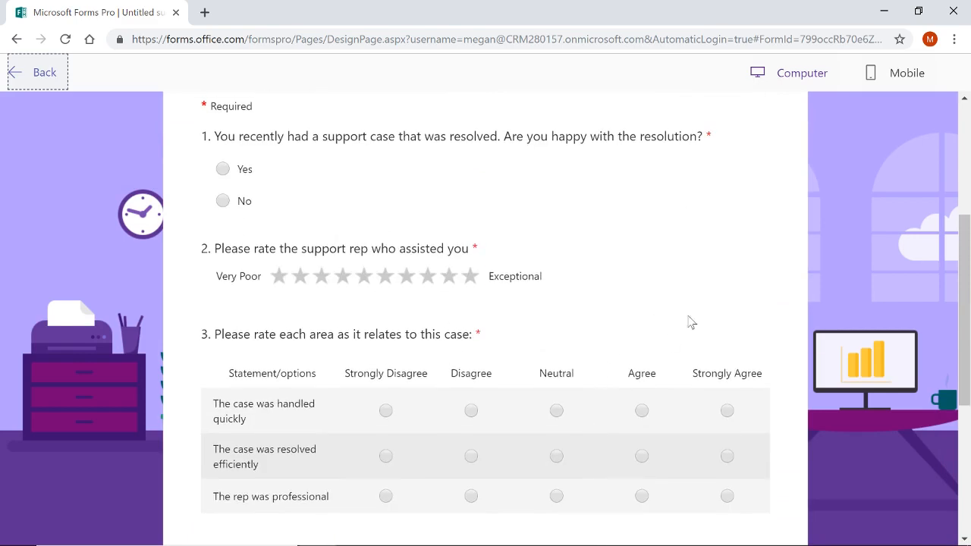
left_click(906, 73)
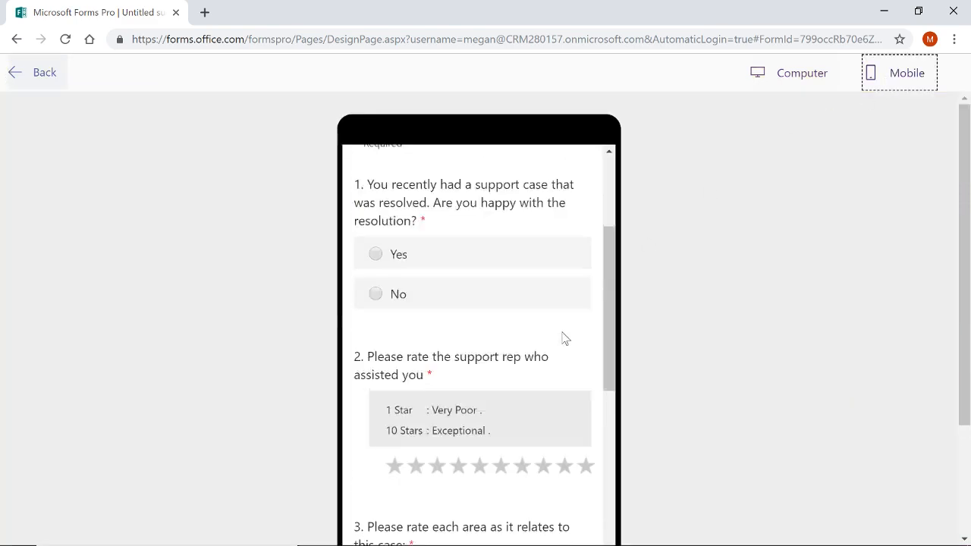
scroll("down", 3)
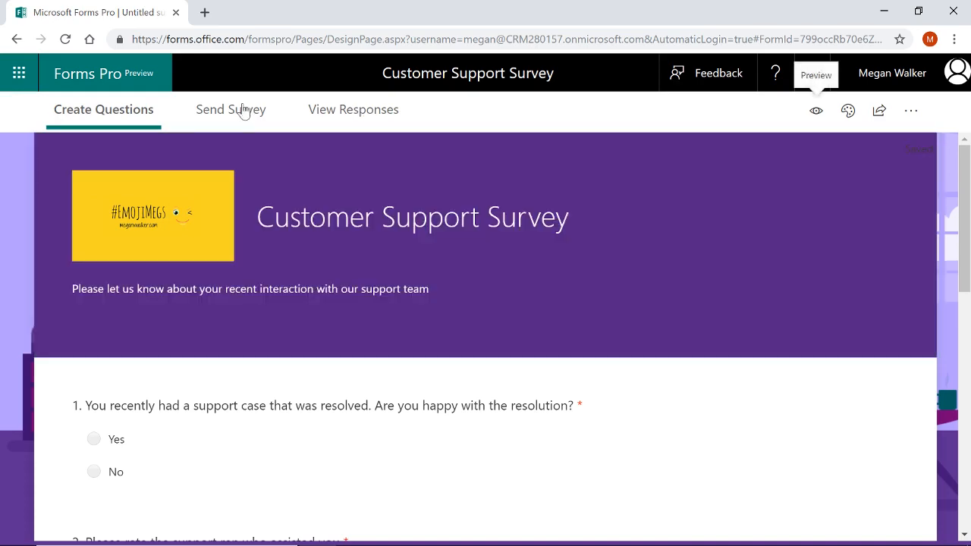
Show the Send Survey page with email, Flow, embed, link and QR code options.
left_click(230, 109)
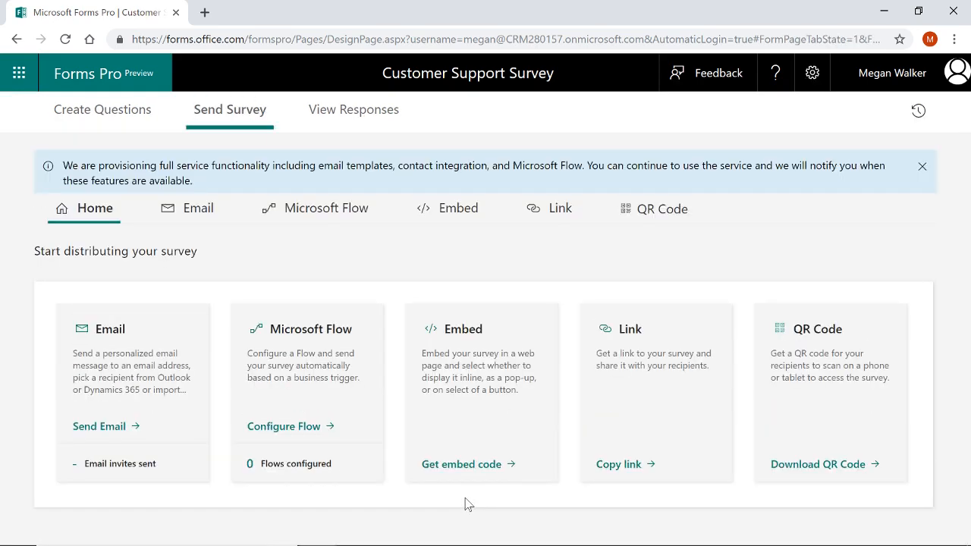
mouse_move(643, 375)
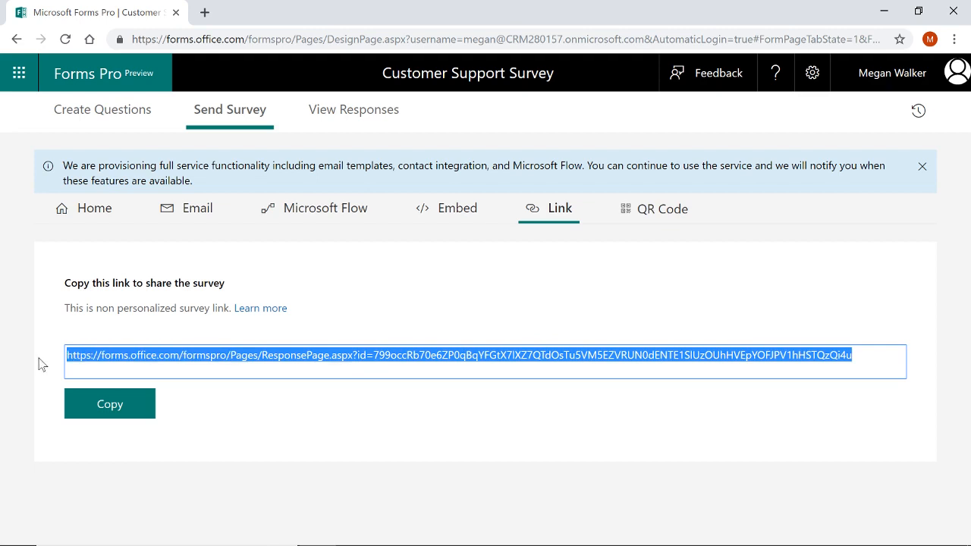
mouse_move(205, 12)
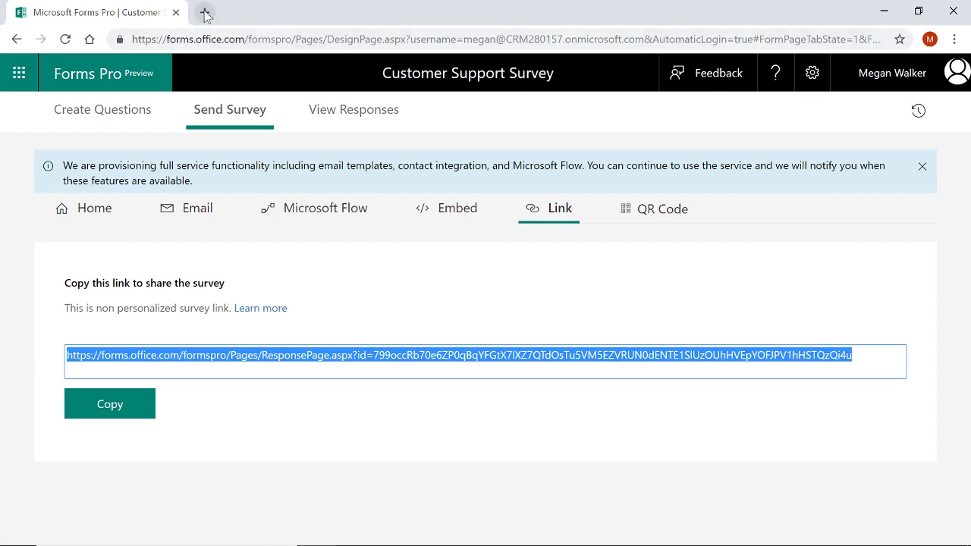
Open the survey link in a new browser tab and scroll down to the agreement questions.
left_click(205, 12)
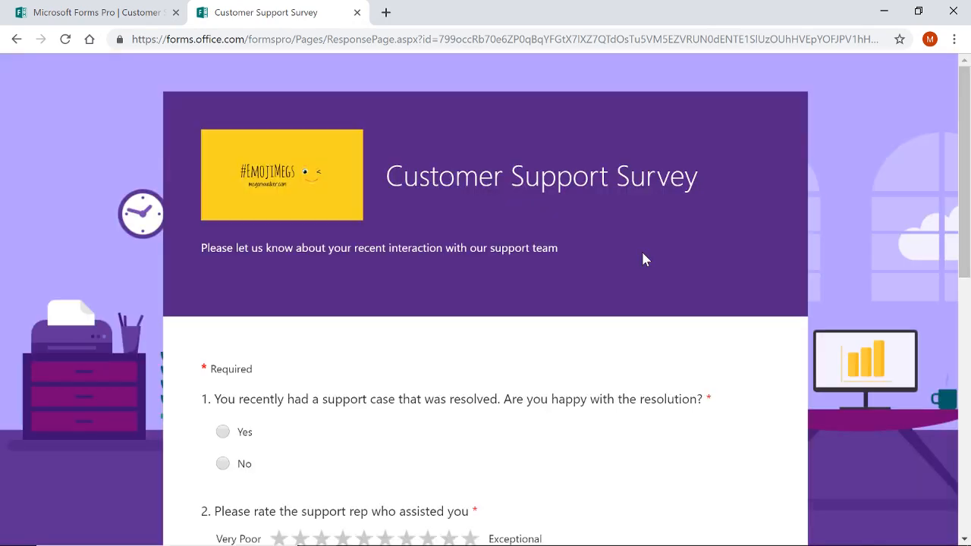
scroll("down", 3)
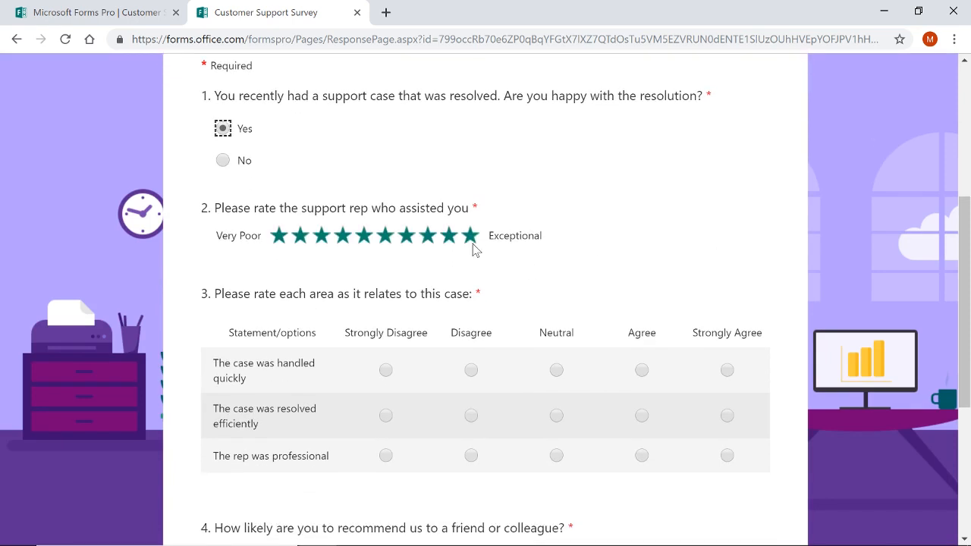
scroll("down", 3)
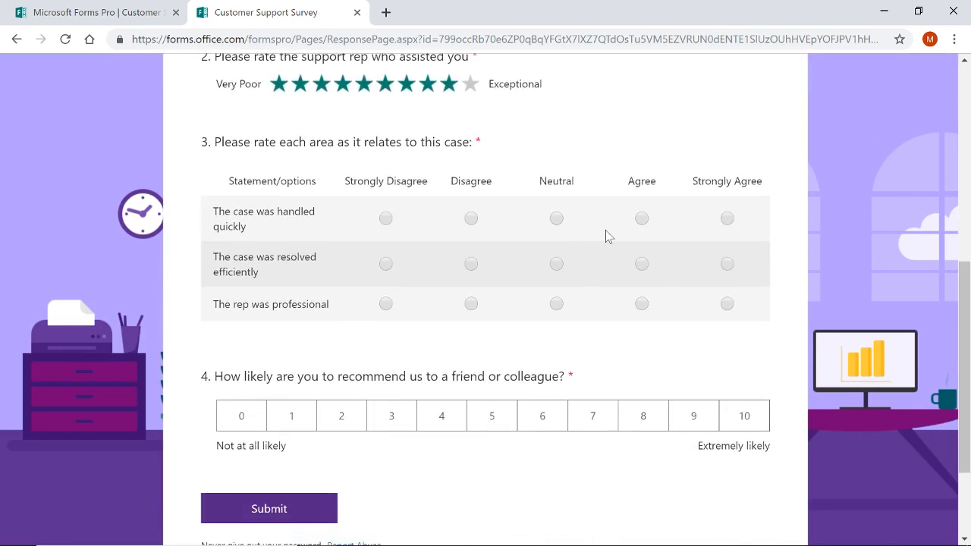
Answer Agree, Agree, Strongly Agree and a recommendation score of 9, then submit.
left_click(642, 219)
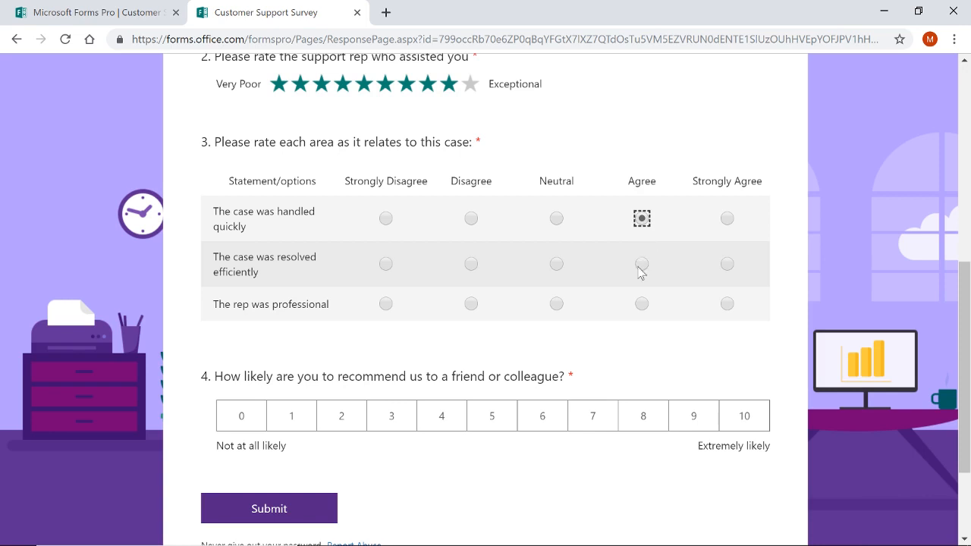
left_click(642, 263)
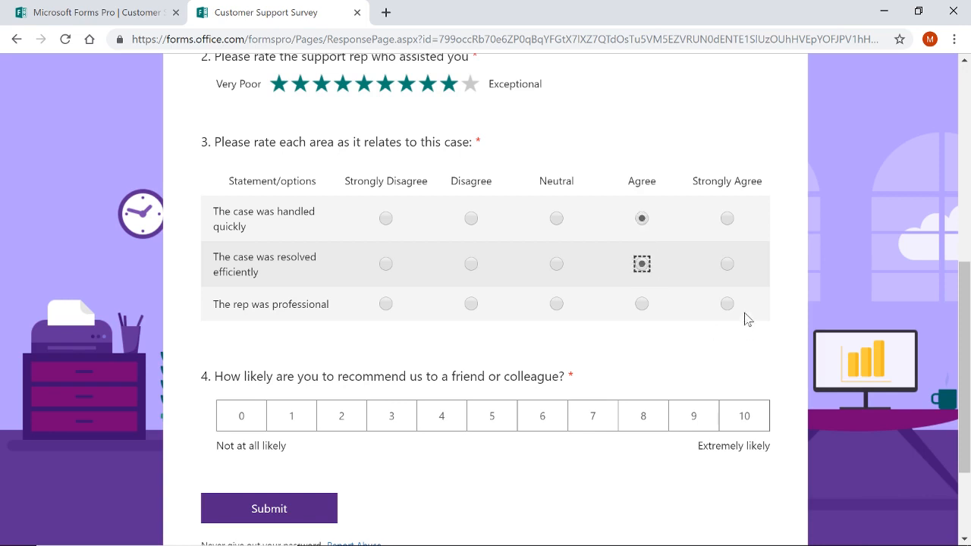
left_click(726, 304)
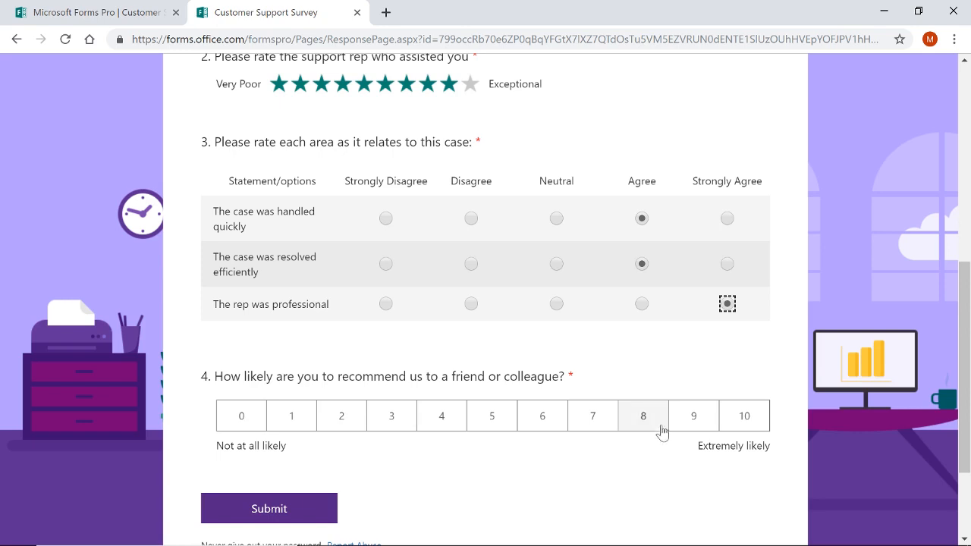
left_click(693, 416)
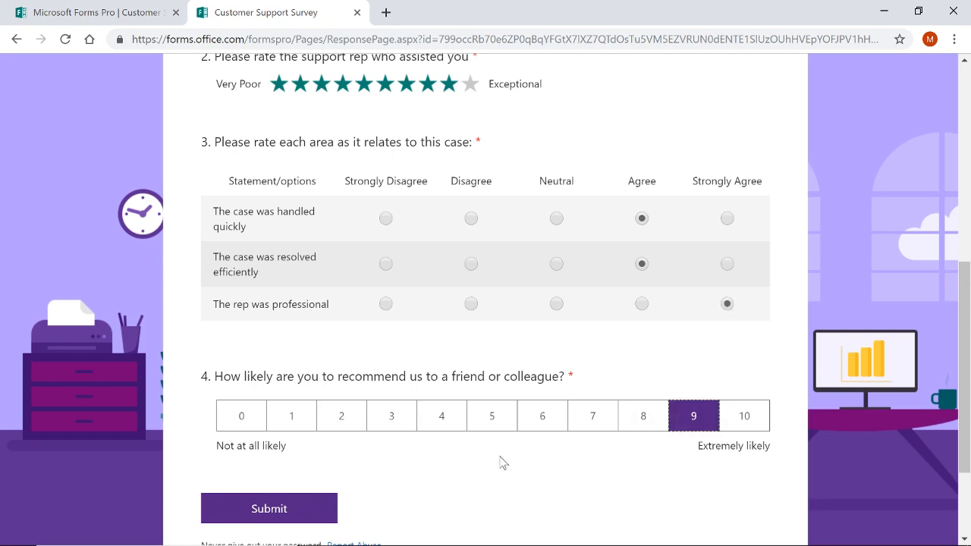
left_click(269, 509)
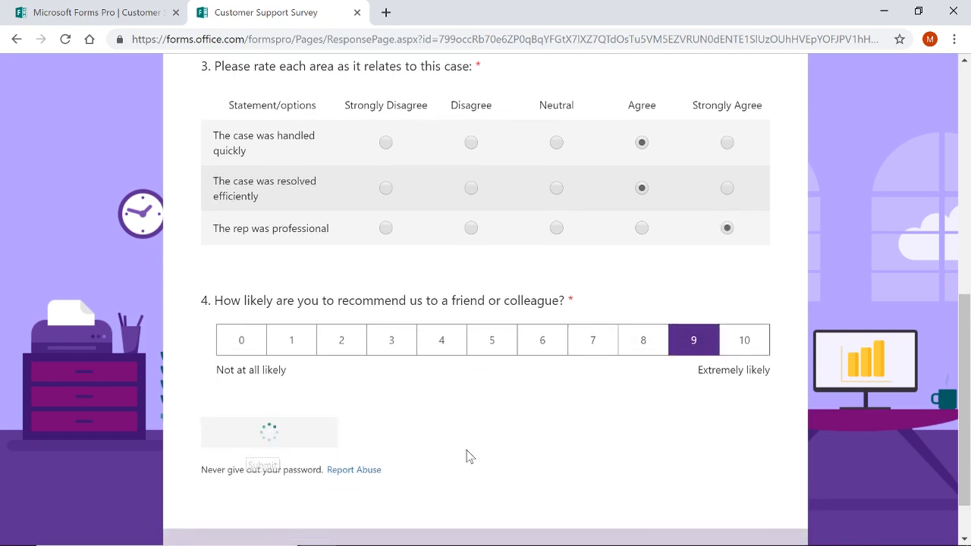
left_click(262, 465)
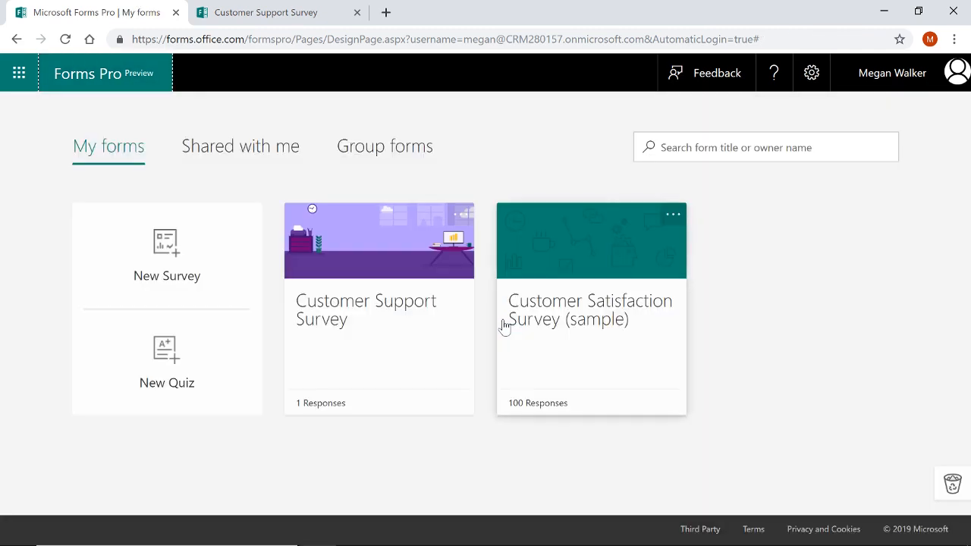
mouse_move(295, 416)
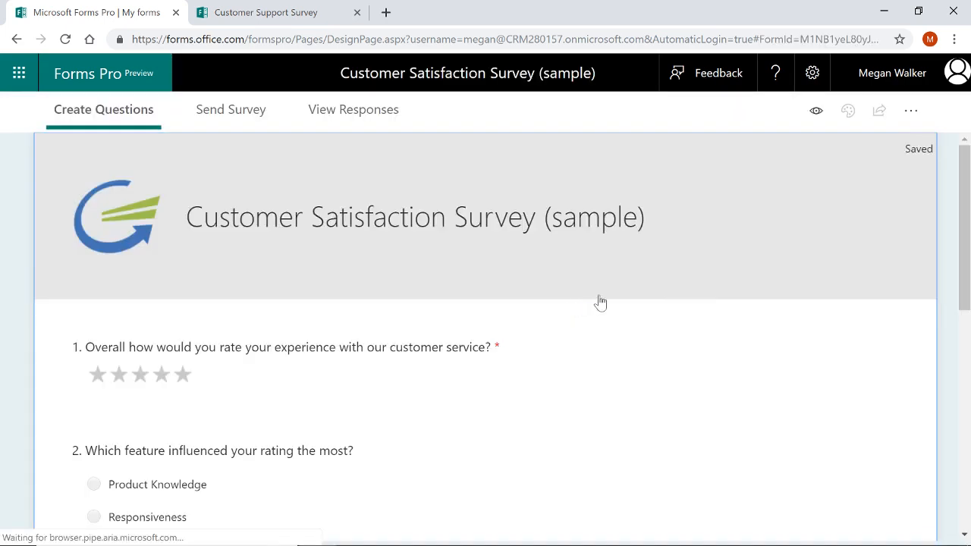
Open the sample survey's response dashboard and browse its 529 invitation details.
left_click(353, 110)
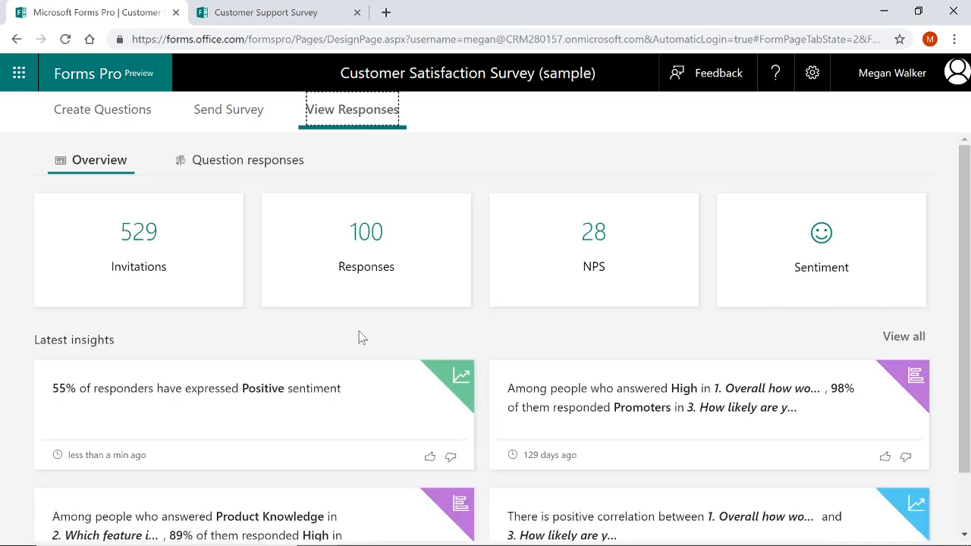
mouse_move(140, 237)
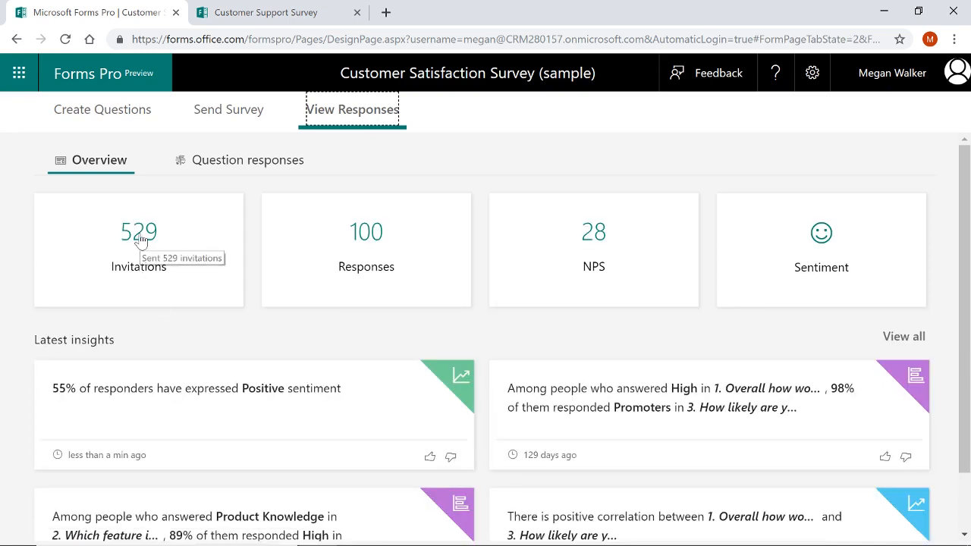
left_click(139, 242)
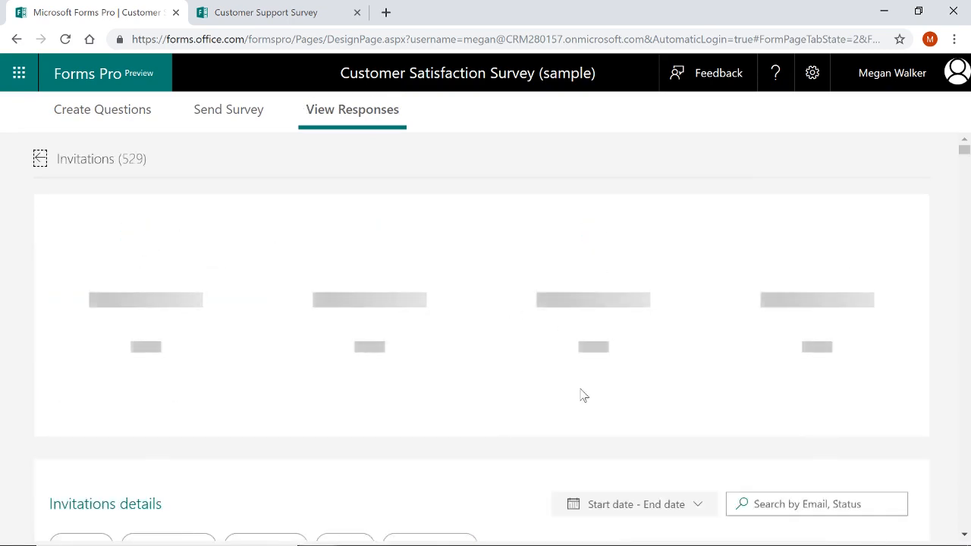
scroll("down", 3)
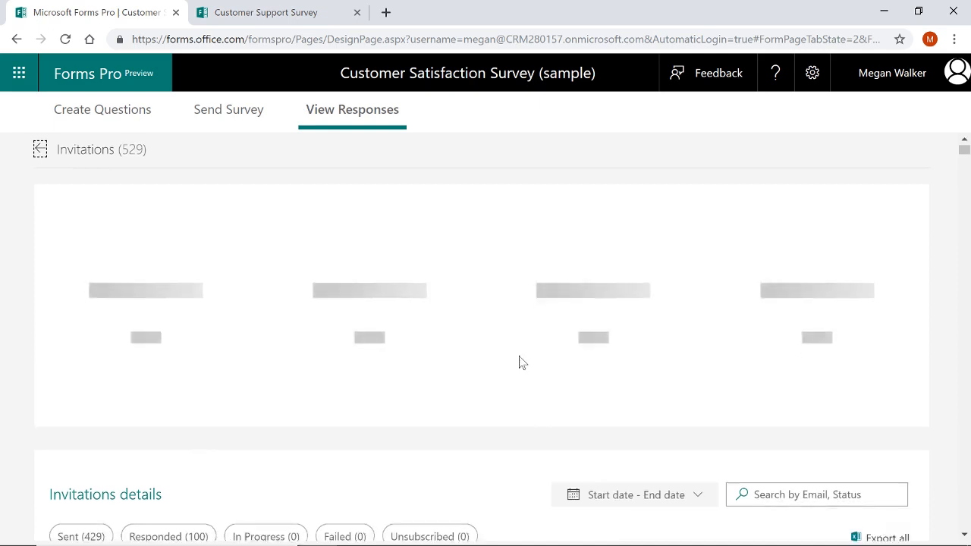
scroll("down", 3)
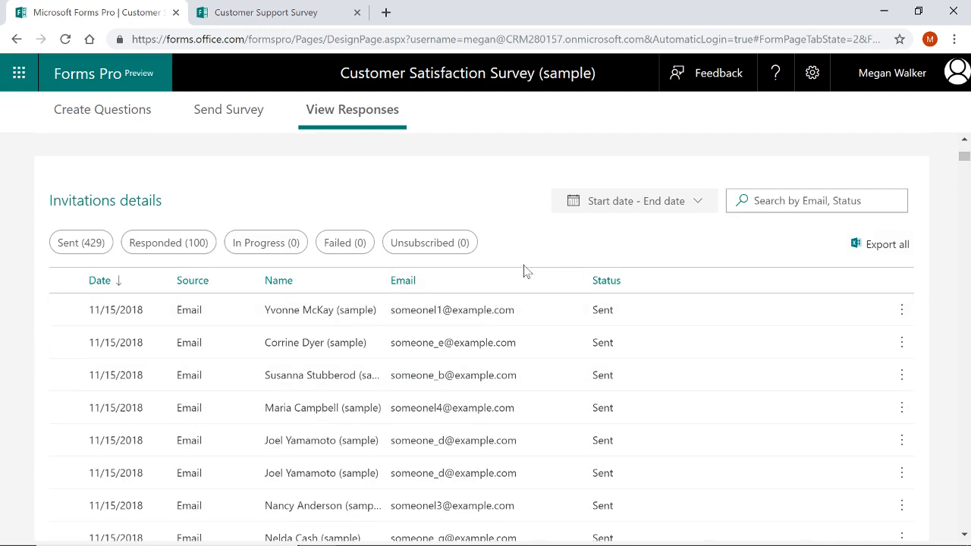
mouse_move(570, 259)
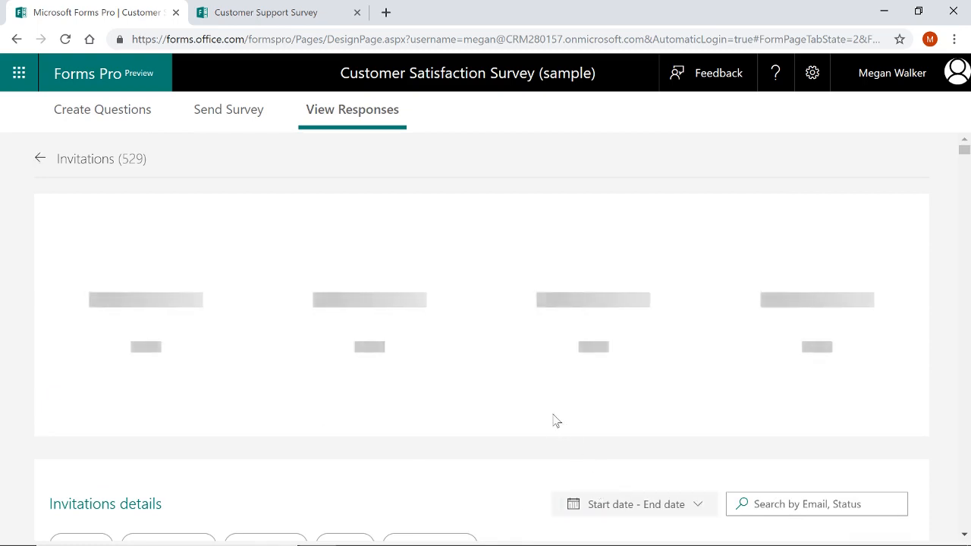
mouse_move(251, 330)
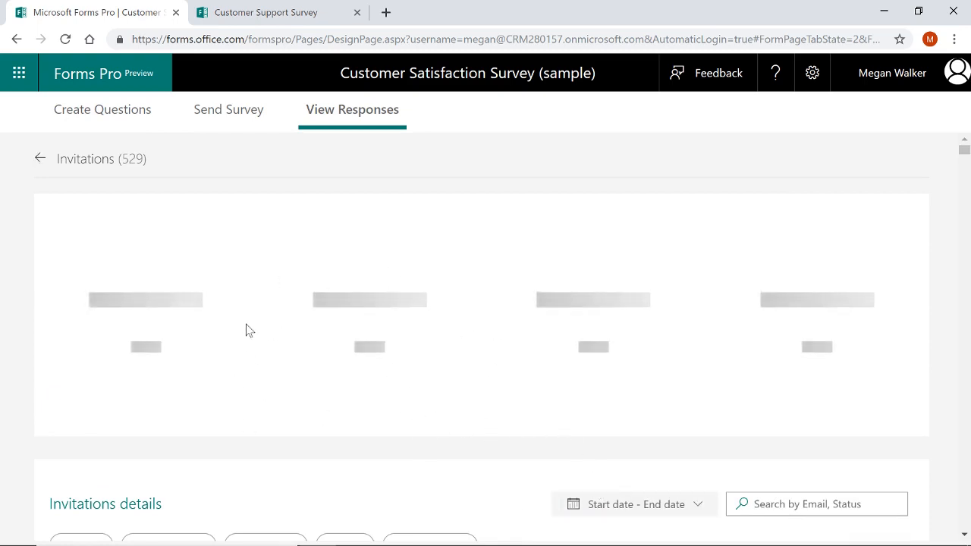
mouse_move(36, 173)
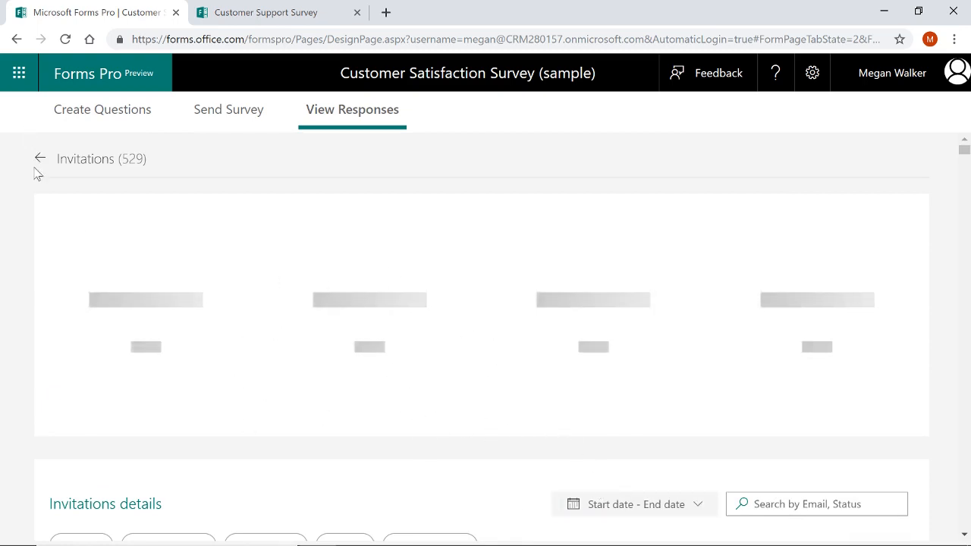
Return to the overview dashboard and open the 100-response details page.
left_click(40, 157)
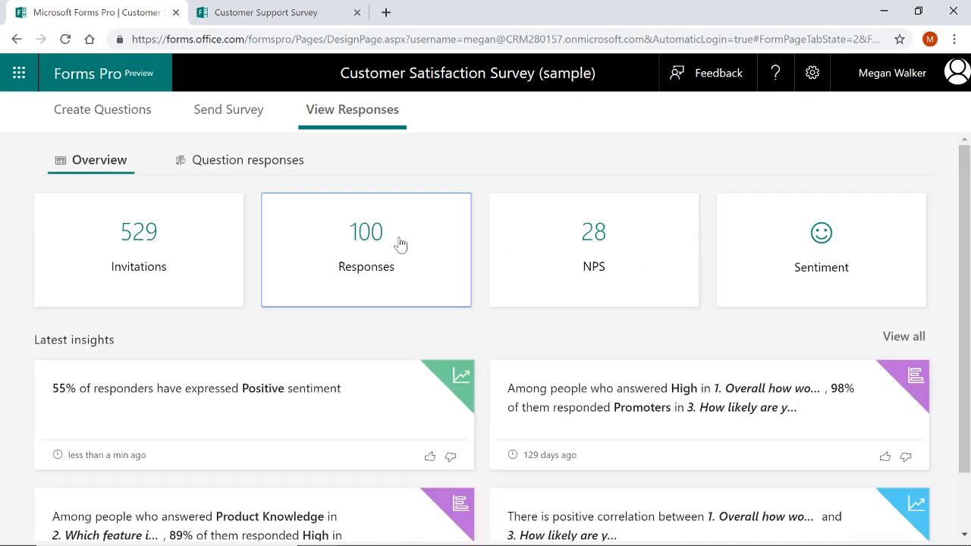
left_click(365, 250)
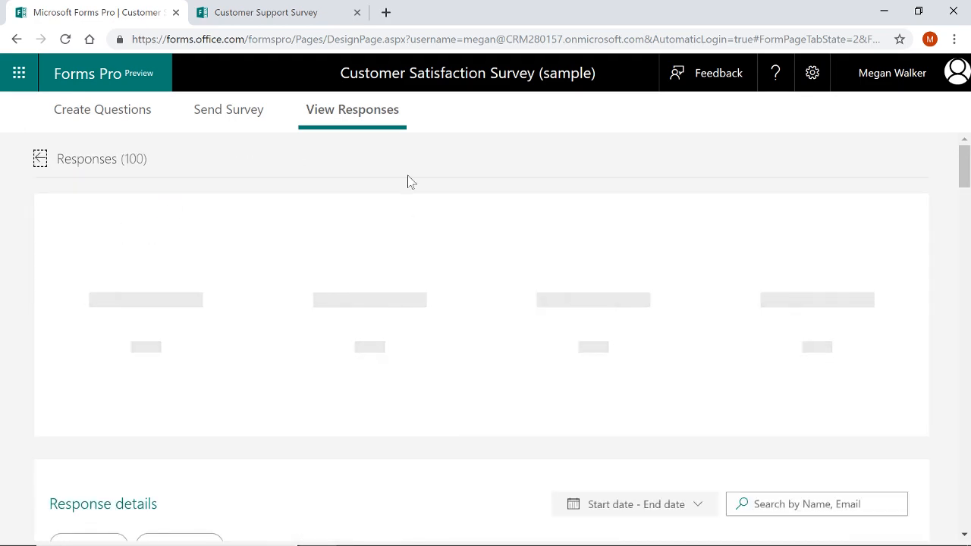
mouse_move(433, 297)
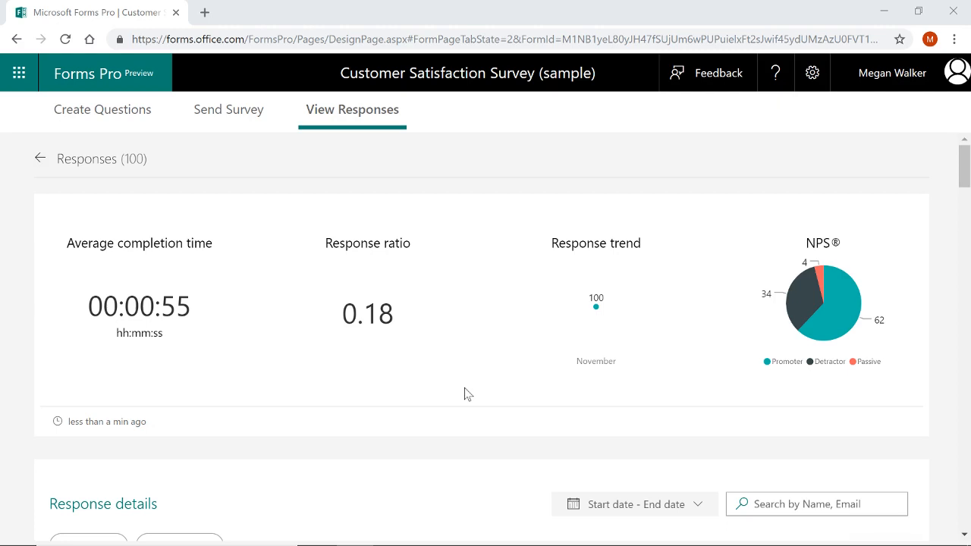
mouse_move(739, 316)
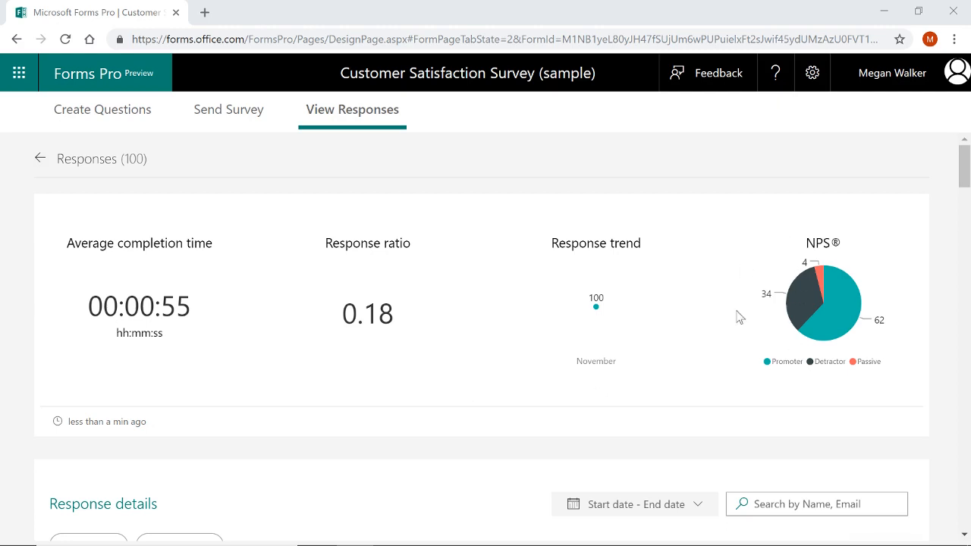
mouse_move(778, 404)
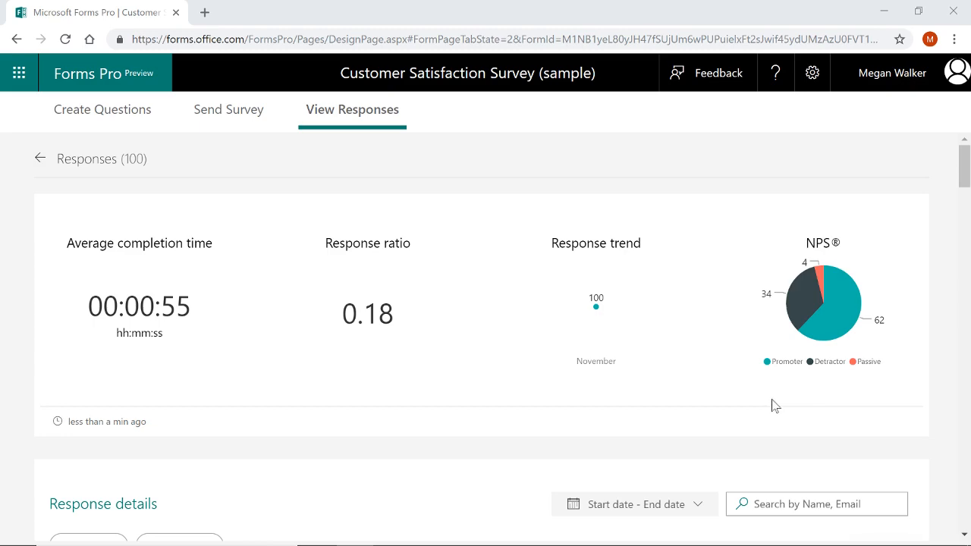
mouse_move(196, 164)
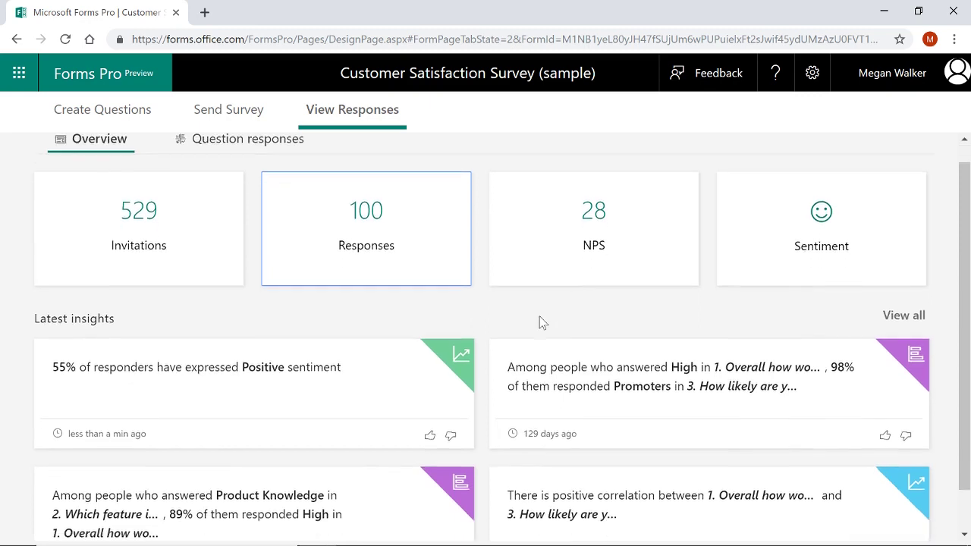
scroll("down", 3)
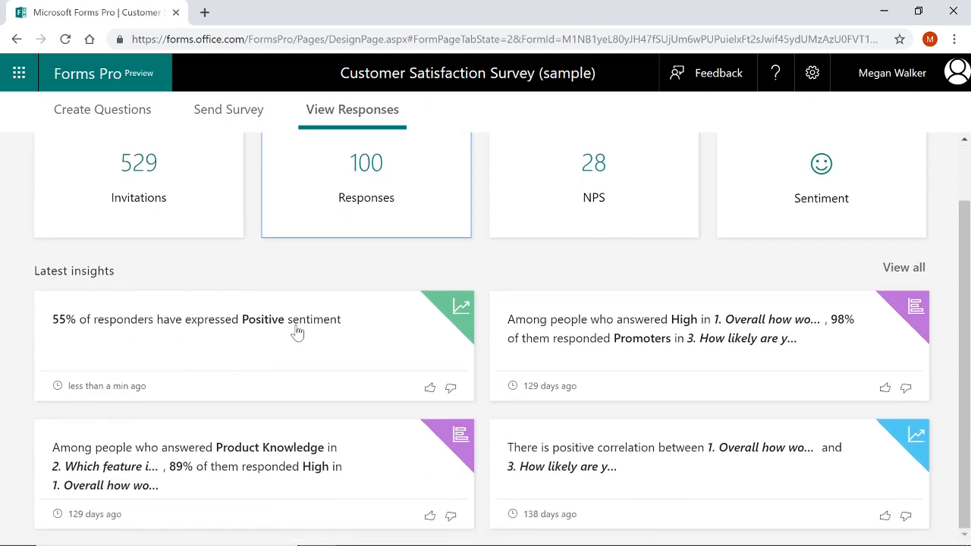
left_click(903, 267)
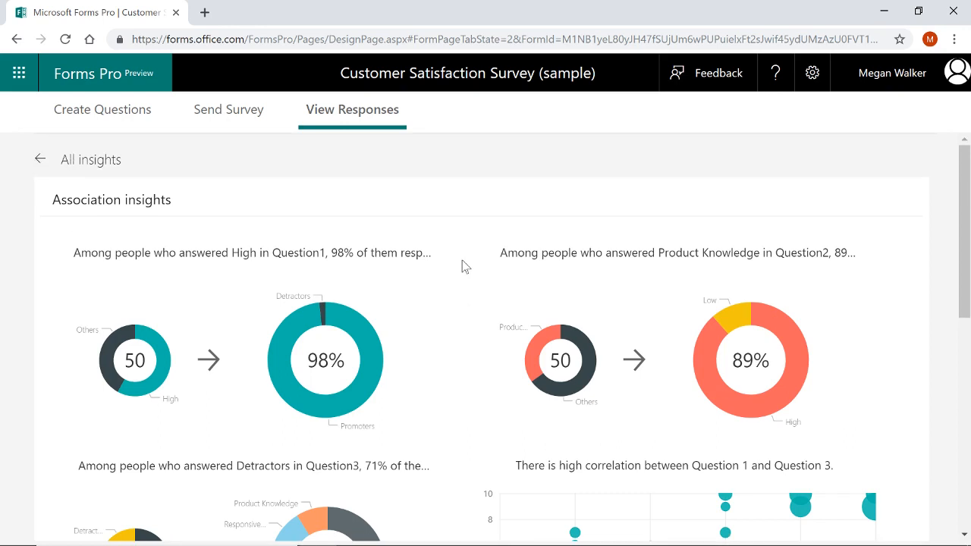
scroll("down", 3)
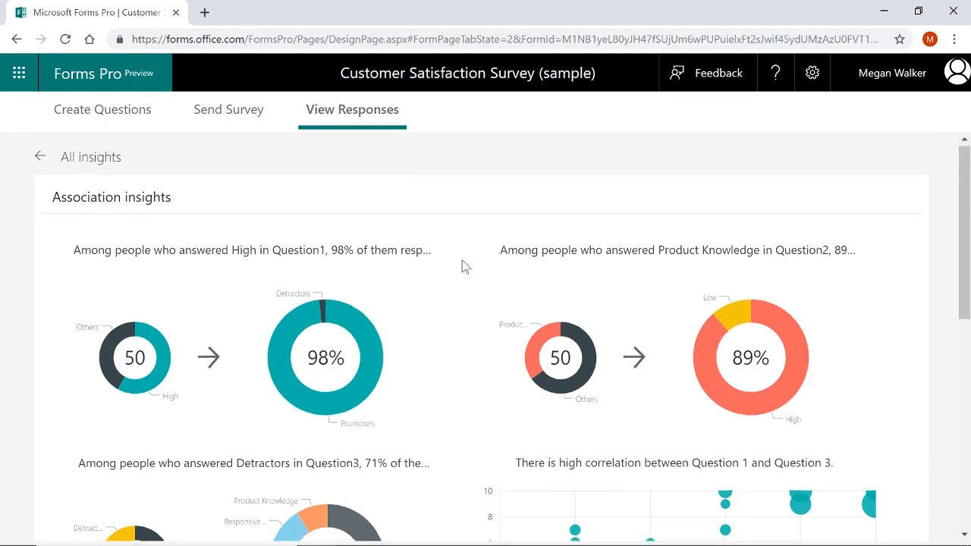
scroll("down", 3)
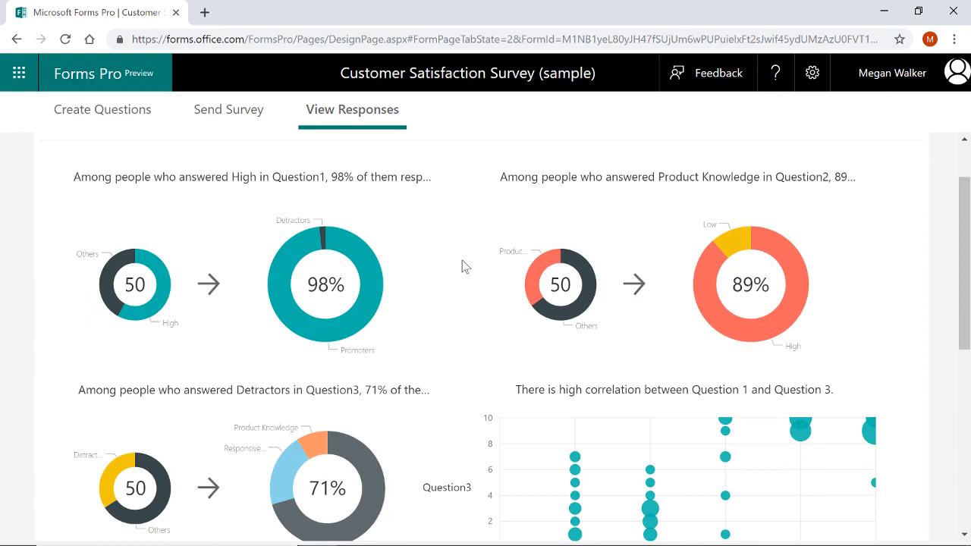
scroll("down", 3)
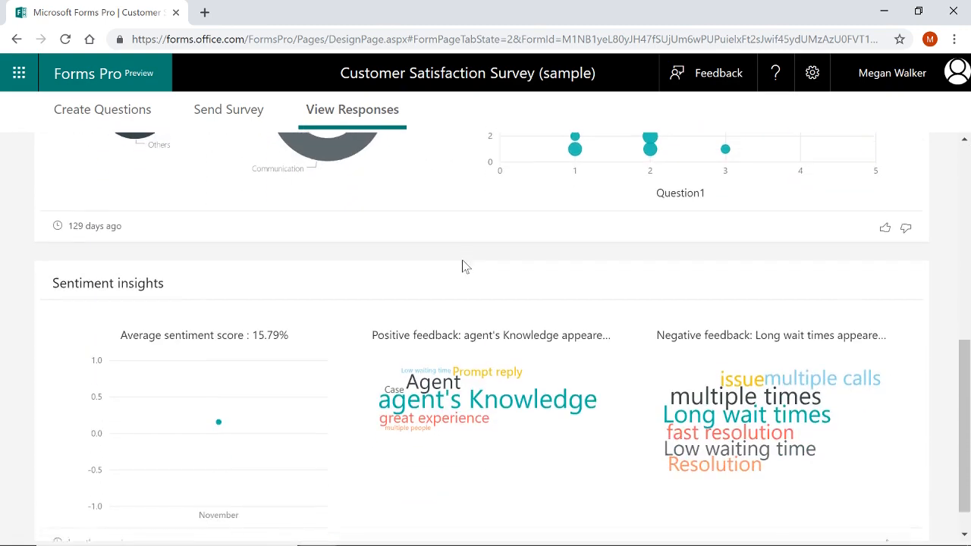
scroll("down", 3)
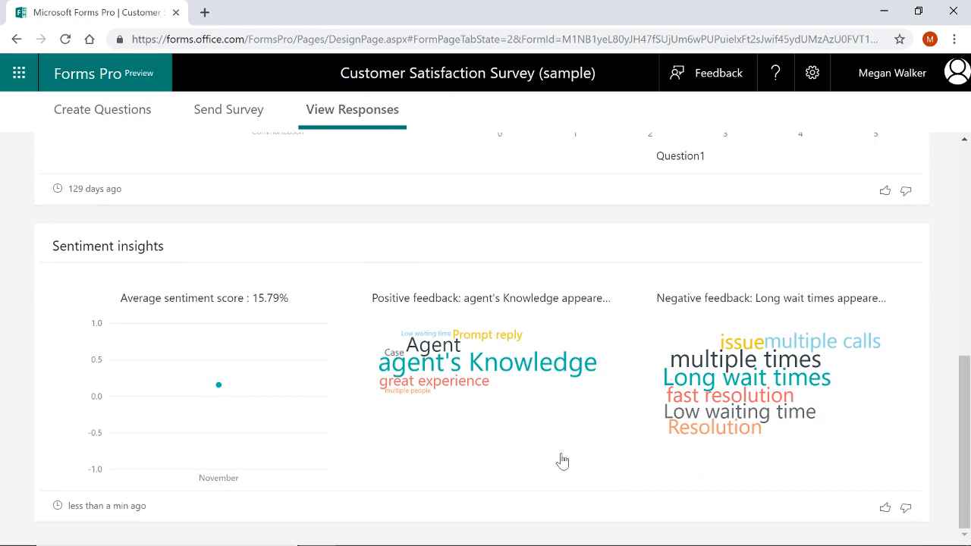
mouse_move(602, 423)
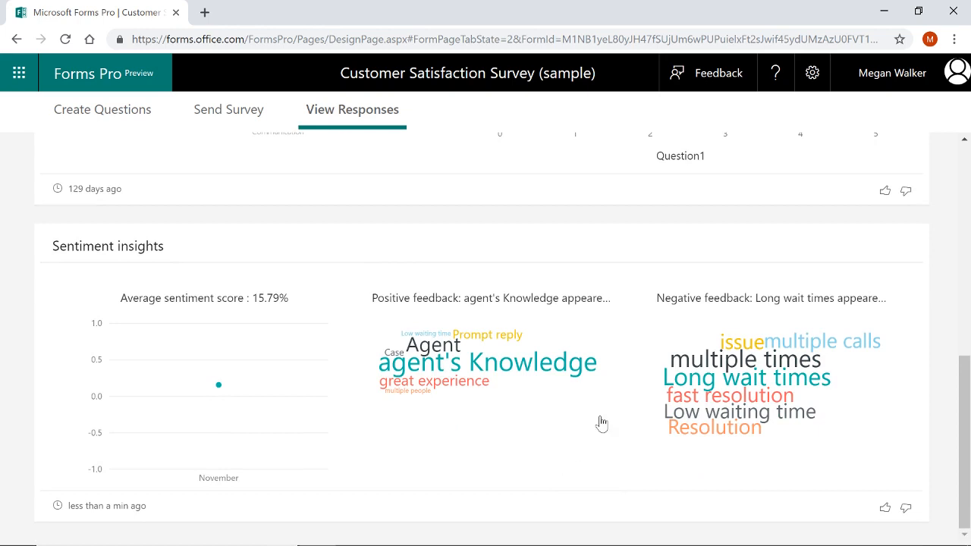
mouse_move(589, 470)
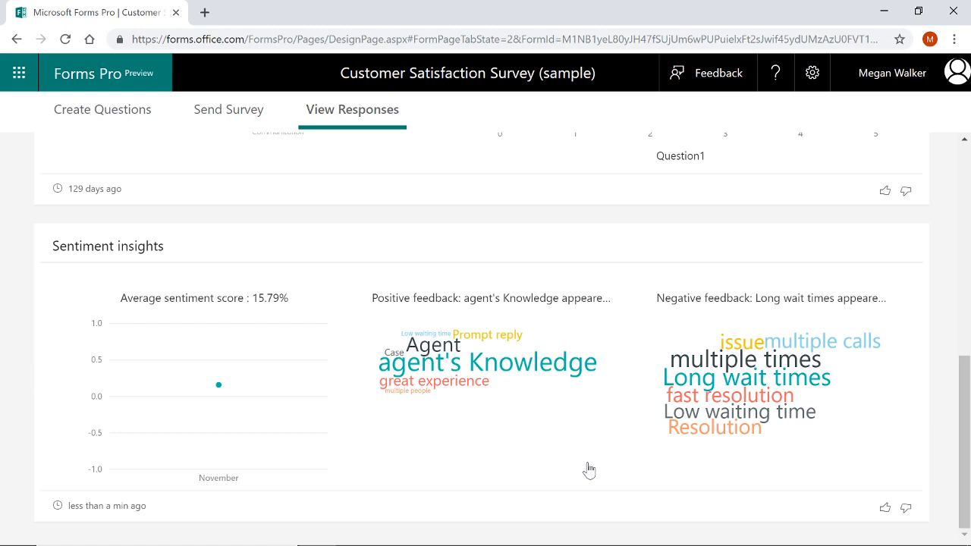
mouse_move(702, 379)
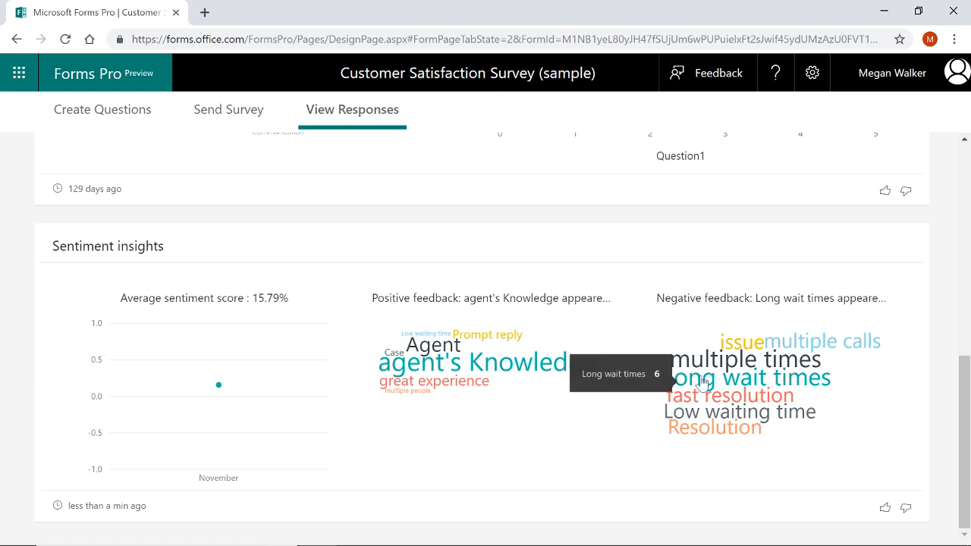
mouse_move(723, 444)
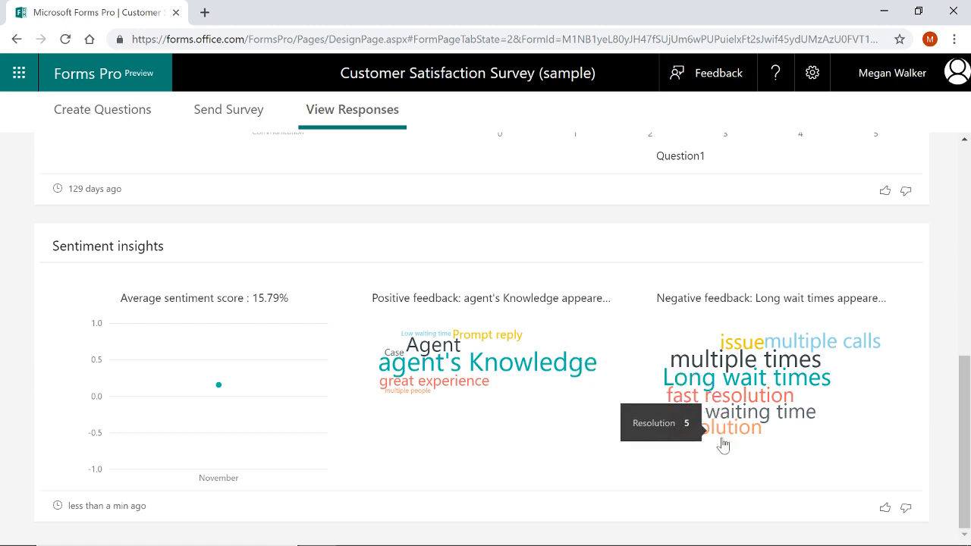
scroll("up", 3)
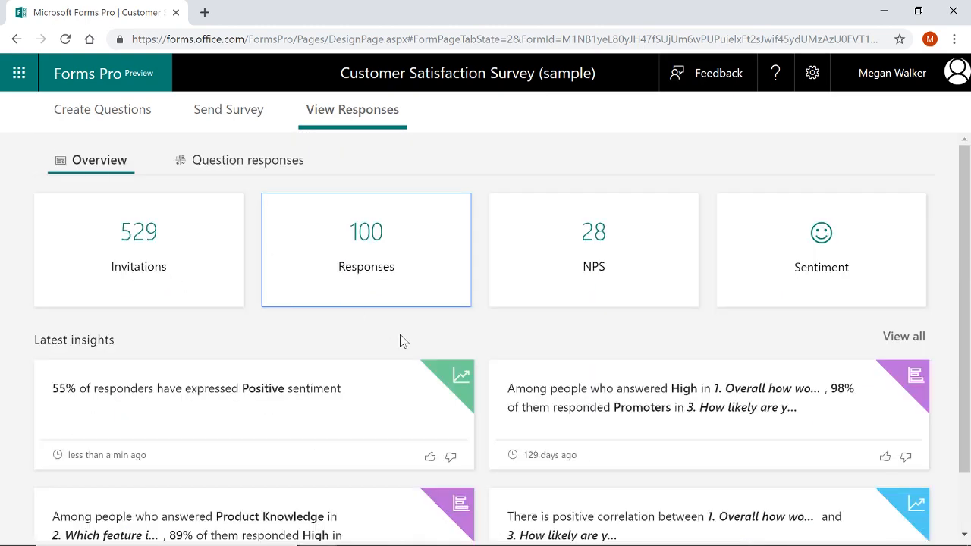
mouse_move(212, 393)
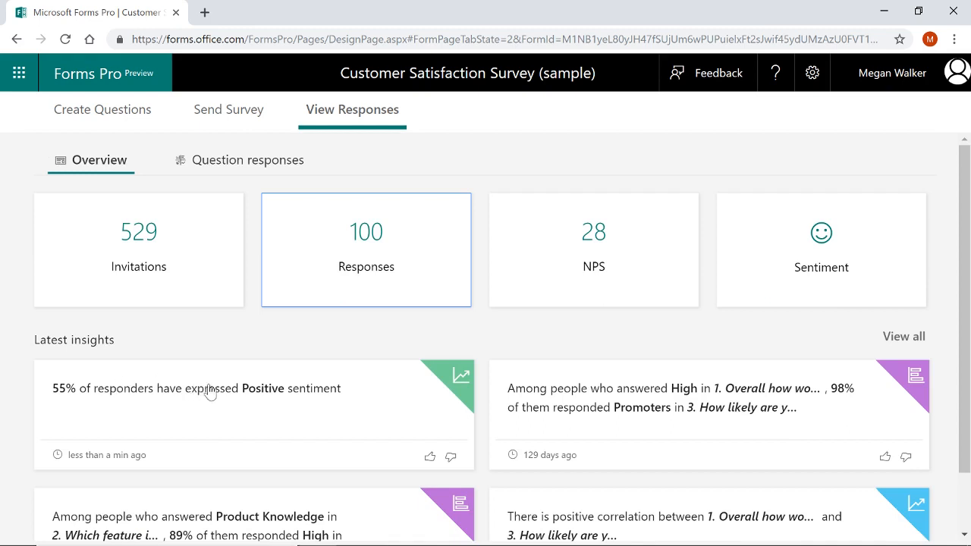
left_click(211, 398)
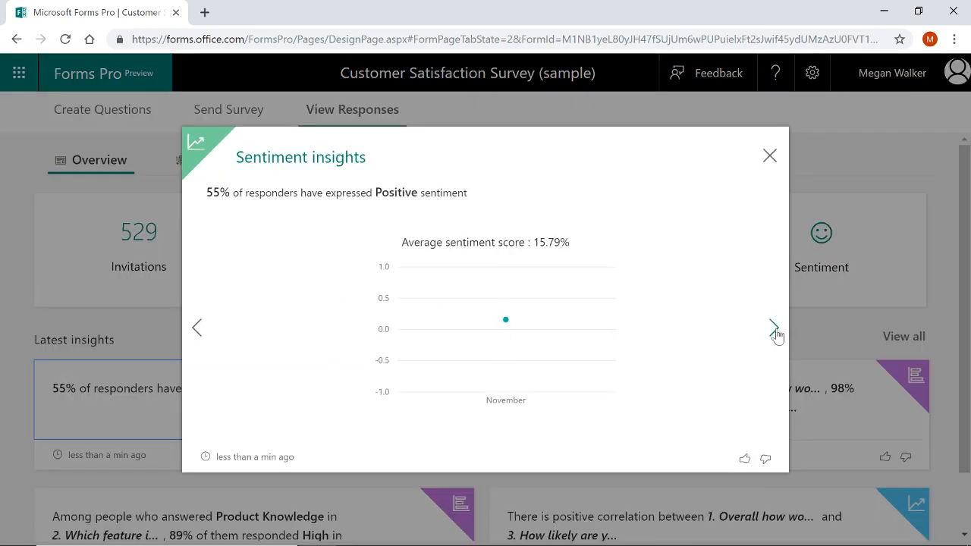
left_click(773, 328)
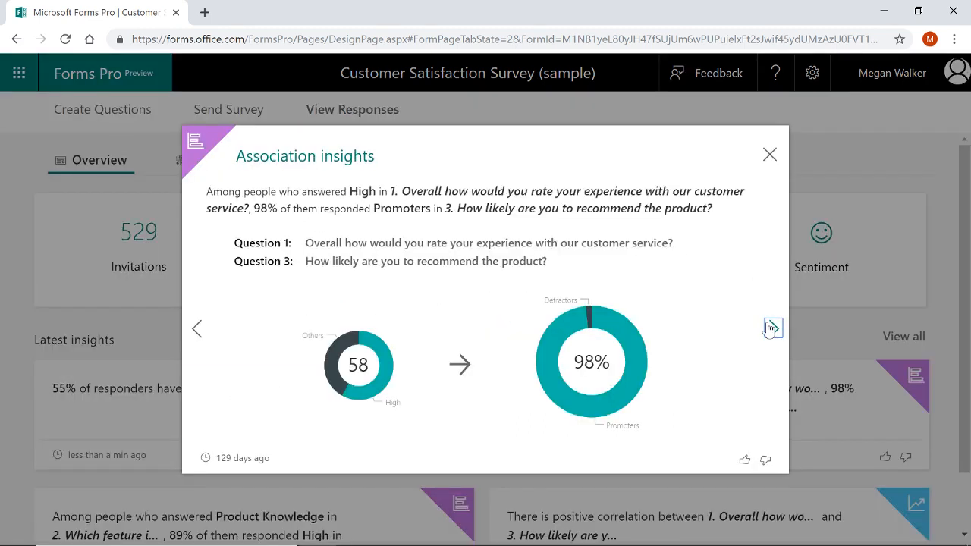
left_click(772, 329)
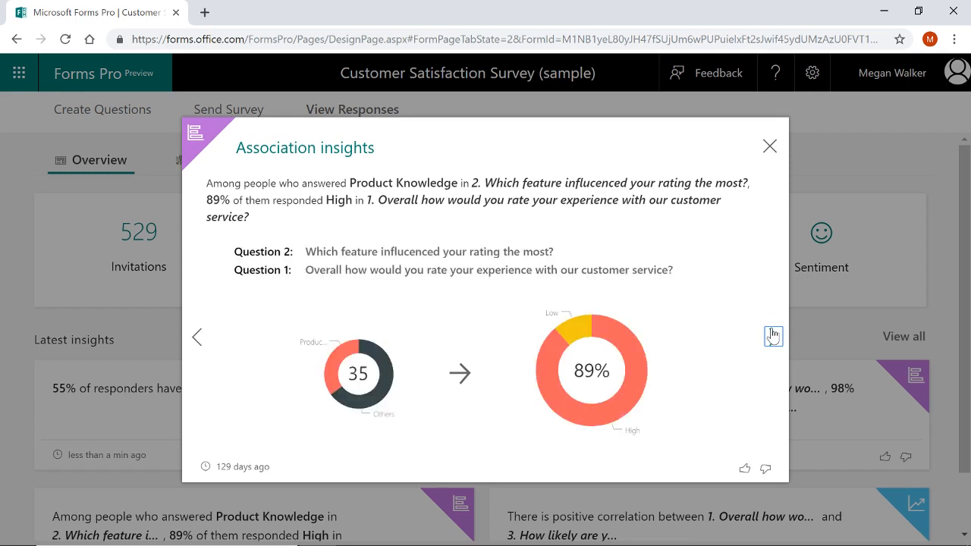
left_click(772, 335)
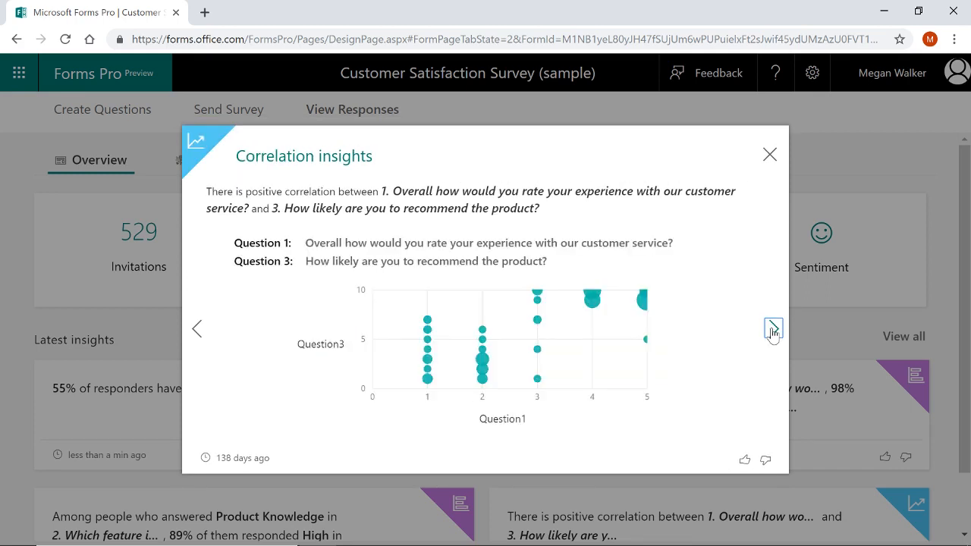
mouse_move(888, 154)
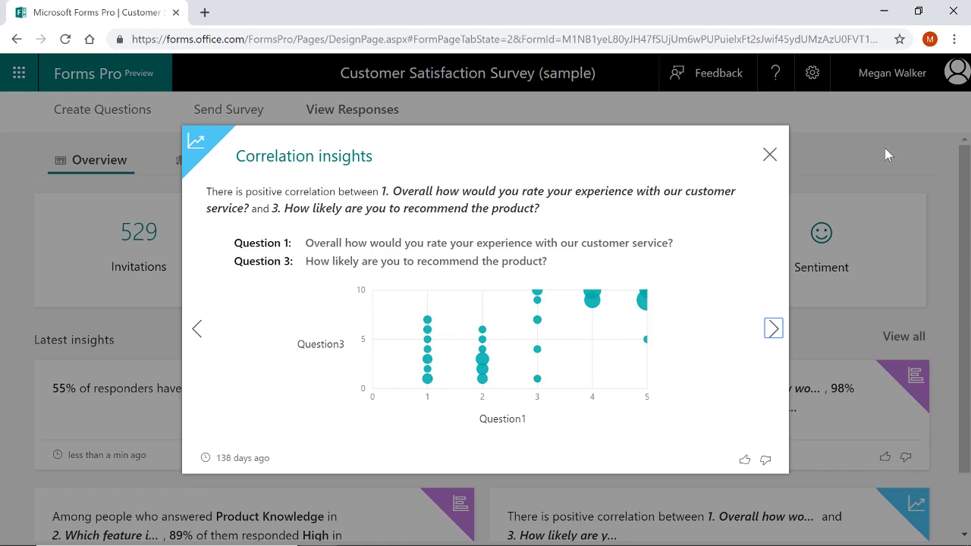
left_click(769, 154)
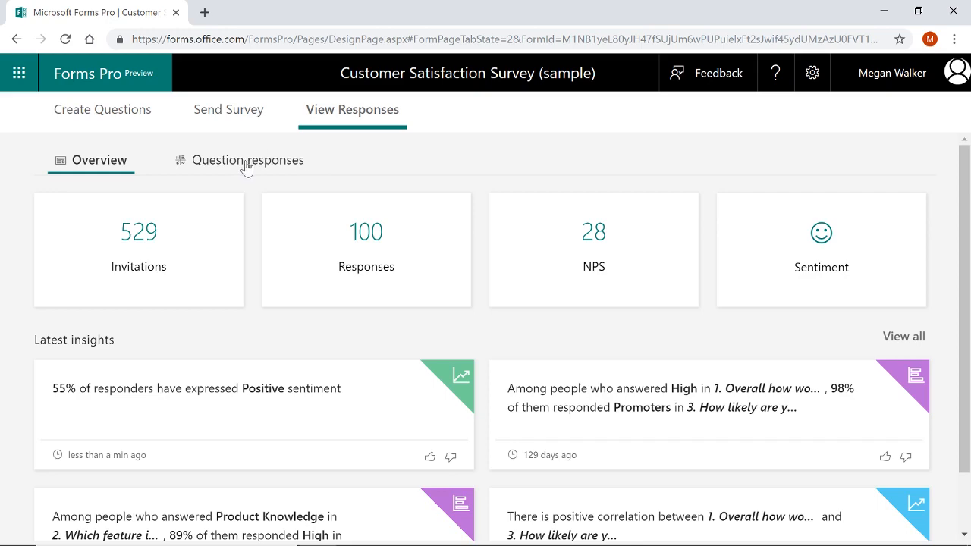
Scroll through Question responses from star ratings through NPS to the comment phrase cloud.
left_click(247, 160)
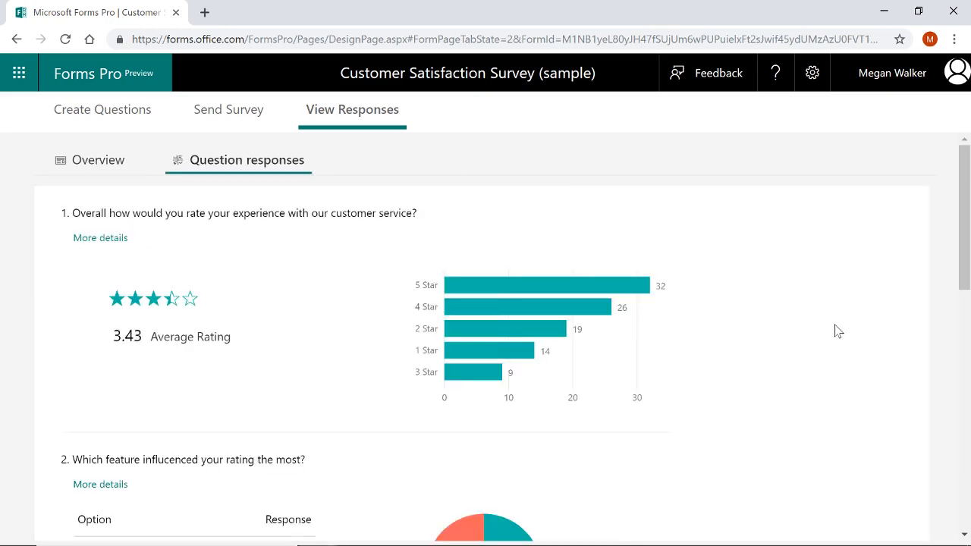
scroll("down", 3)
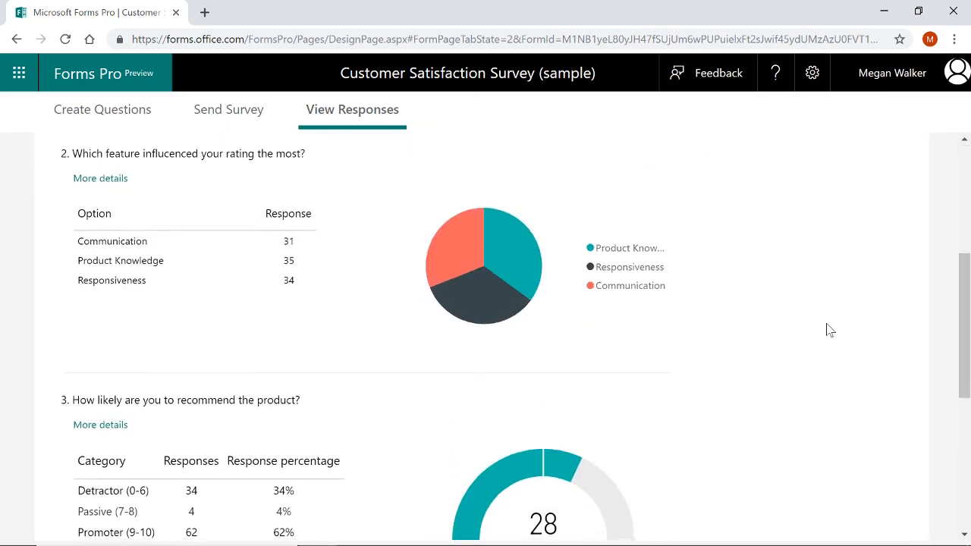
scroll("down", 3)
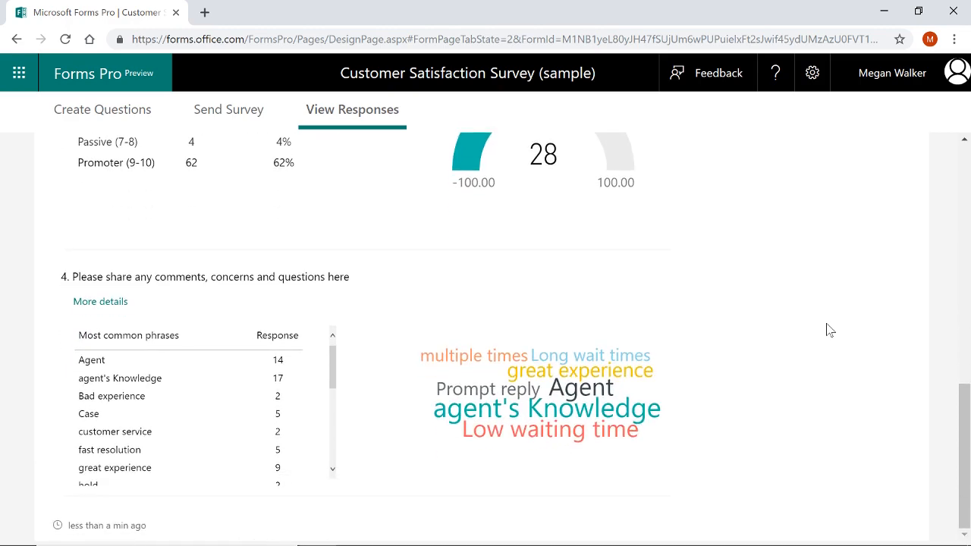